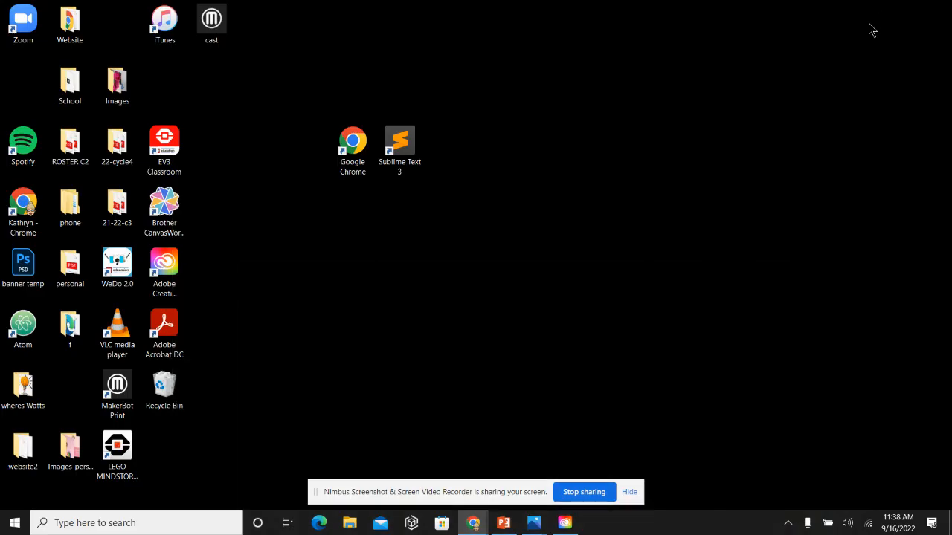
mouse_move(712, 235)
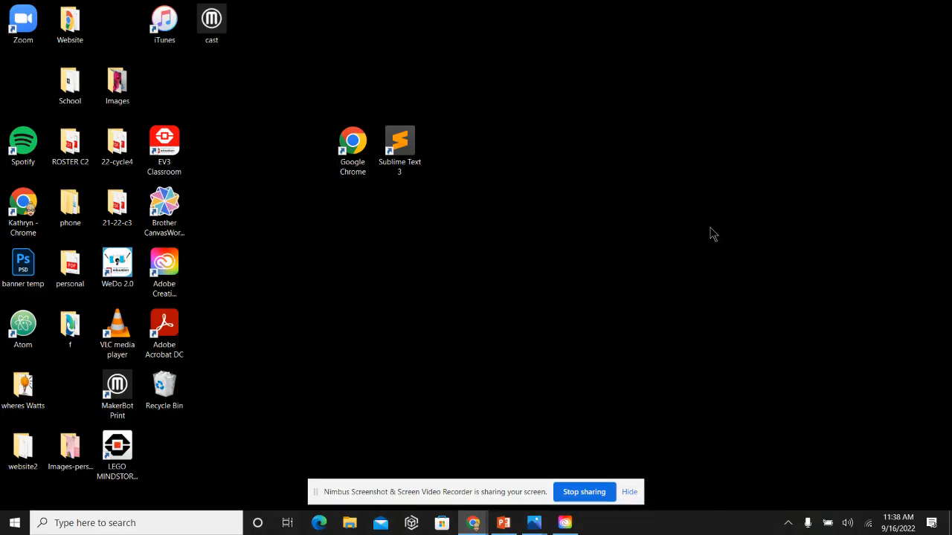
mouse_move(709, 236)
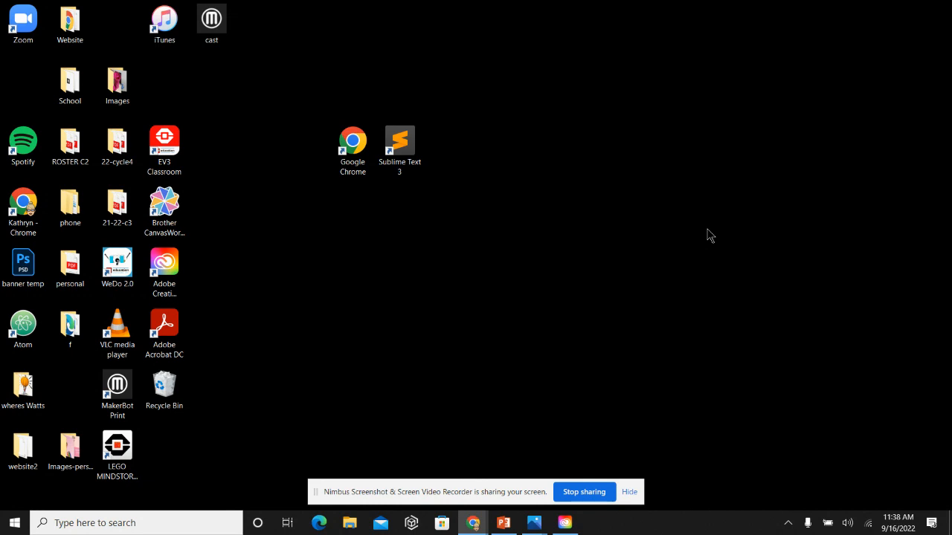
mouse_move(669, 201)
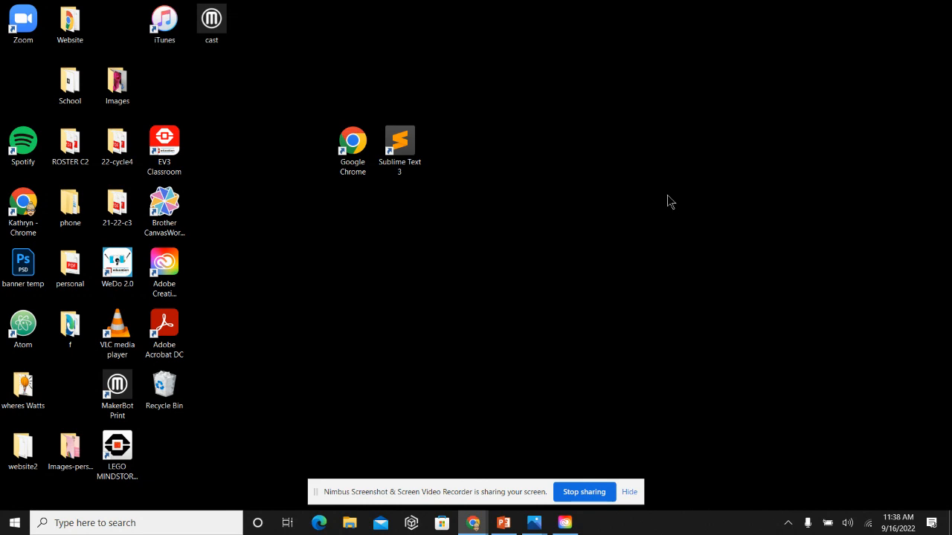
mouse_move(496, 351)
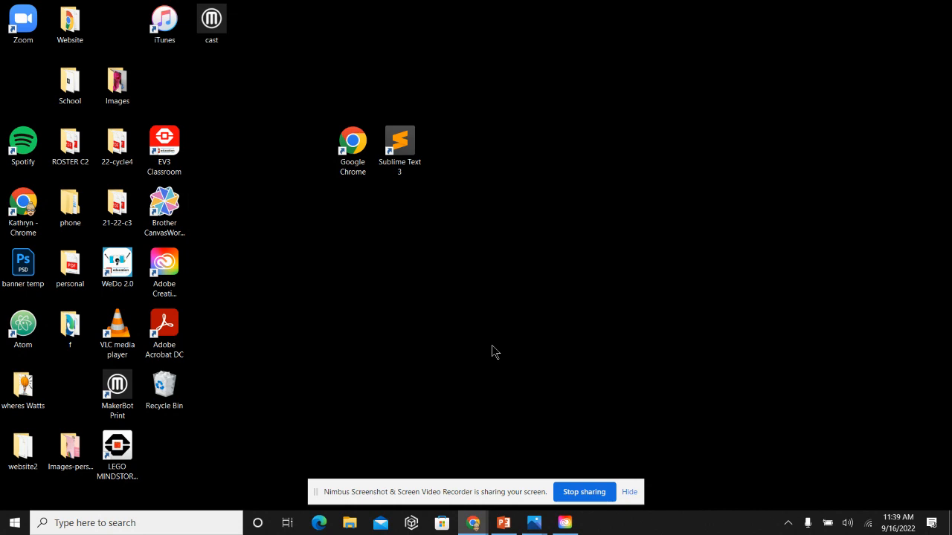
mouse_move(435, 362)
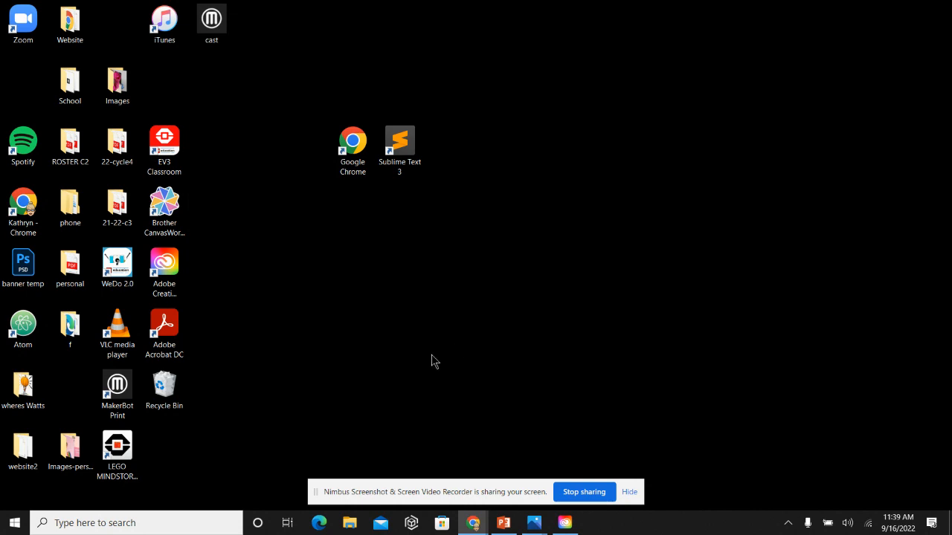
mouse_move(428, 355)
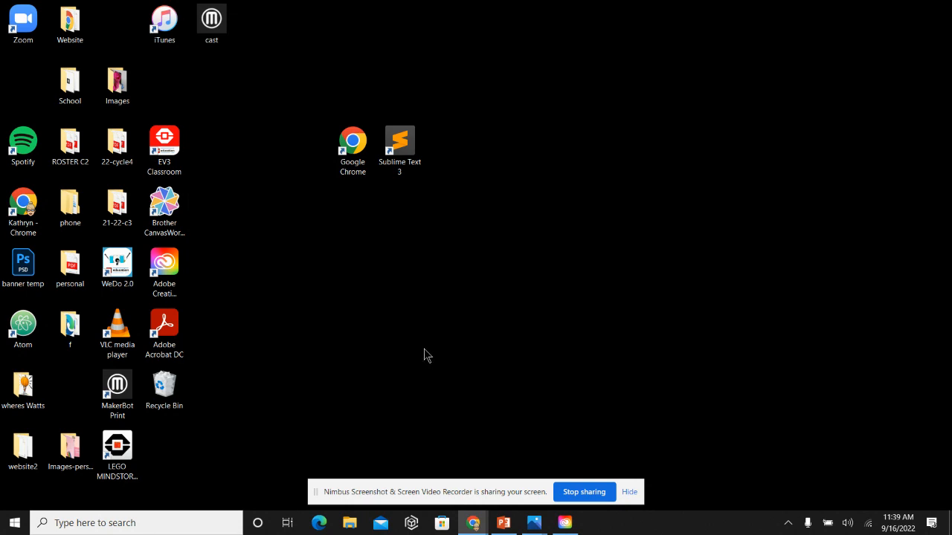
mouse_move(709, 181)
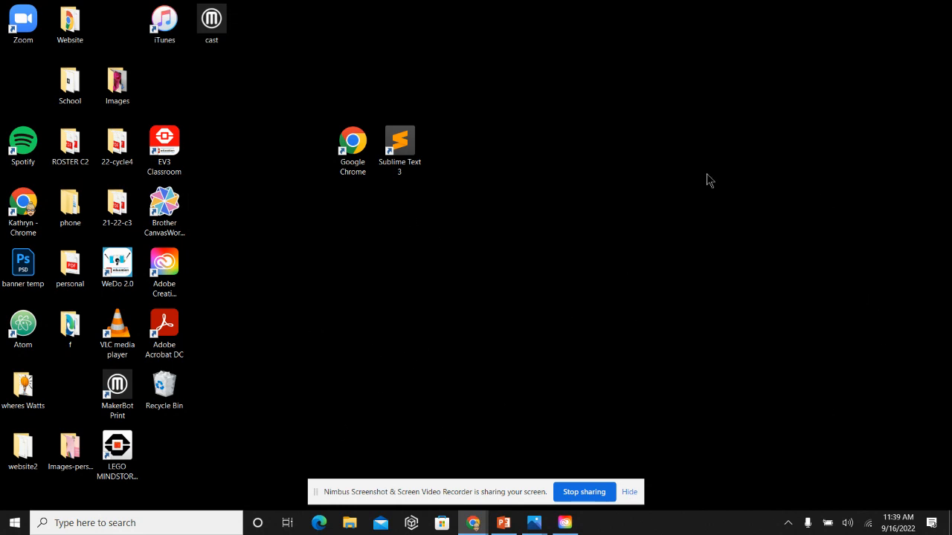
mouse_move(563, 246)
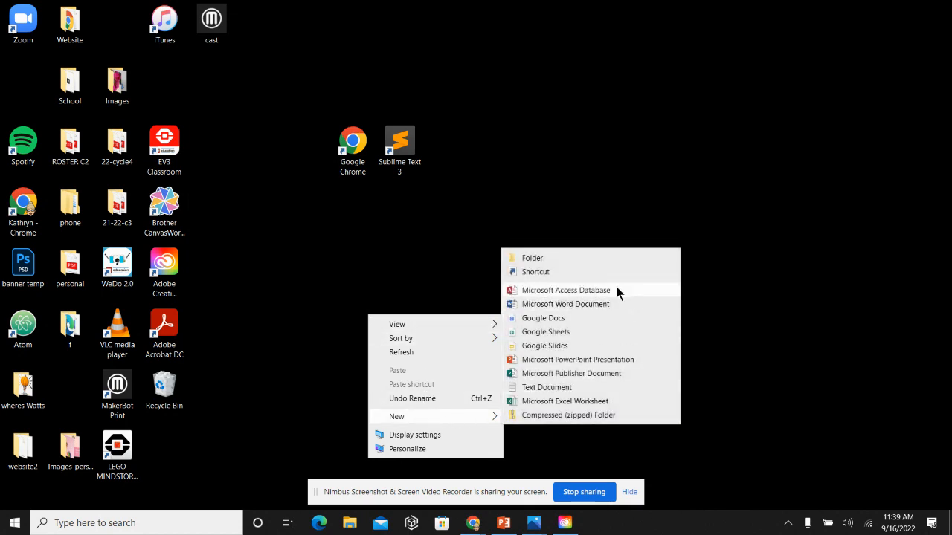
- Create a desktop folder named My Website and move it higher on the desktop
click(533, 258)
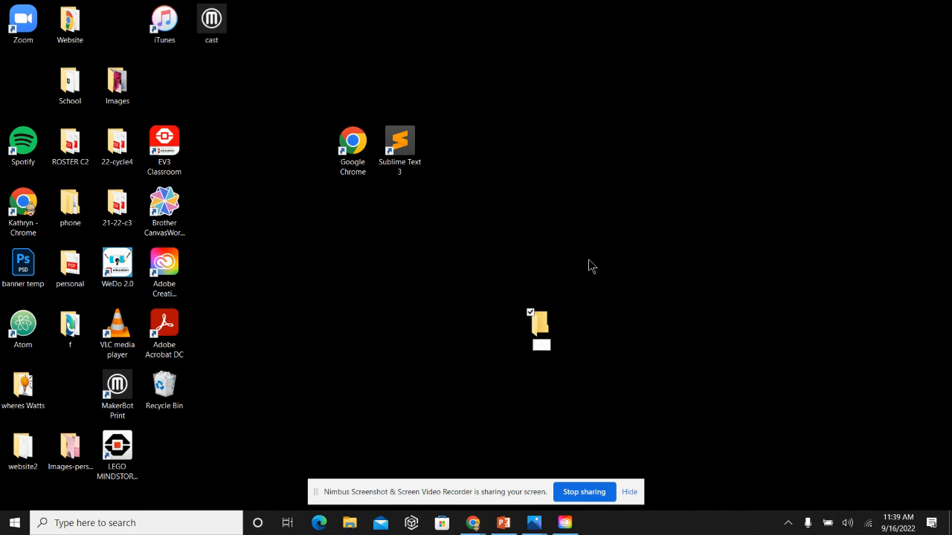
text(My WEe)
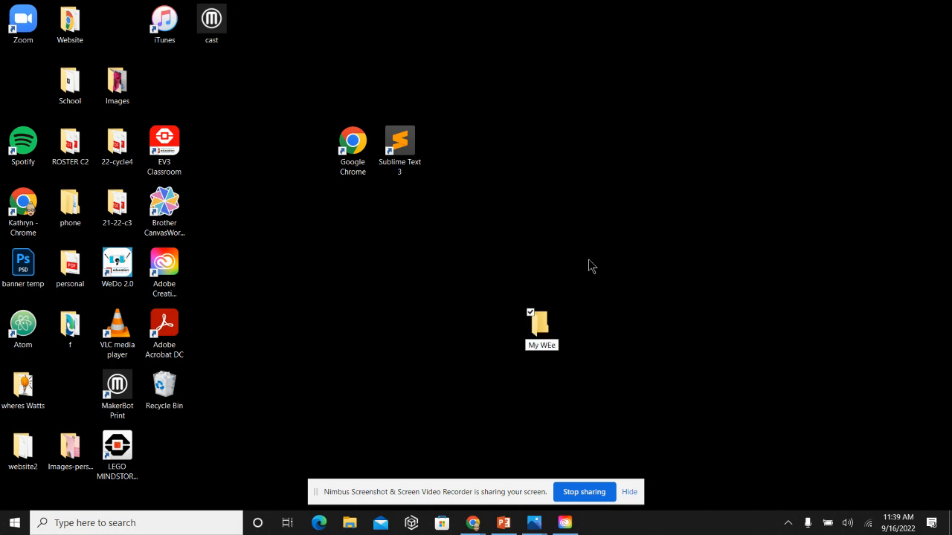
text(My Website)
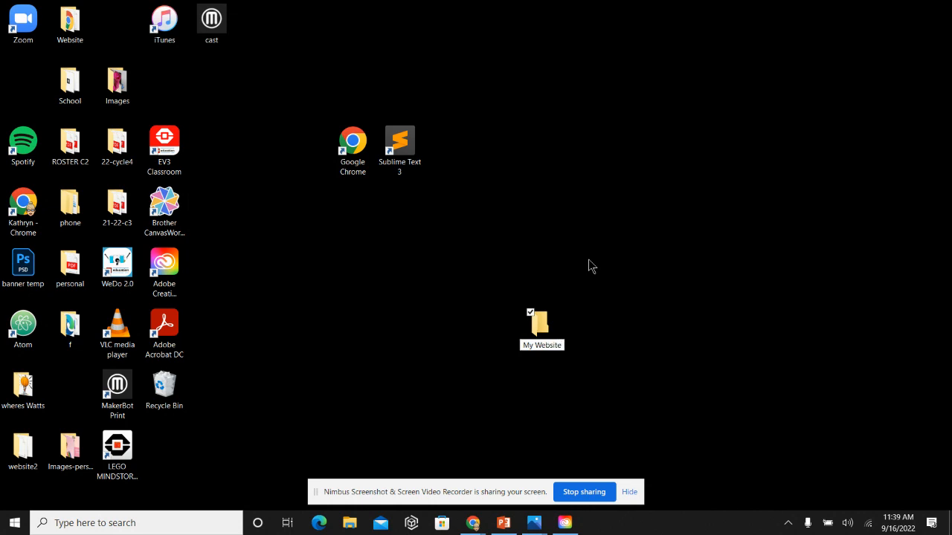
drag(541, 329, 432, 264)
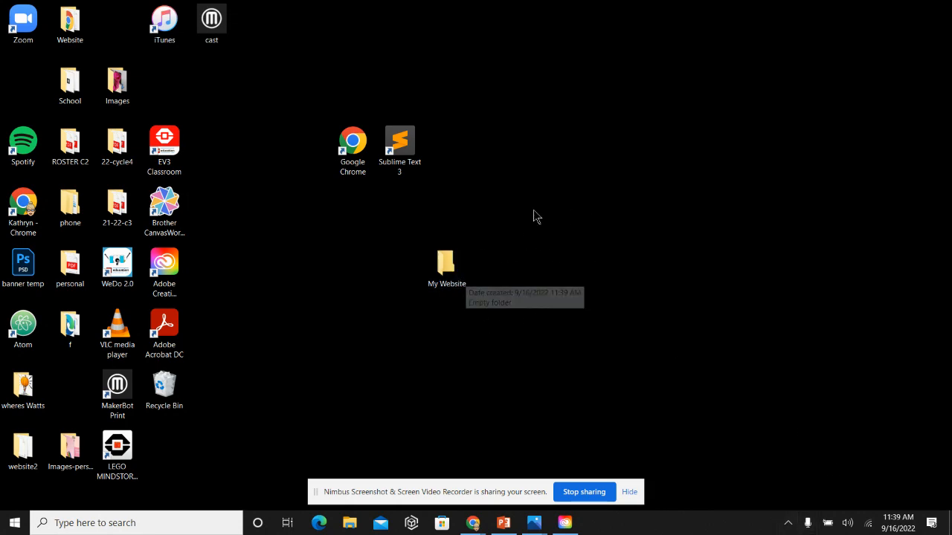
click(446, 267)
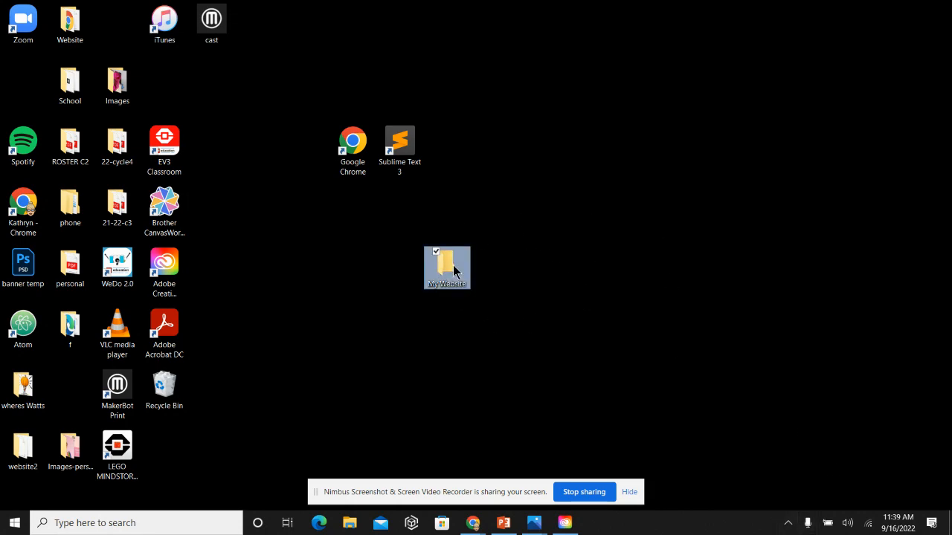
- Inside My Website, create an empty subfolder named images
double_click(446, 268)
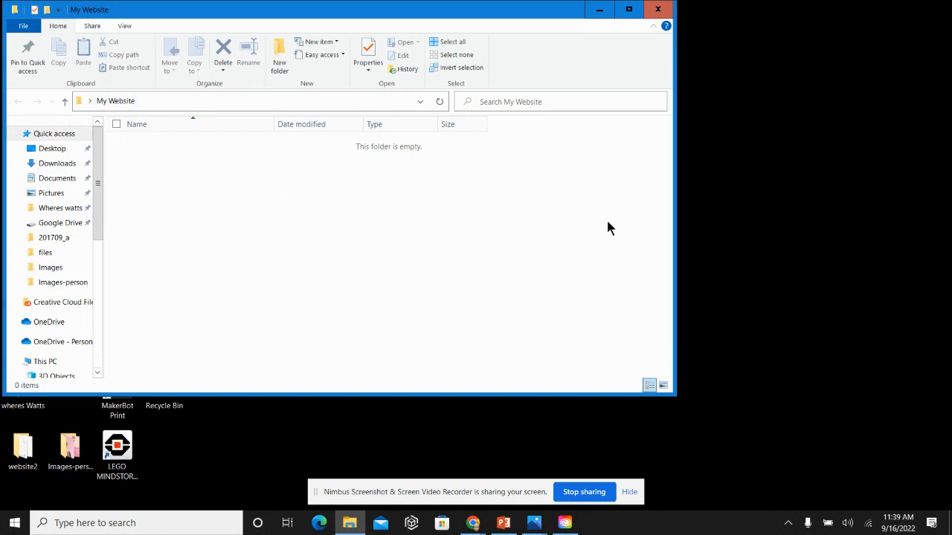
mouse_move(437, 294)
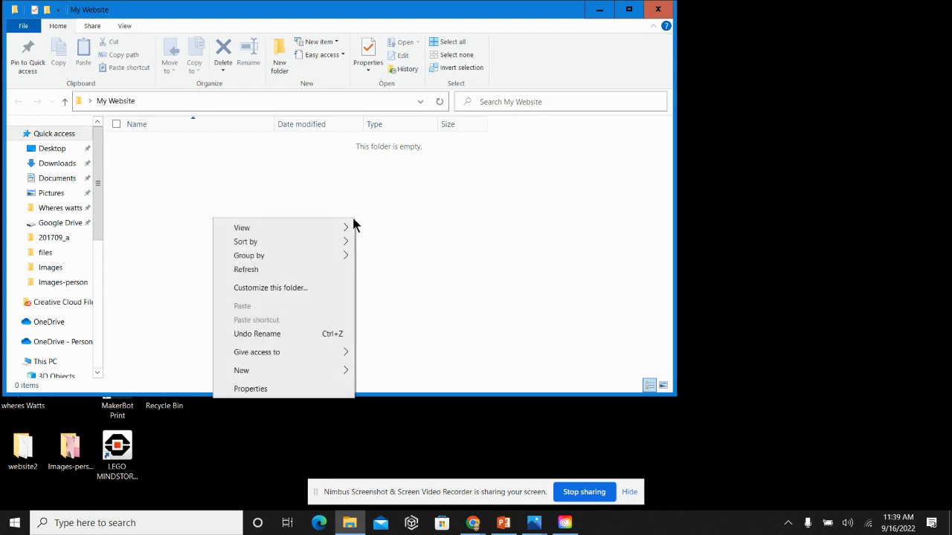
click(241, 370)
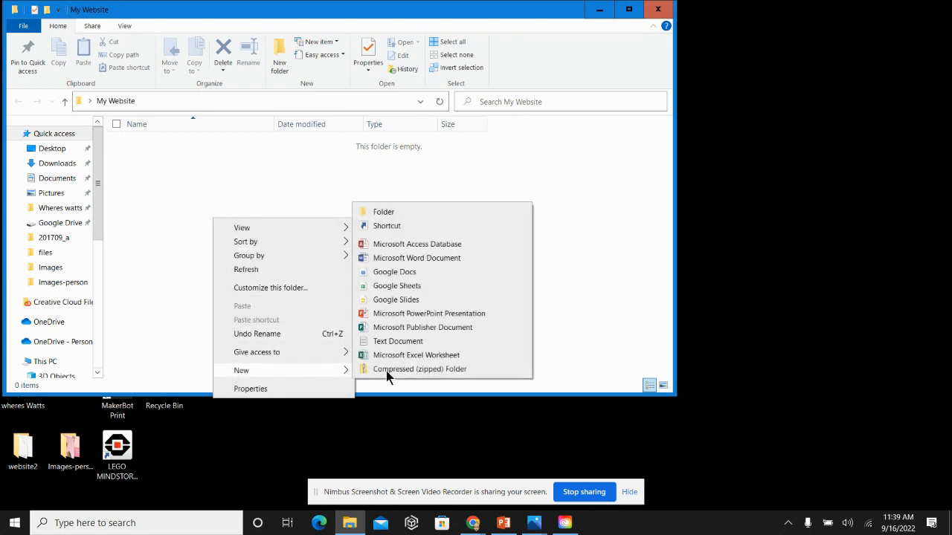
click(383, 211)
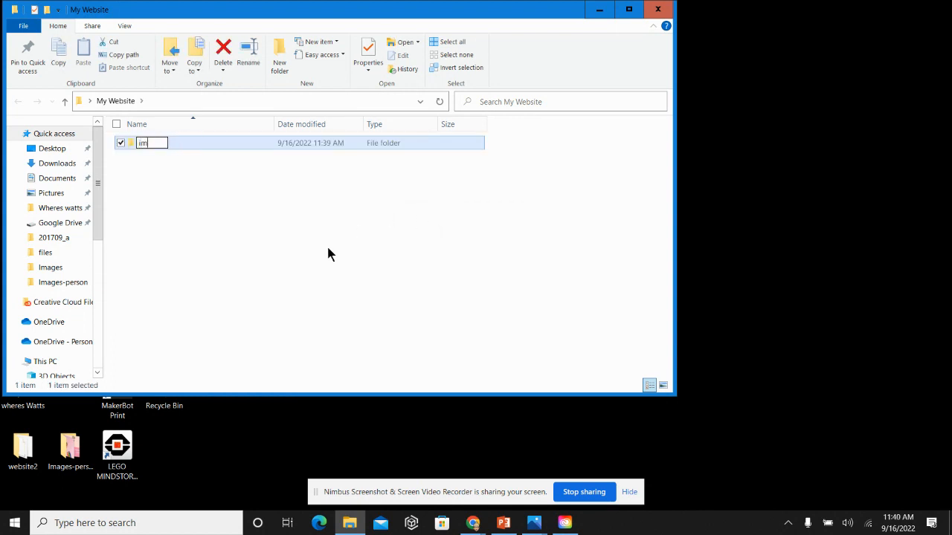
text(images)
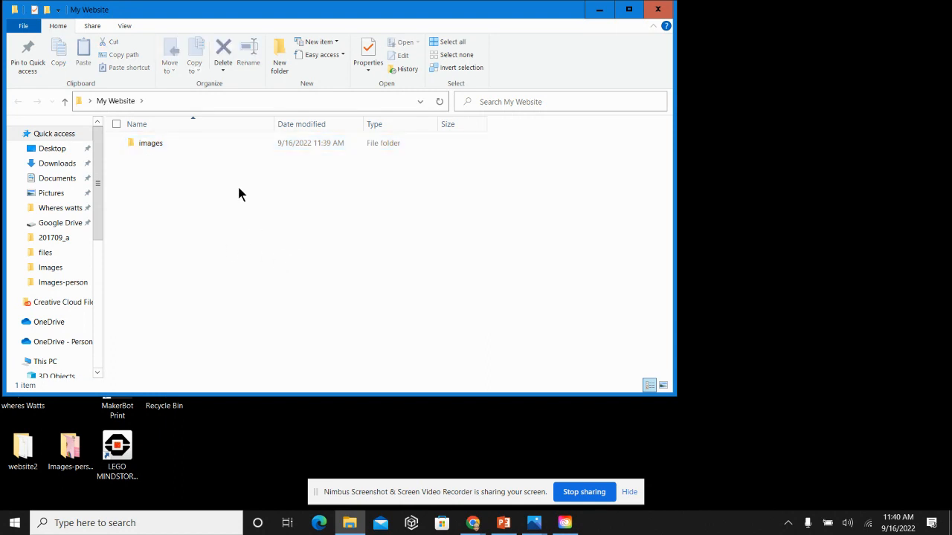
click(116, 101)
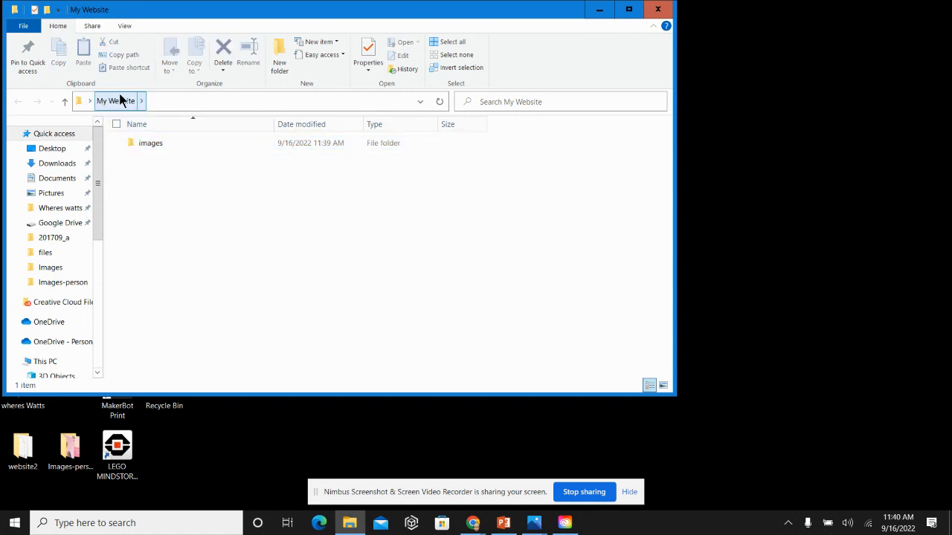
mouse_move(179, 142)
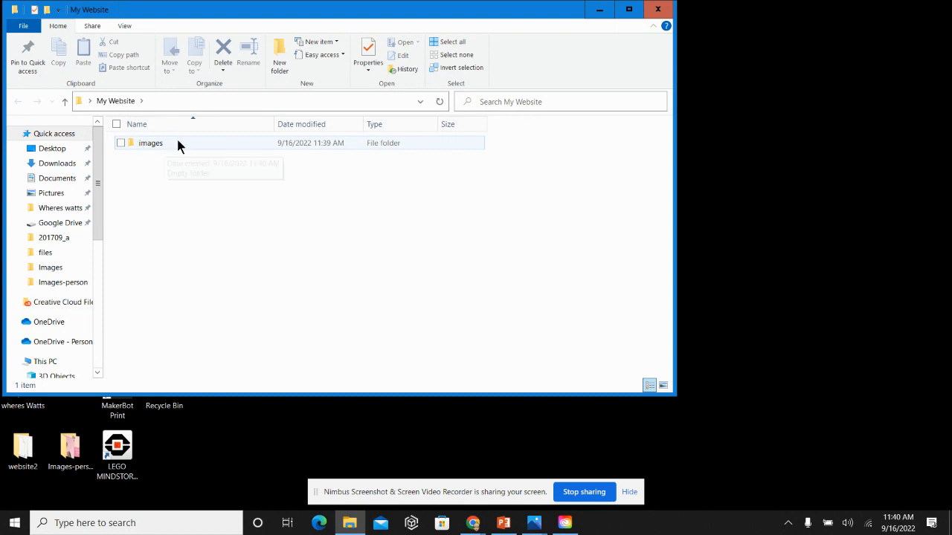
mouse_move(178, 145)
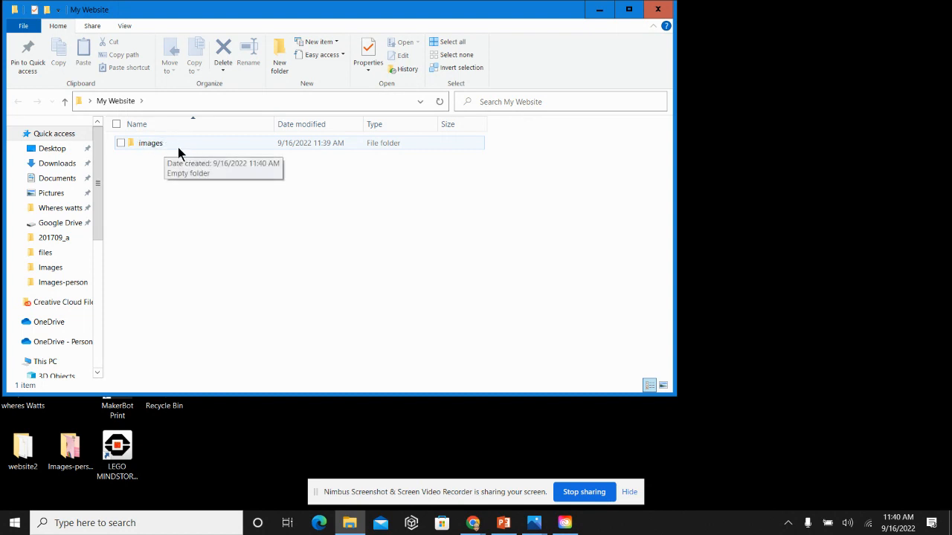
- Open the images folder, then navigate back up to the desktop
double_click(150, 143)
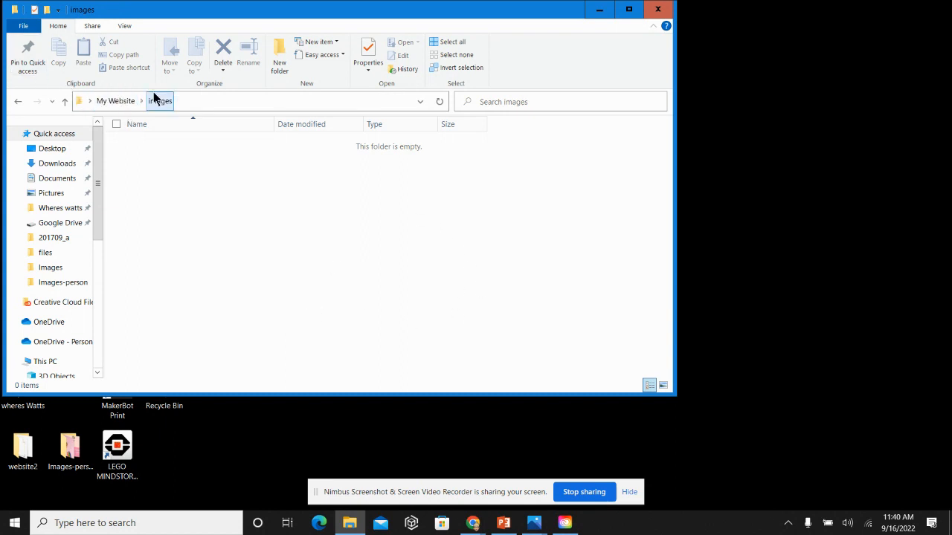
click(160, 101)
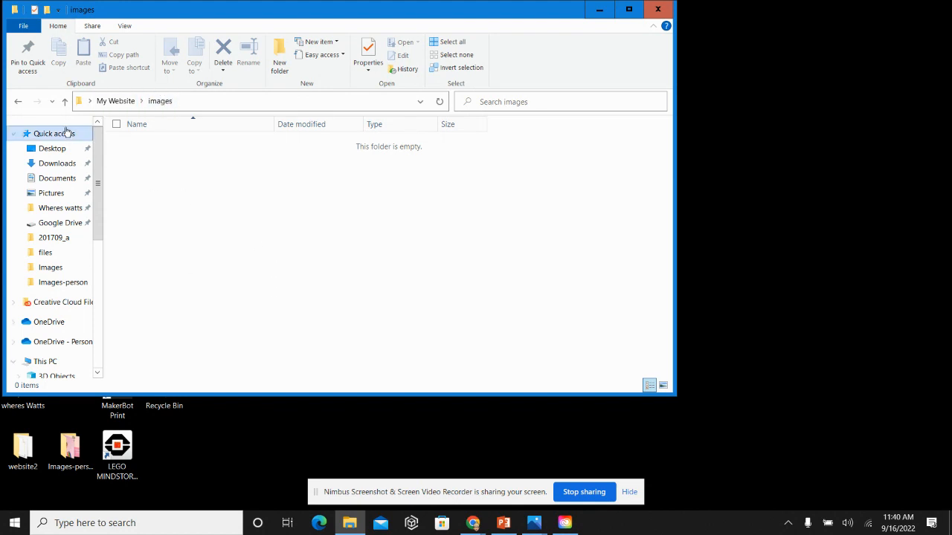
click(115, 100)
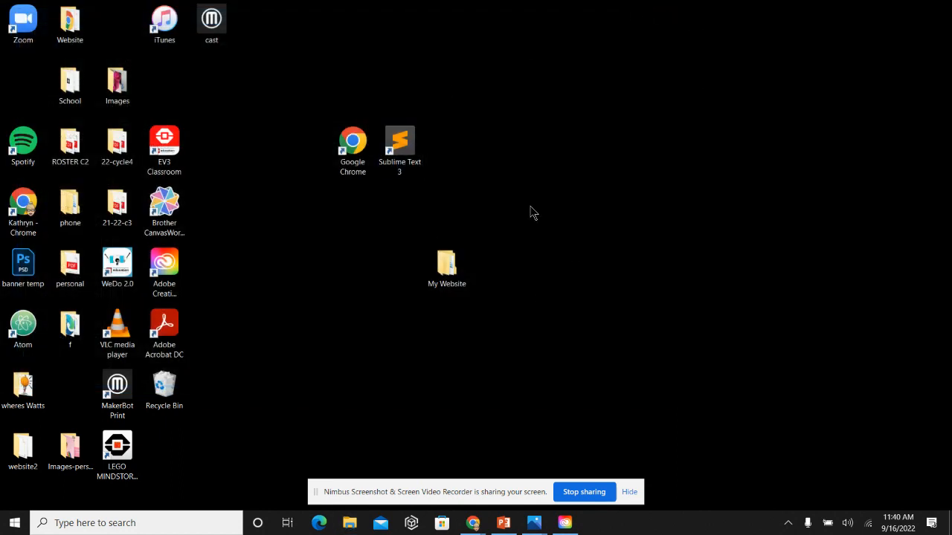
click(446, 264)
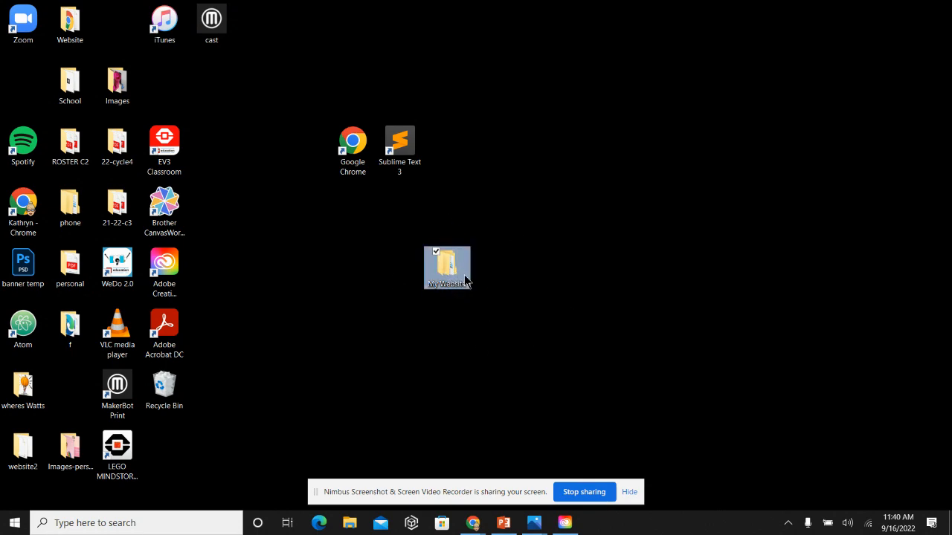
double_click(447, 268)
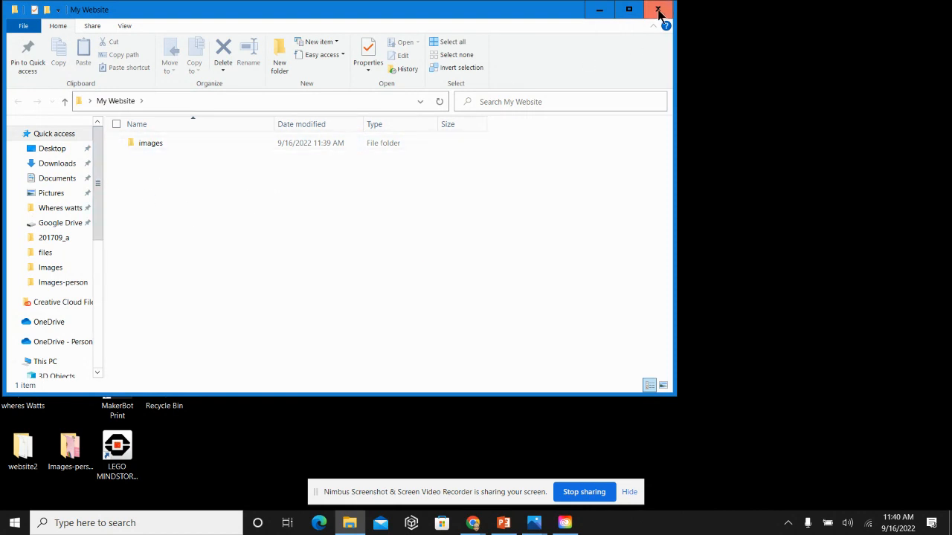
click(658, 9)
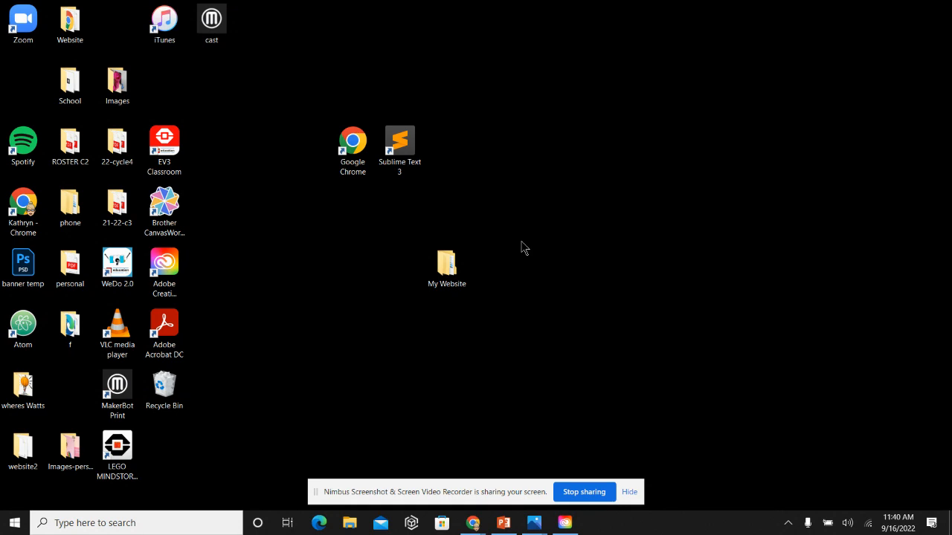
click(446, 268)
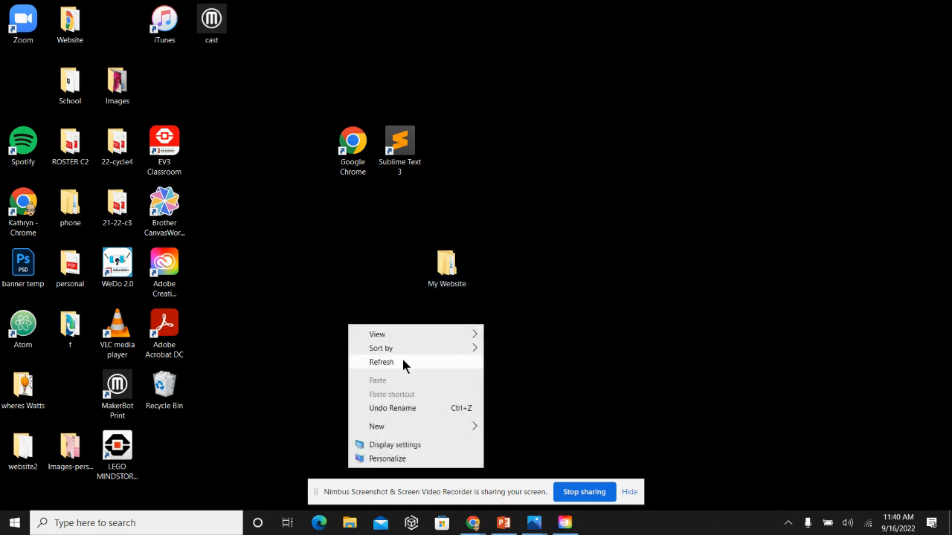
click(376, 426)
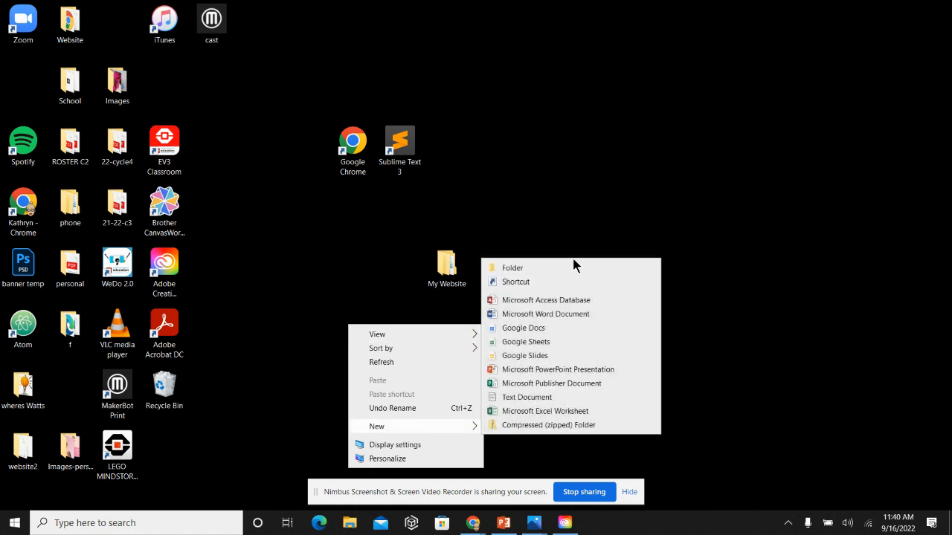
click(414, 261)
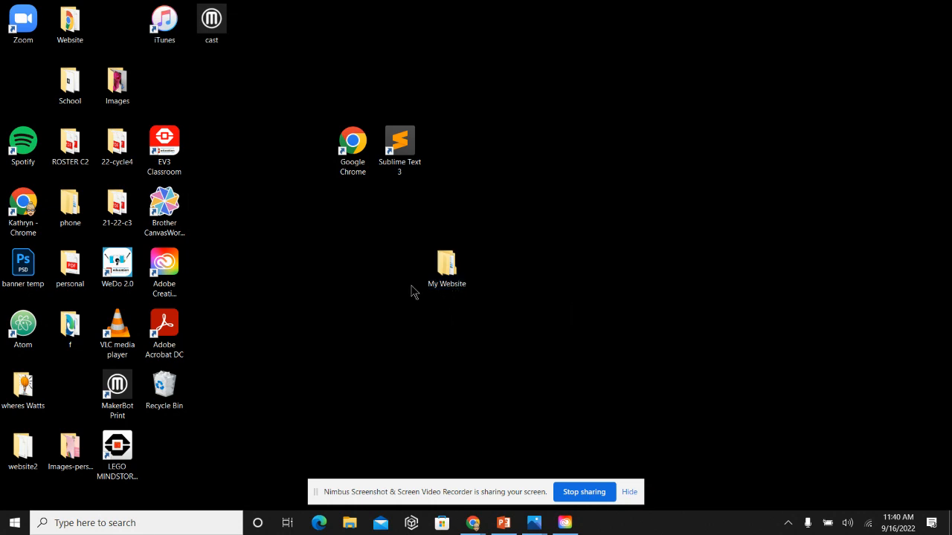
mouse_move(518, 421)
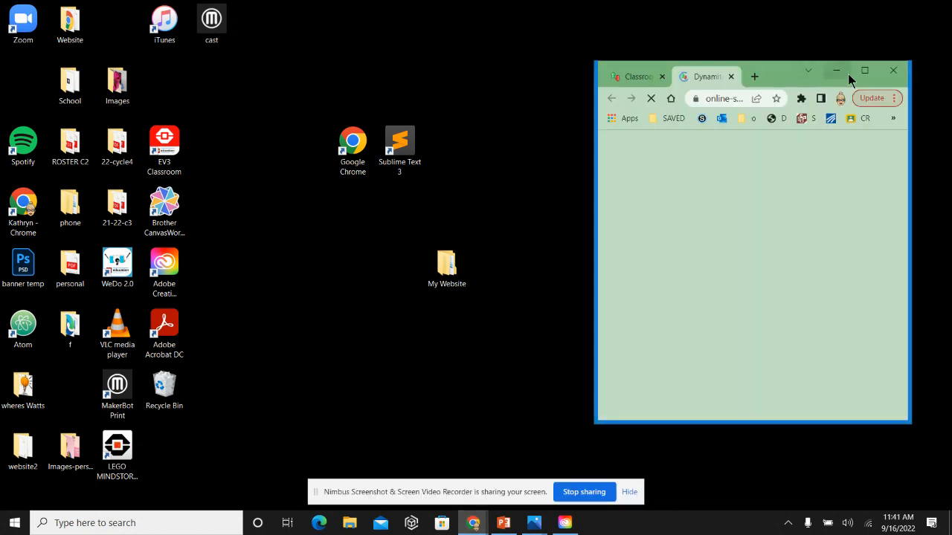
- Maximize Chrome, visit the district links page and follow the Schoology student link
click(864, 70)
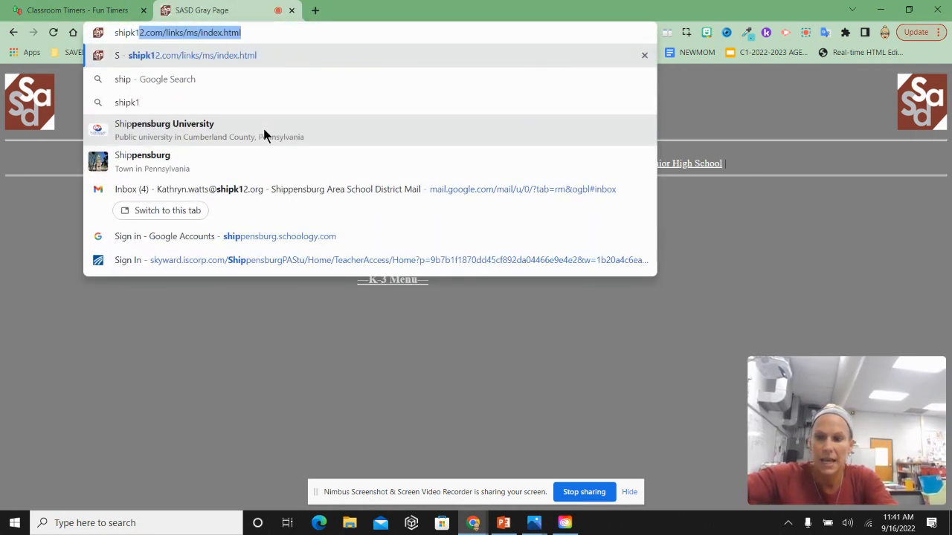
text(shipkk)
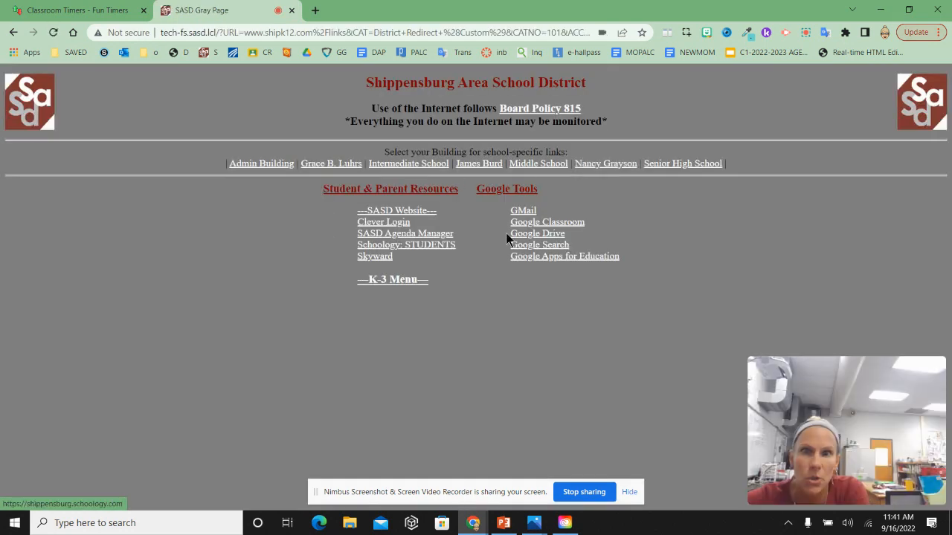
mouse_move(491, 232)
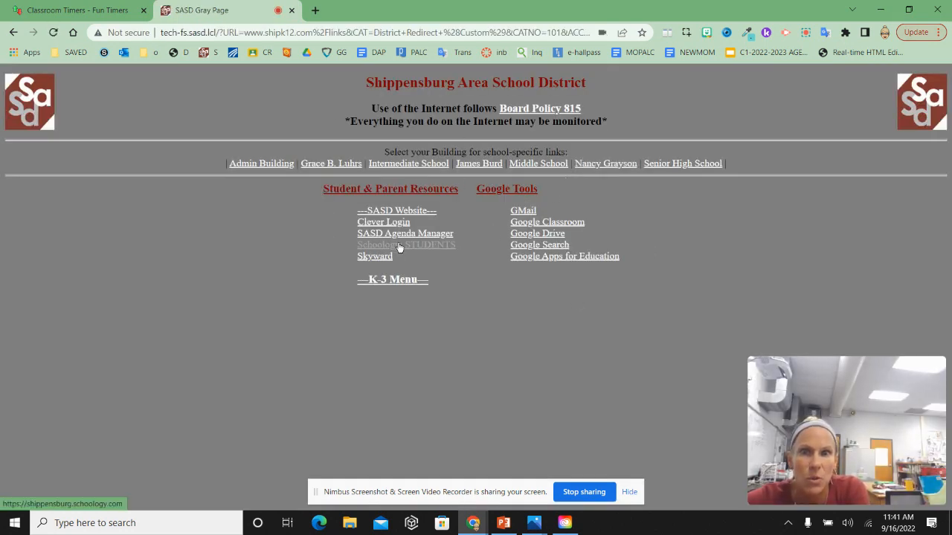
click(406, 244)
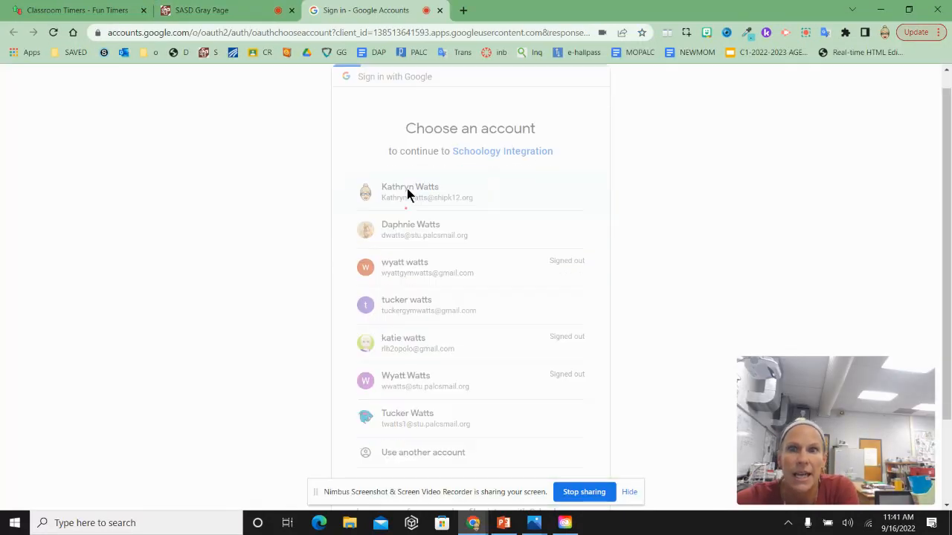
- Sign in with the school account and browse into FINAL Coding > PAST CODING
click(410, 192)
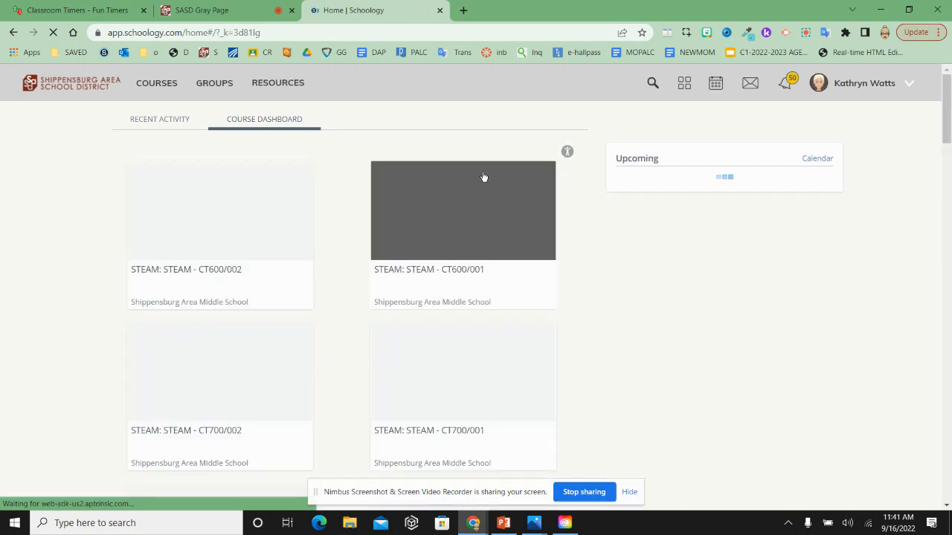
scroll(down, 3)
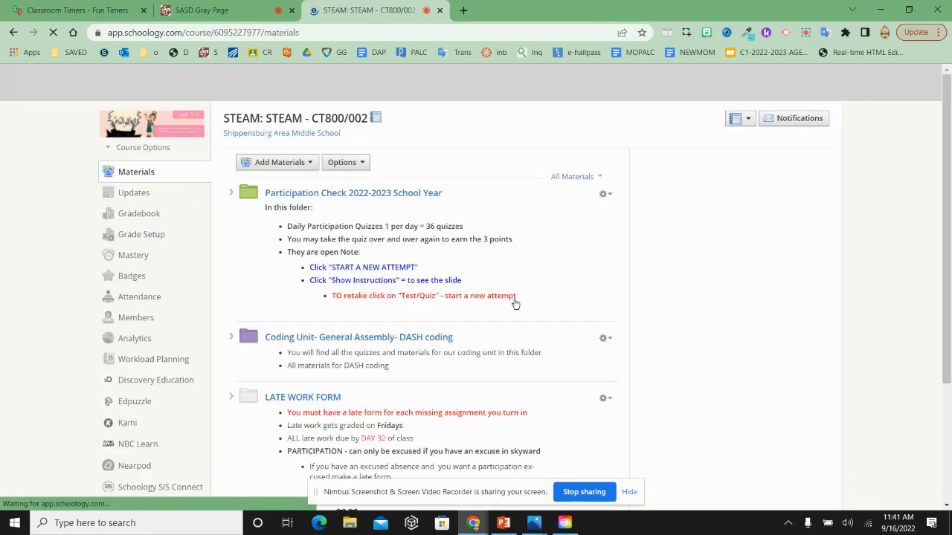
scroll(down, 3)
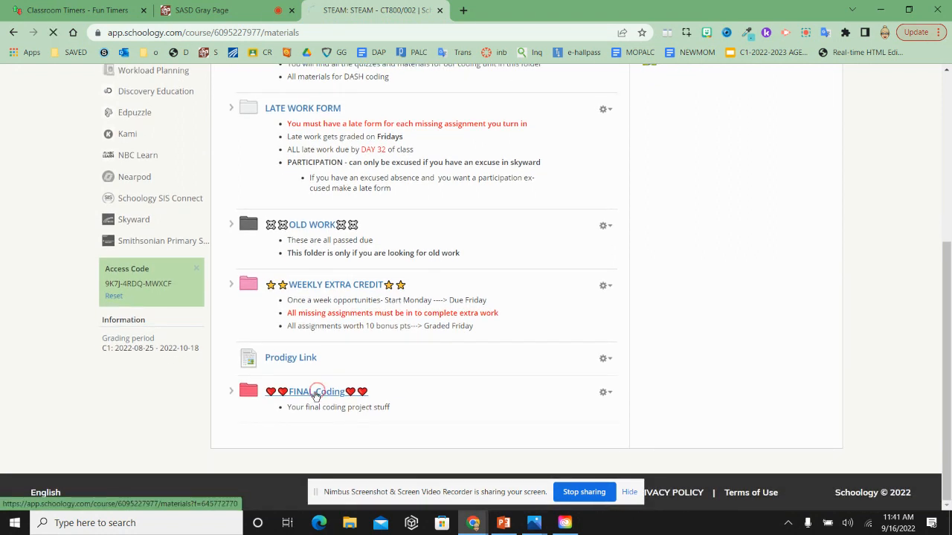
click(316, 392)
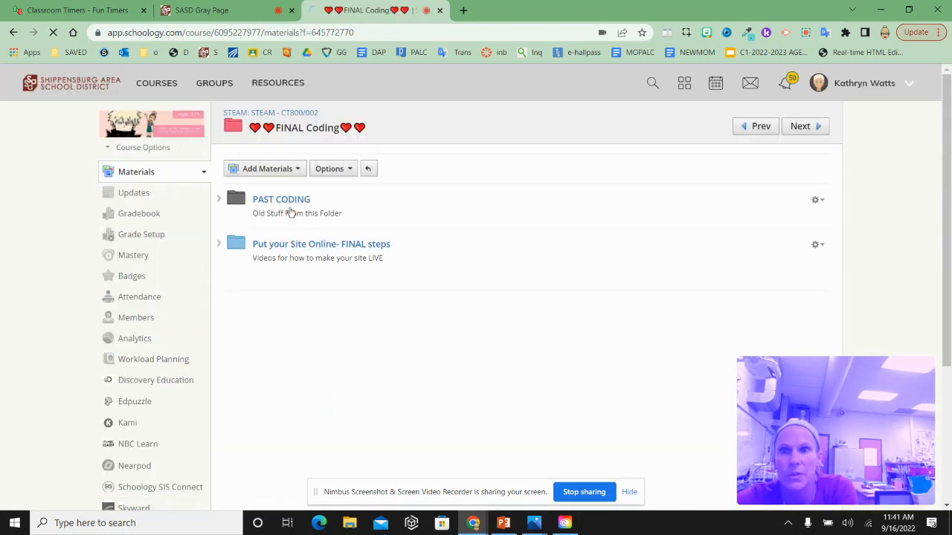
click(281, 199)
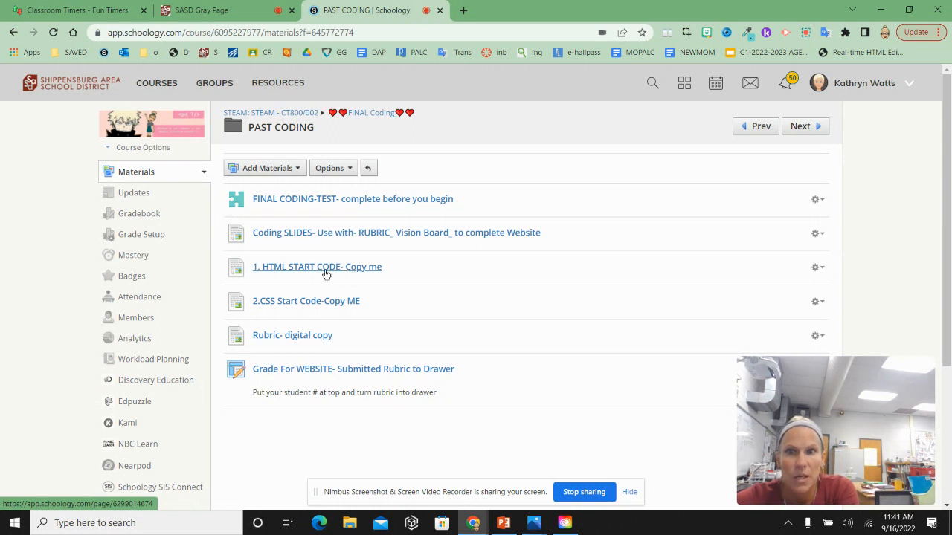
mouse_move(382, 276)
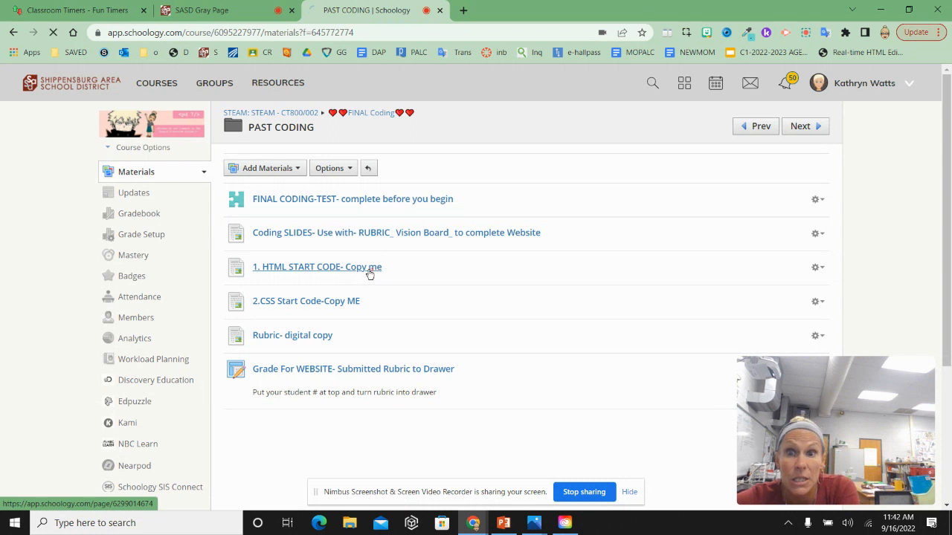
- Open the '1. HTML START CODE- Copy me' page and scroll to its code
click(317, 266)
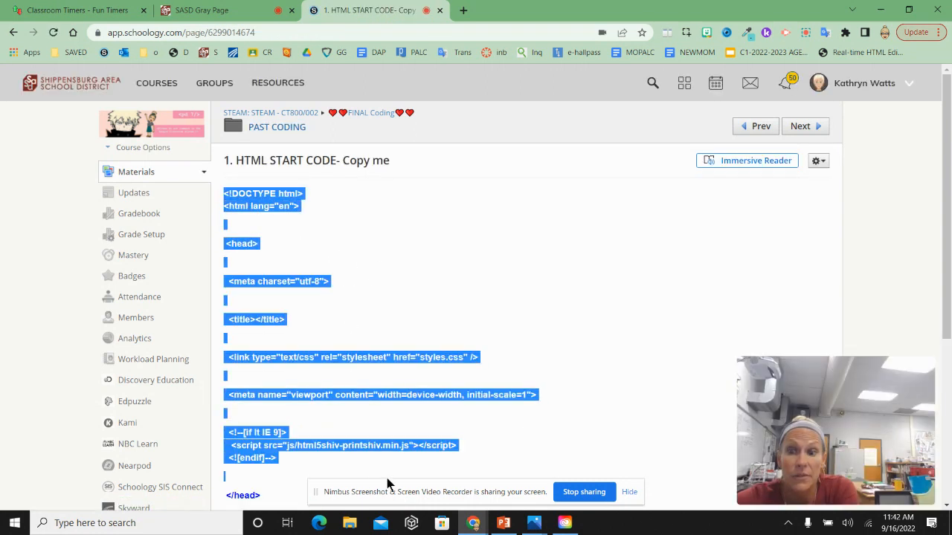
scroll(down, 3)
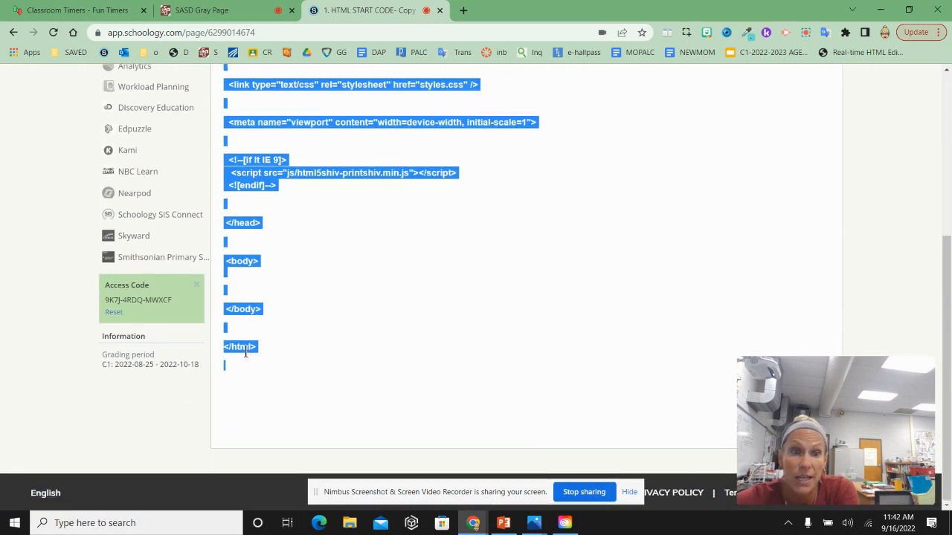
- Copy the selected HTML starter code, minimize Chrome and launch Sublime Text 3
right_click(246, 349)
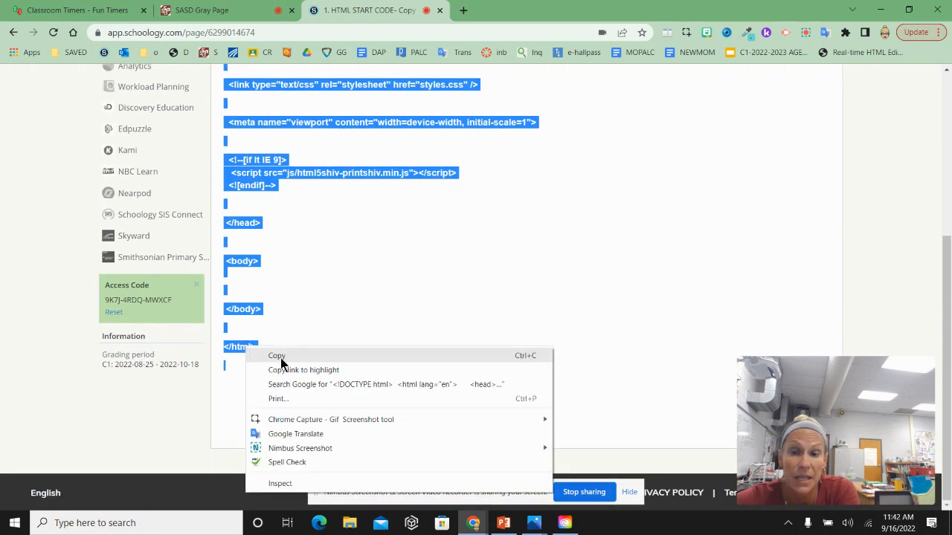
click(276, 355)
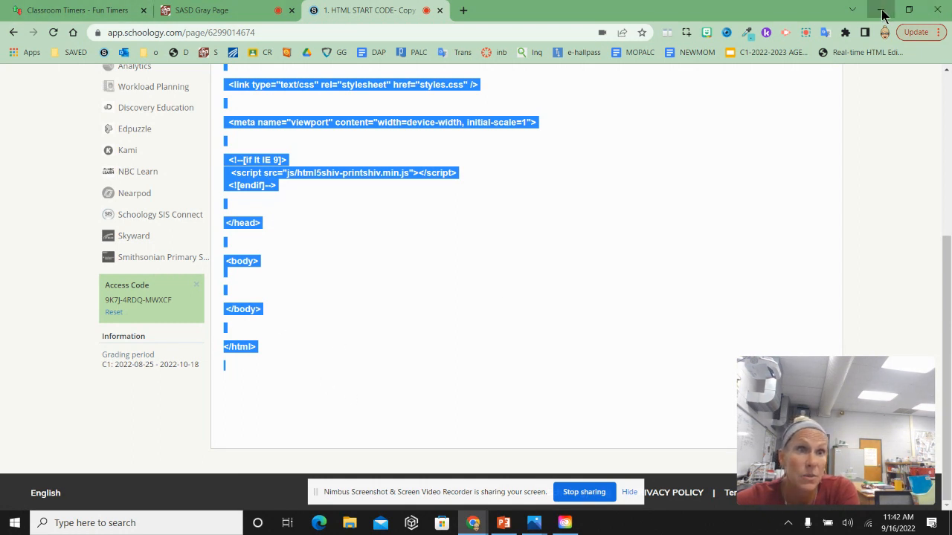
click(883, 14)
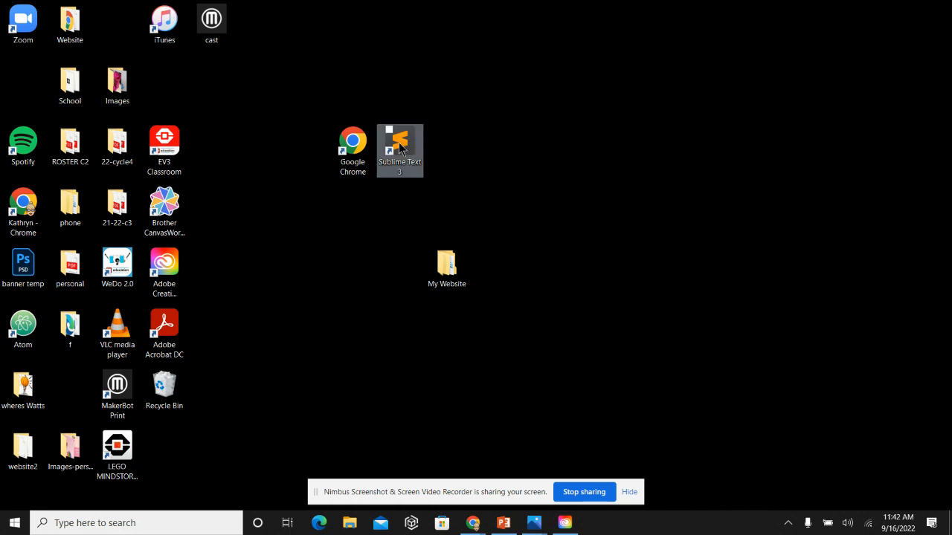
mouse_move(405, 141)
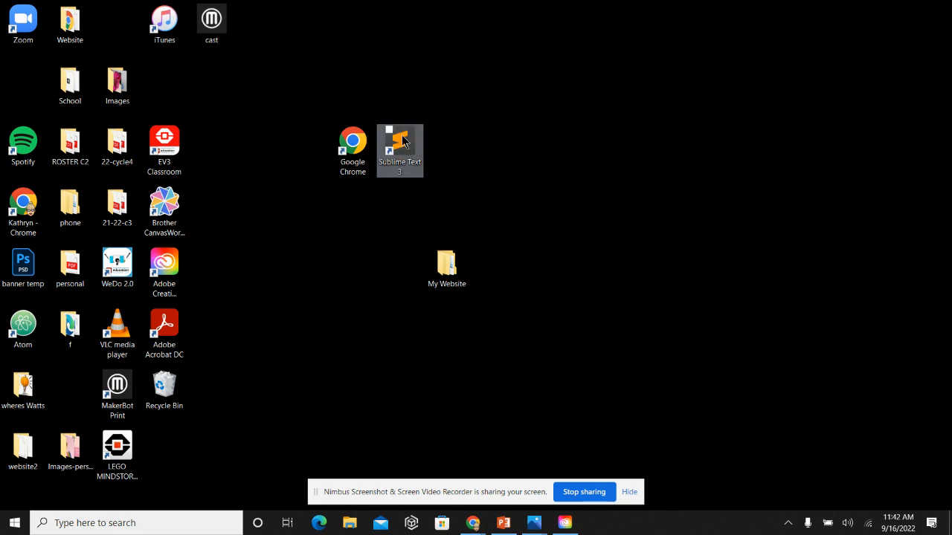
double_click(399, 141)
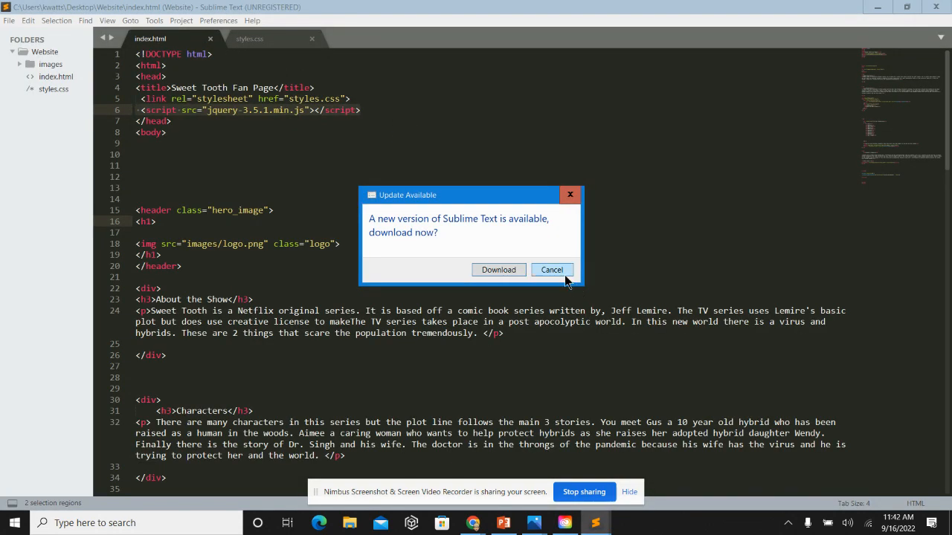
- Cancel the Update Available prompt and hide the sidebar
click(551, 270)
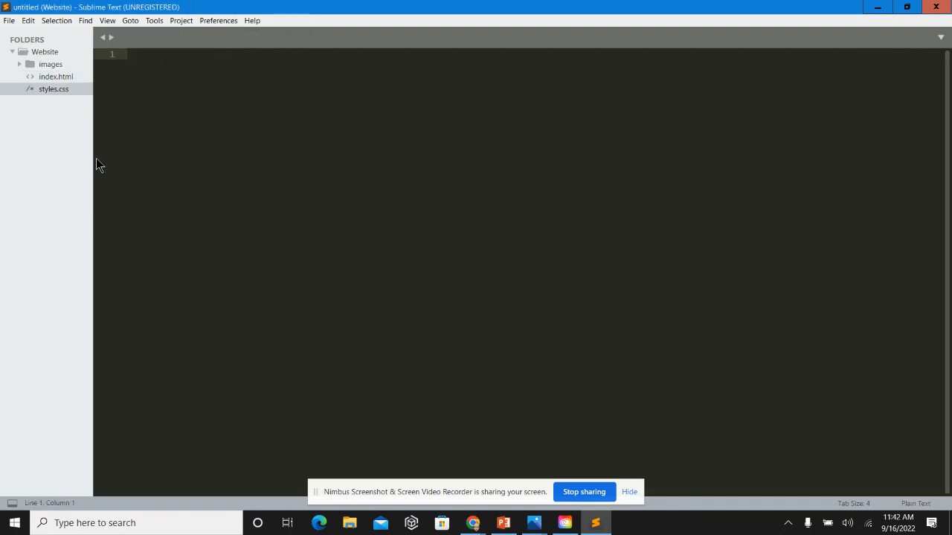
right_click(45, 51)
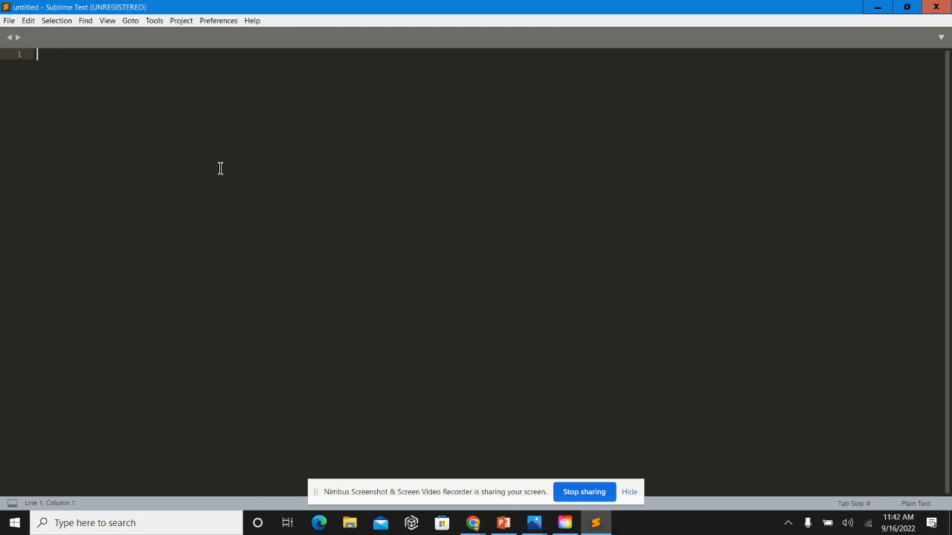
mouse_move(182, 171)
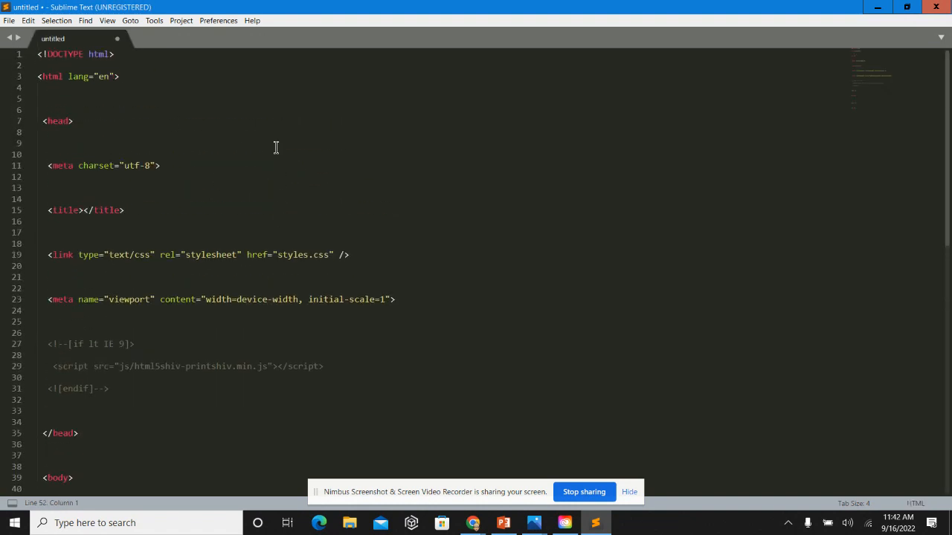
mouse_move(82, 46)
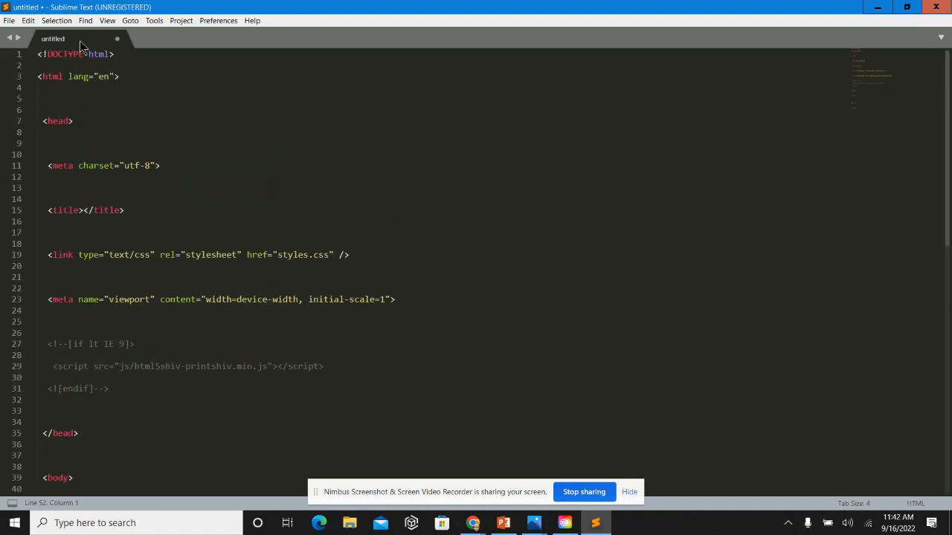
mouse_move(155, 196)
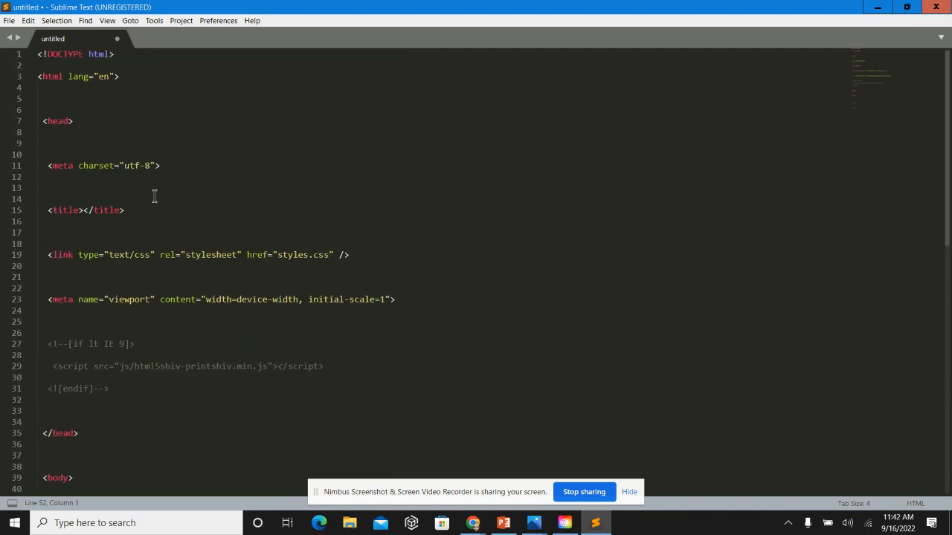
mouse_move(90, 67)
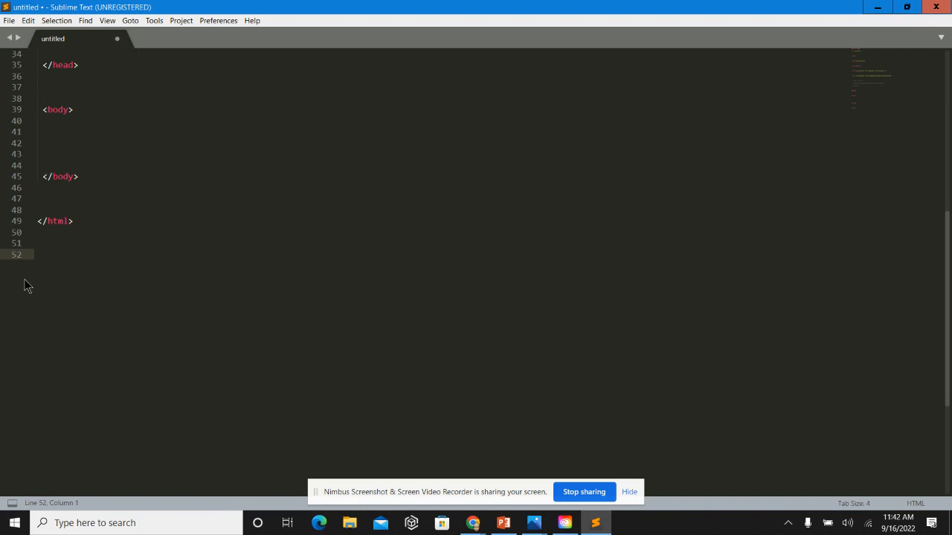
mouse_move(133, 236)
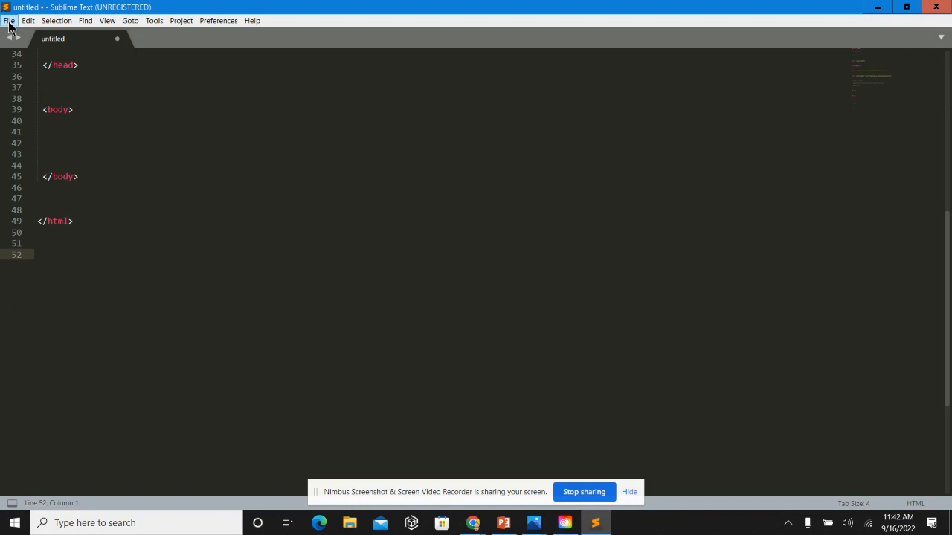
- Start Save As and browse to Desktop > My Website
click(10, 20)
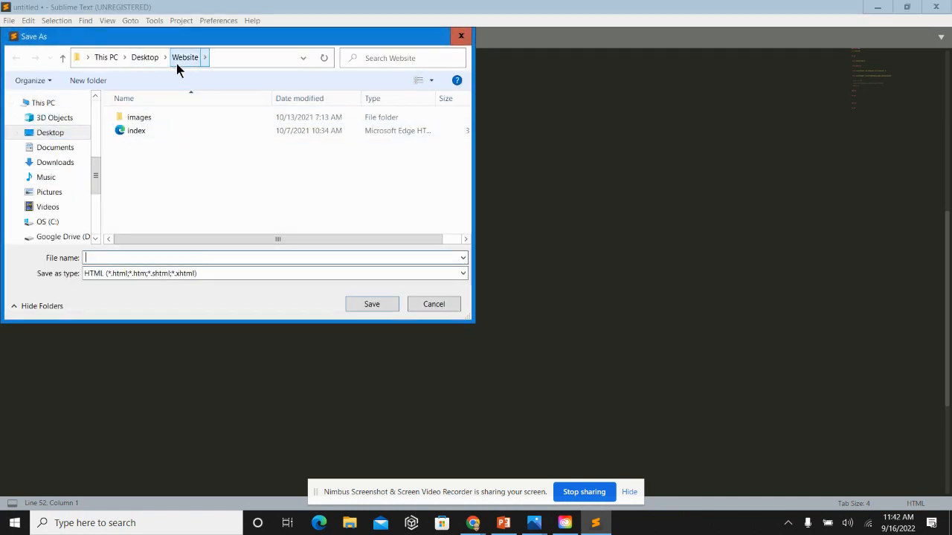
click(50, 132)
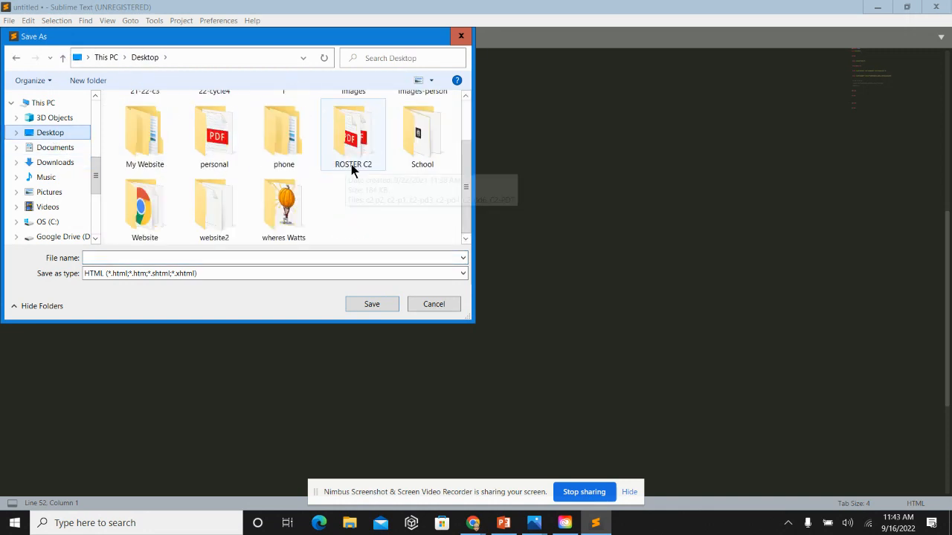
mouse_move(219, 216)
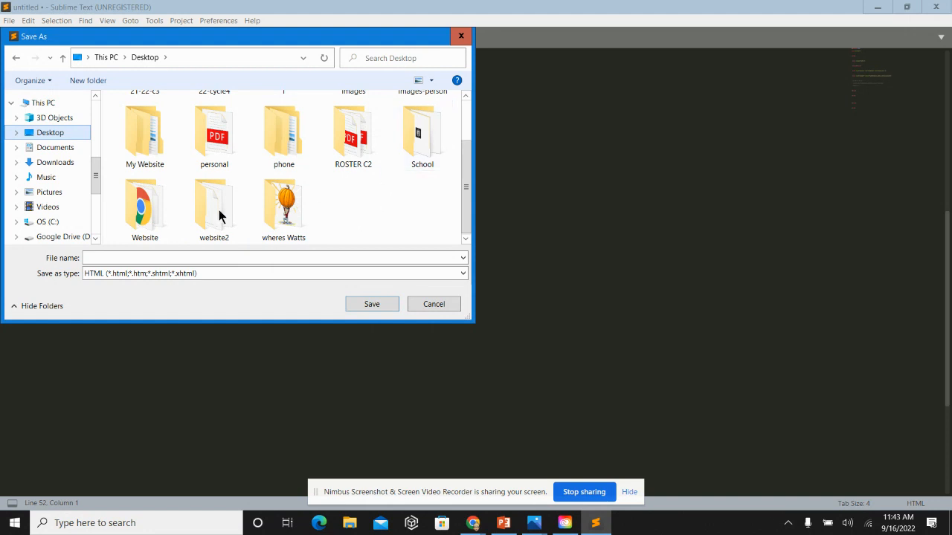
double_click(144, 134)
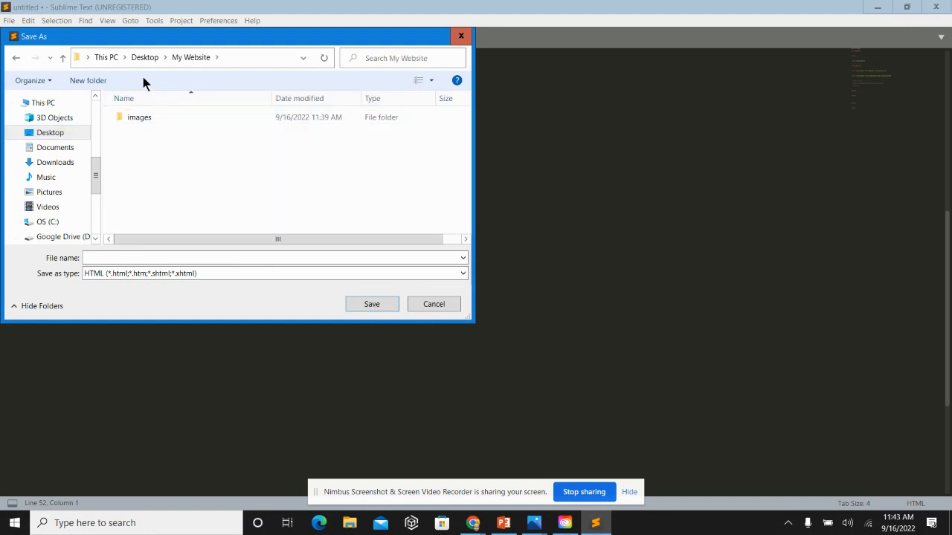
mouse_move(198, 80)
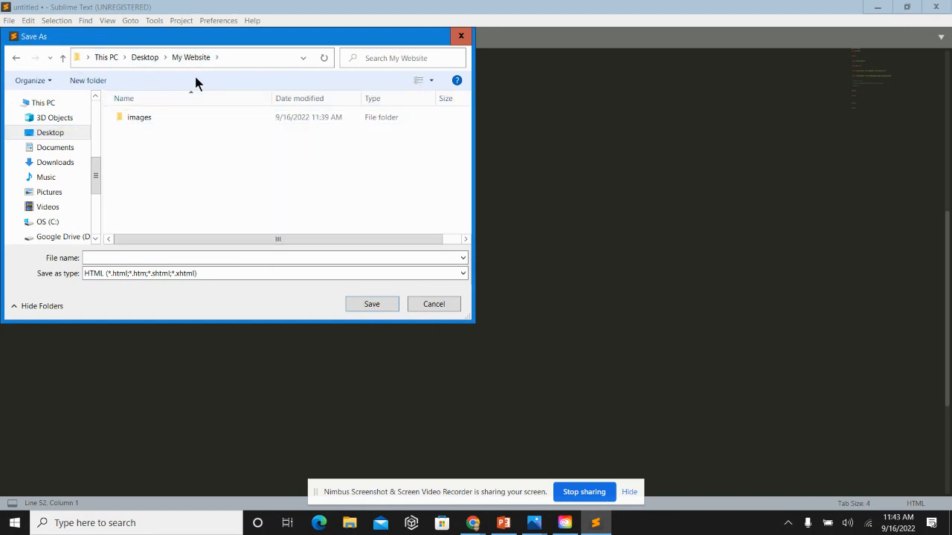
click(139, 117)
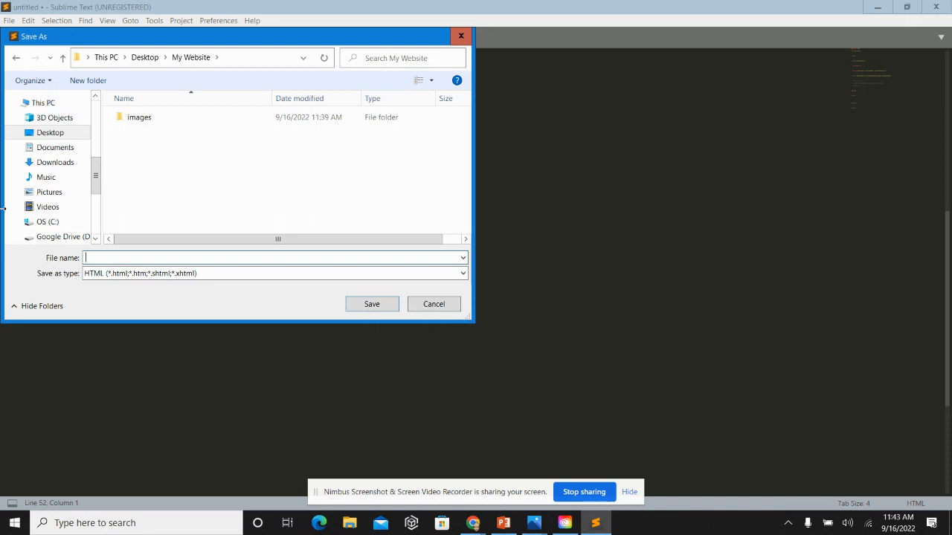
- Save the starter HTML as index.html
text(inde)
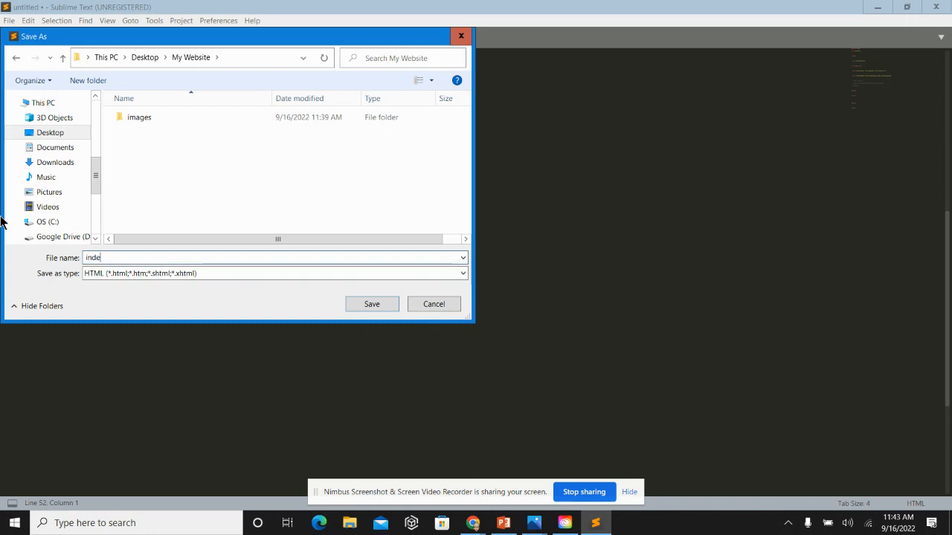
text(x.htm)
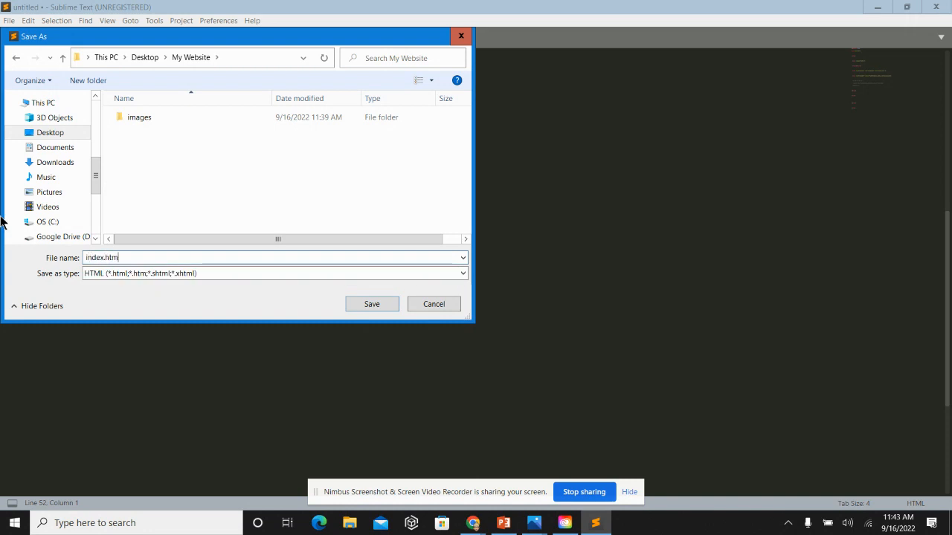
text(l)
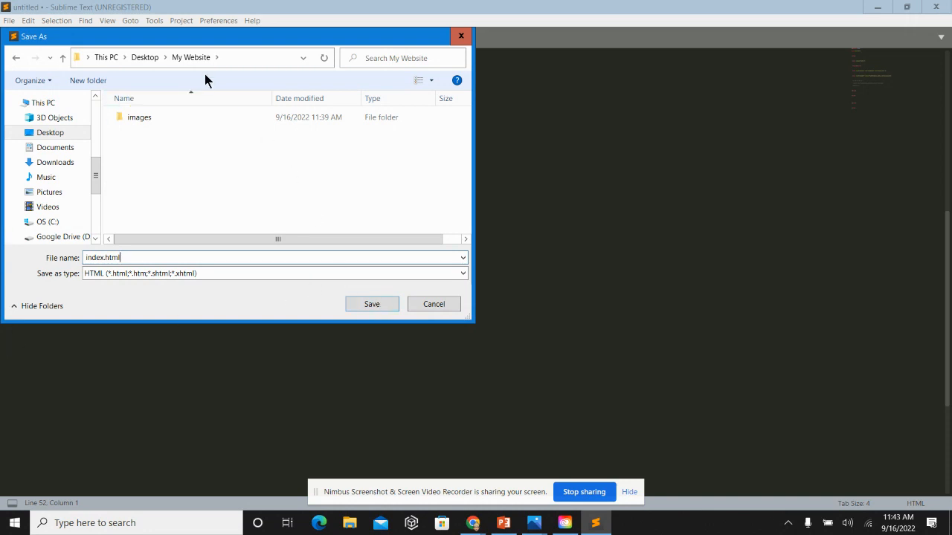
mouse_move(371, 280)
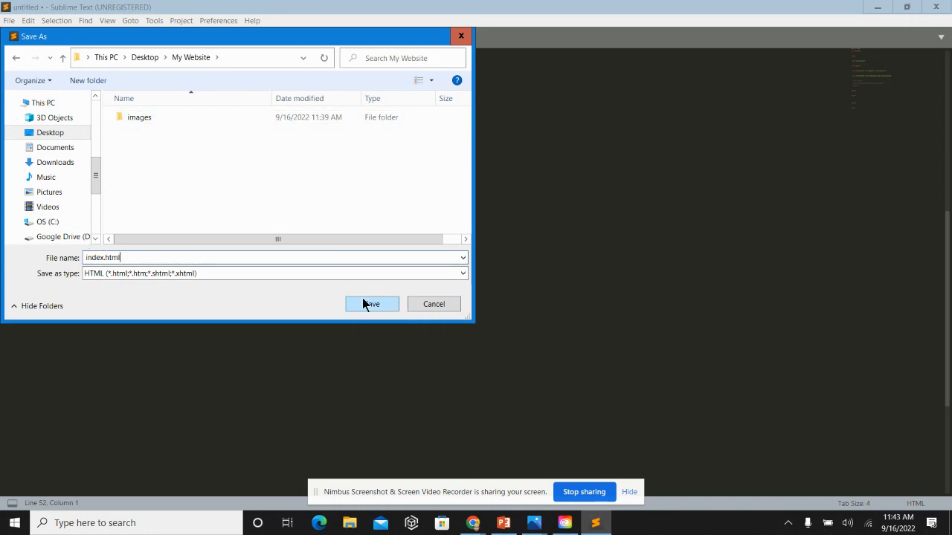
click(371, 303)
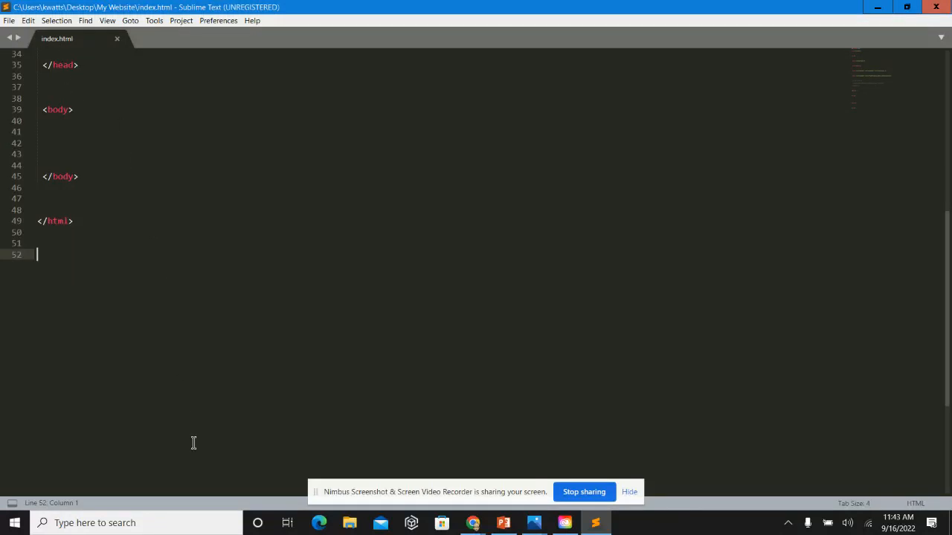
mouse_move(216, 398)
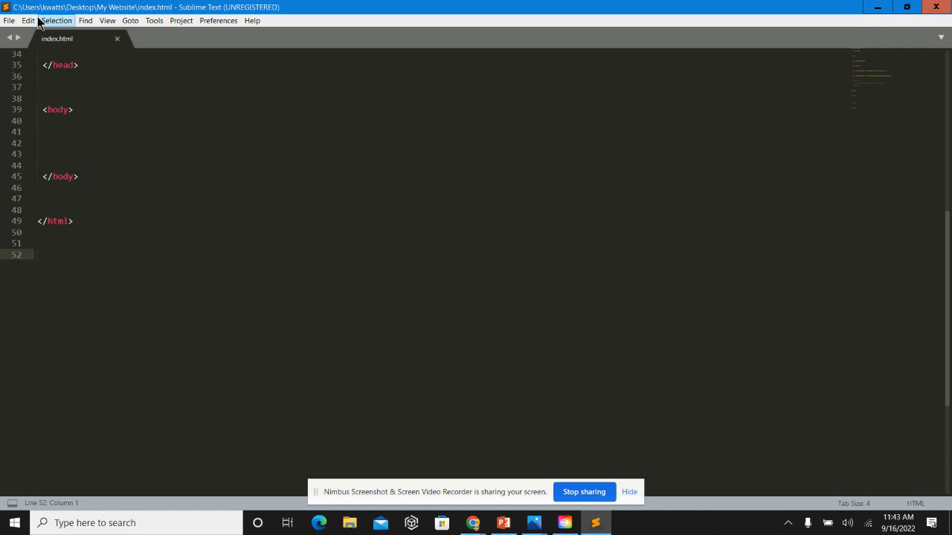
mouse_move(181, 20)
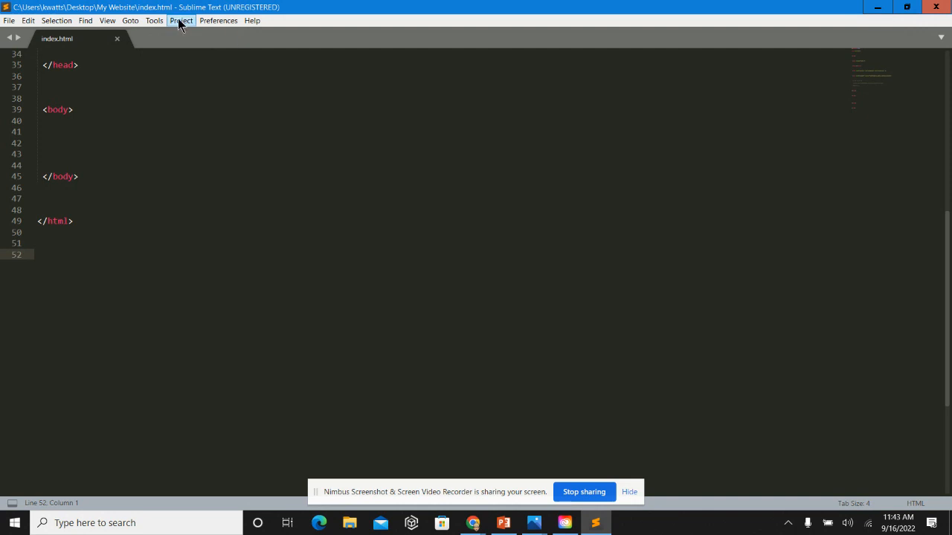
- Open a new untitled tab beside index.html and return to Chrome
click(9, 20)
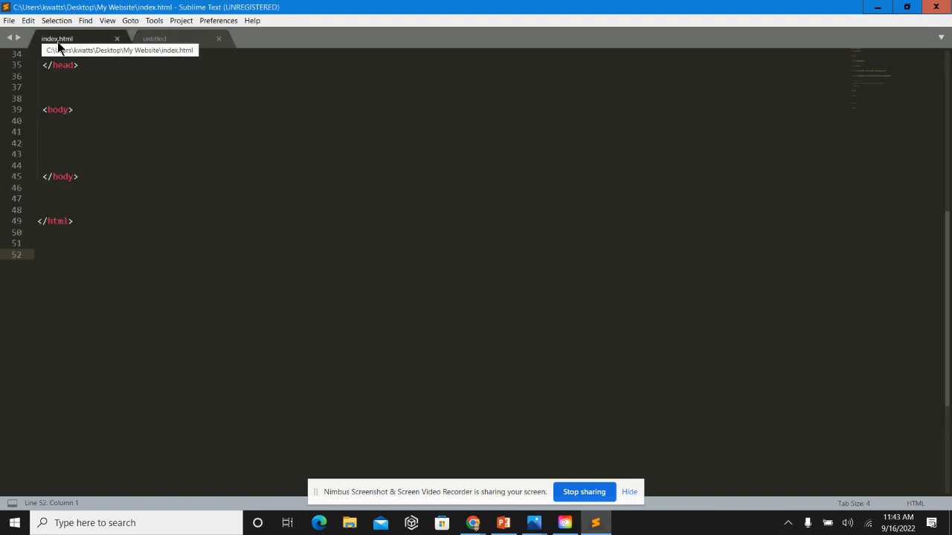
click(154, 38)
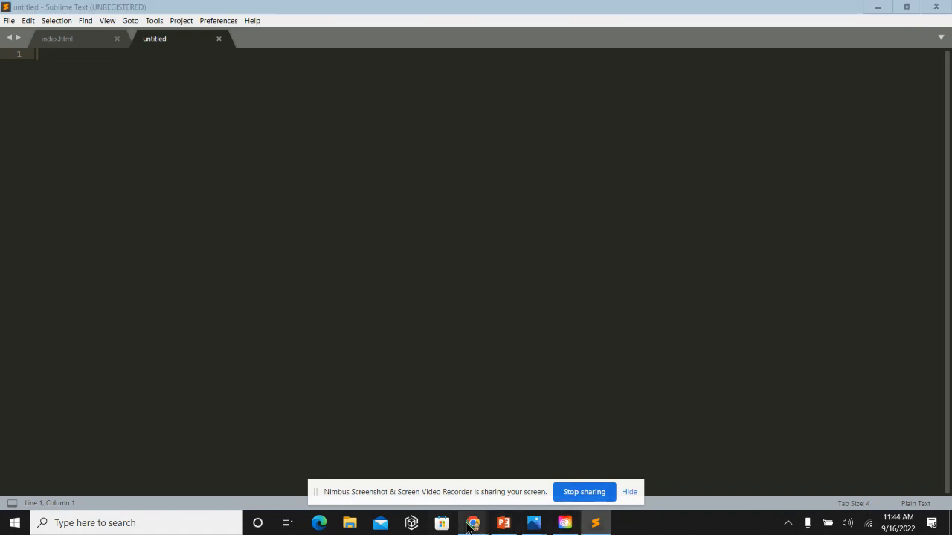
click(473, 522)
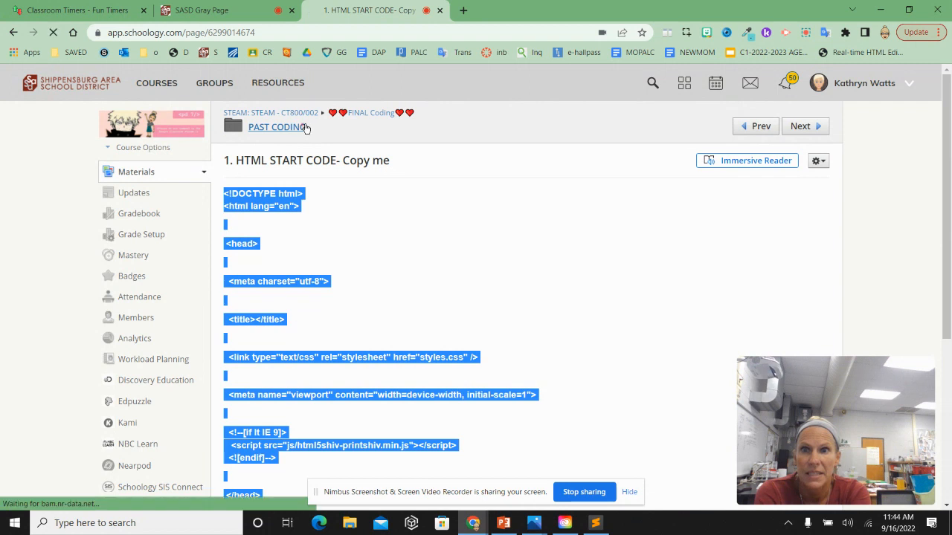
- Open '2.CSS Start Code-Copy ME', copy all its CSS and return to the editor
click(276, 127)
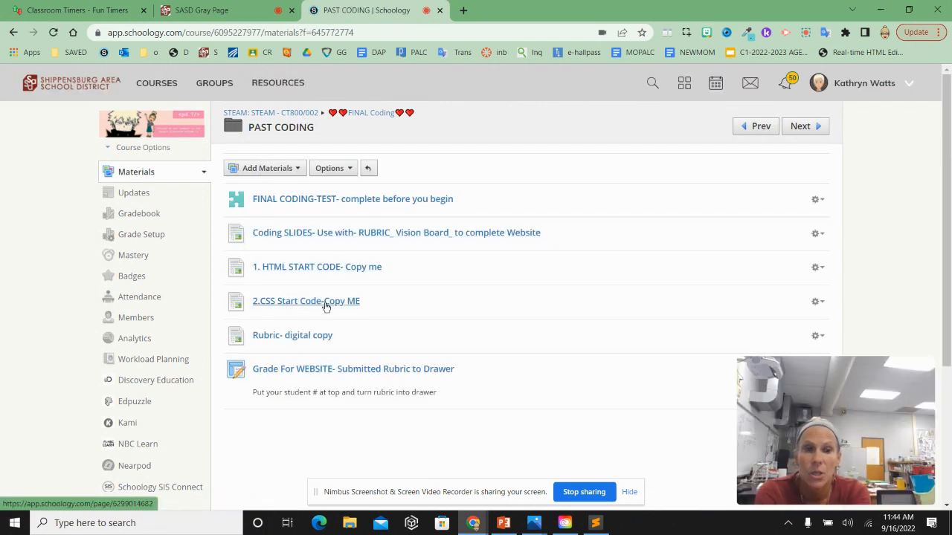
click(305, 301)
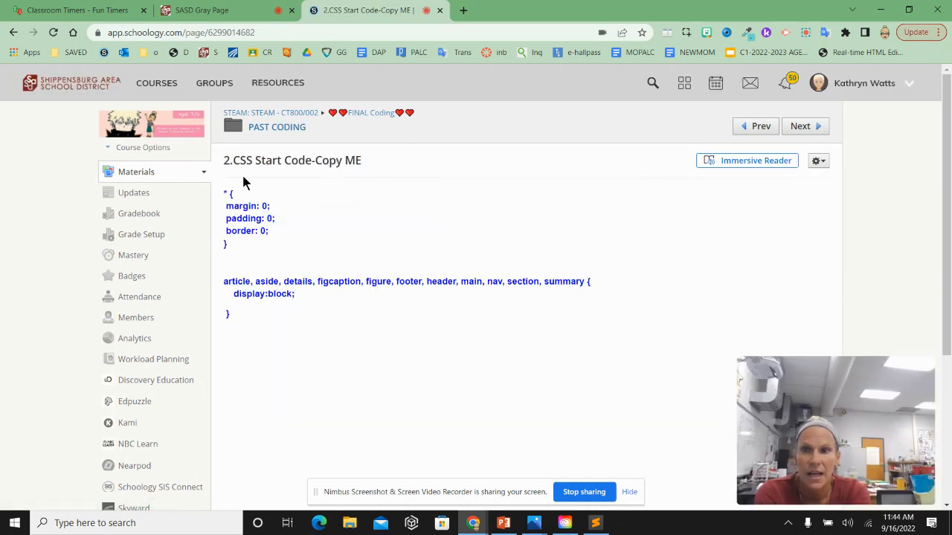
key(ctrl+a)
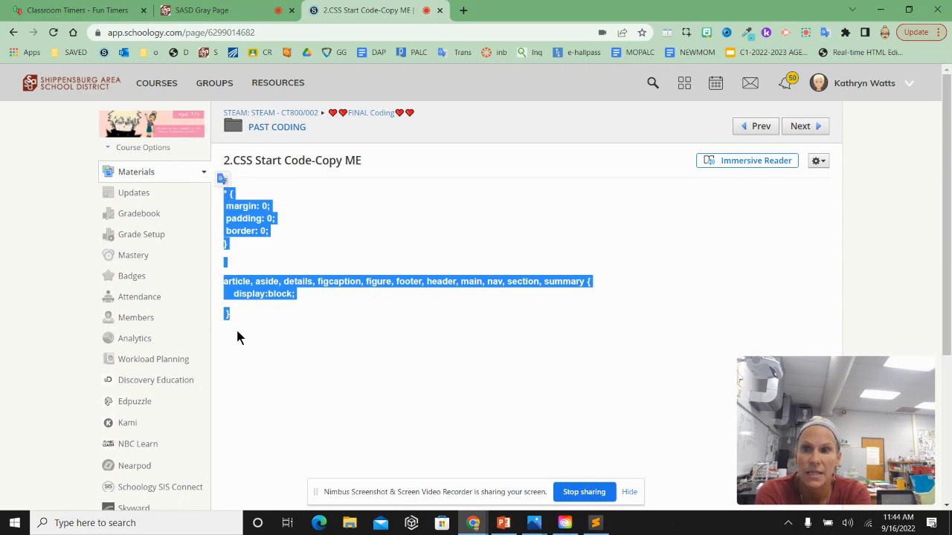
right_click(260, 293)
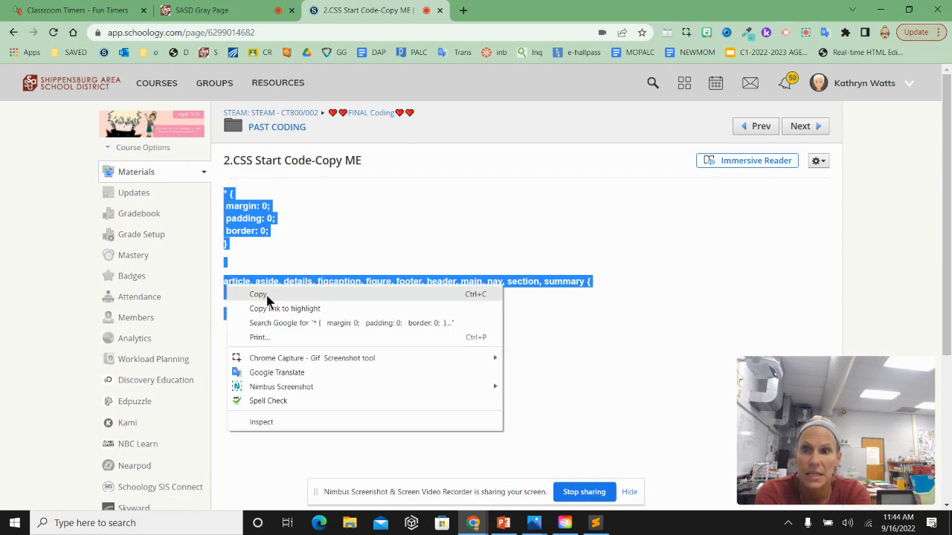
click(258, 294)
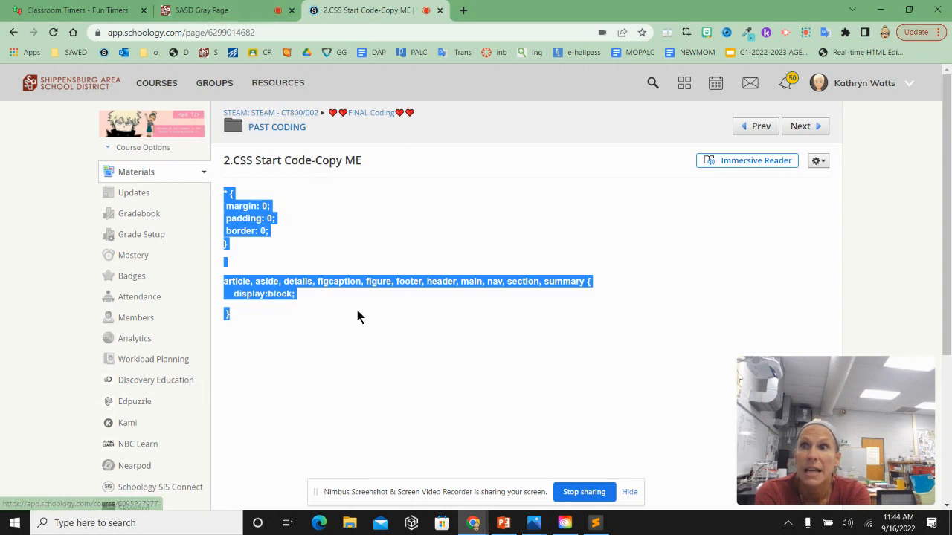
click(595, 522)
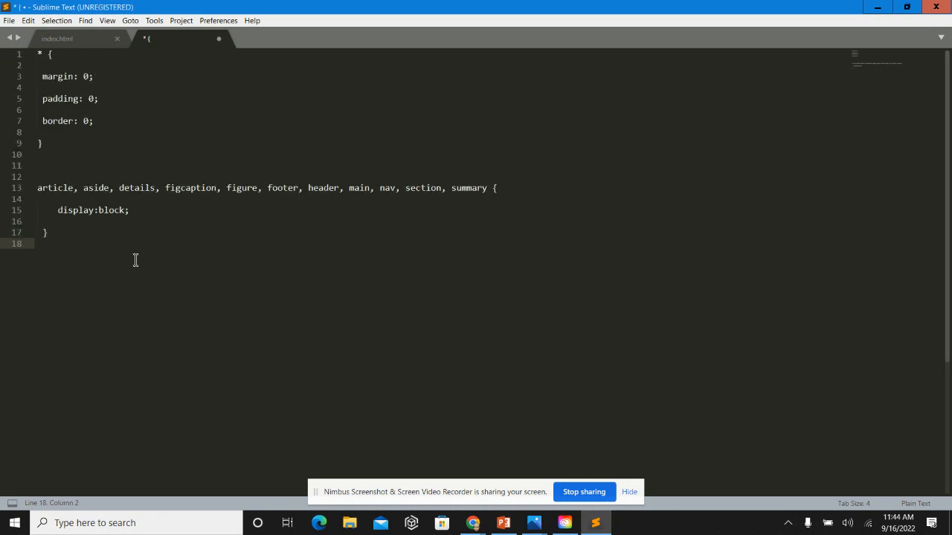
- End the CSS file with the comment <!--START CODING CSS AFTER THIS COMMENT-->
text(<)
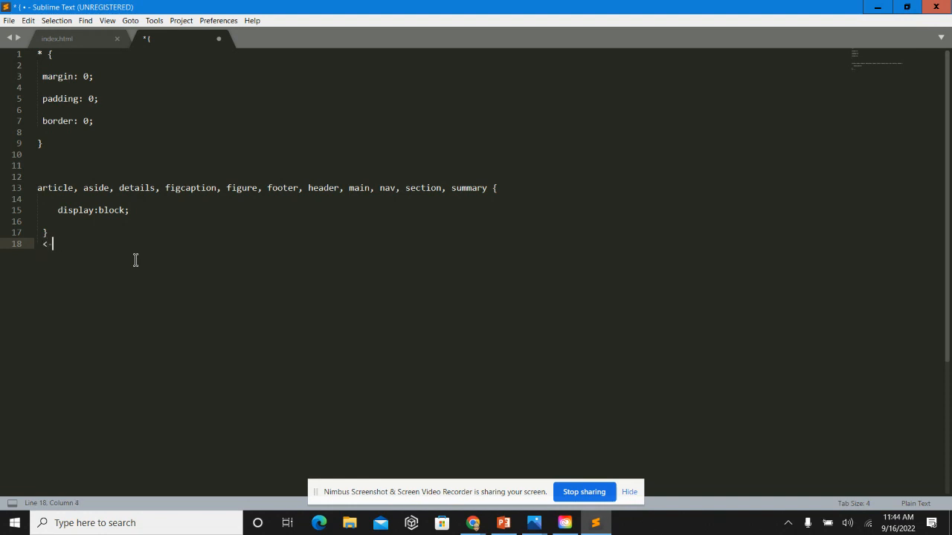
text(!)
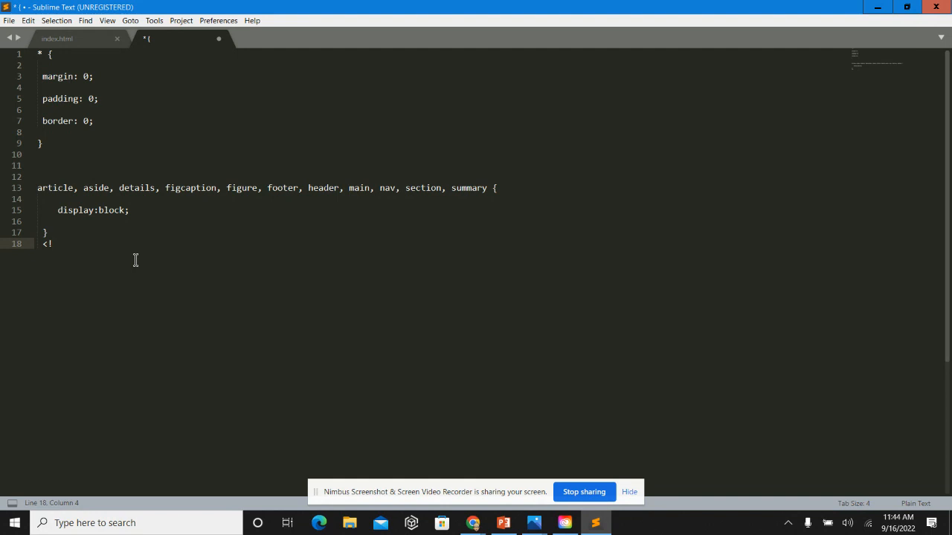
text(--START)
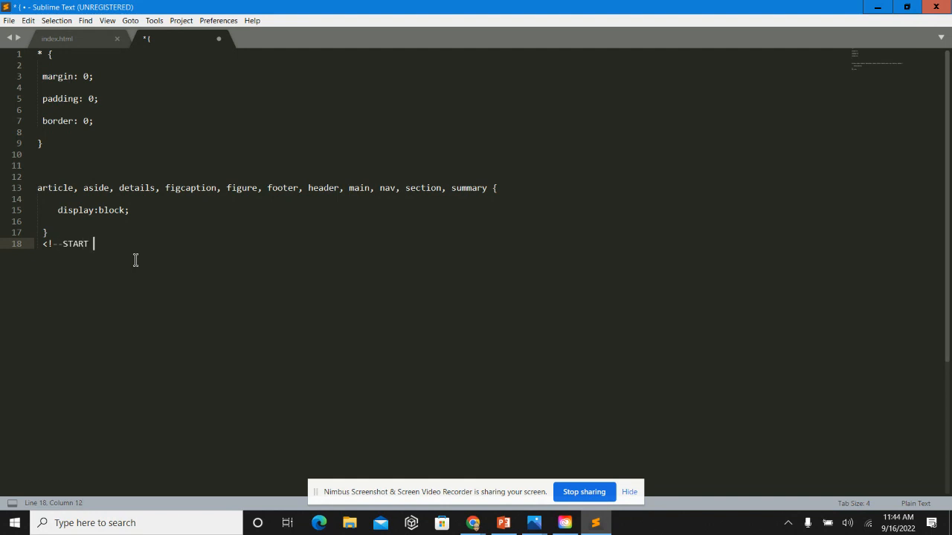
text(CODING CSS AFTER TH)
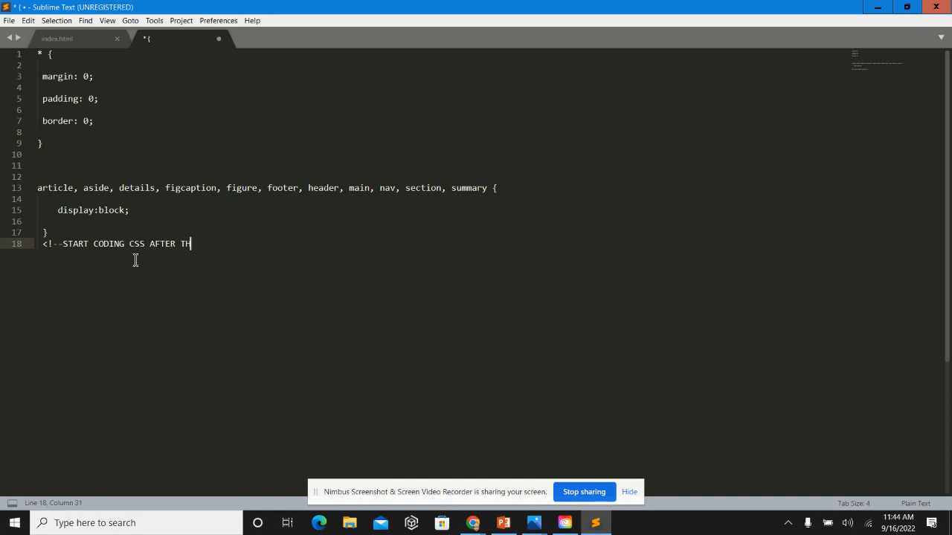
text(IS COMMENT)
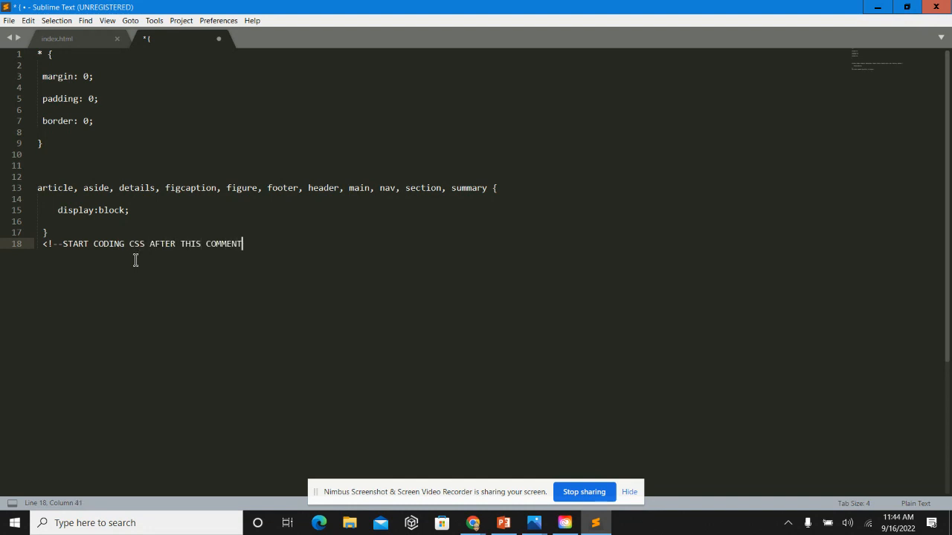
text(-->)
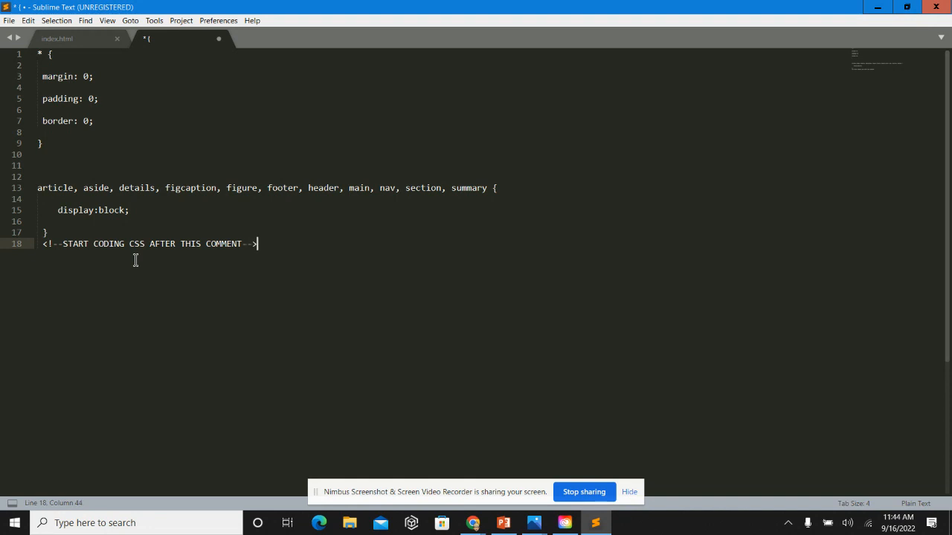
mouse_move(56, 121)
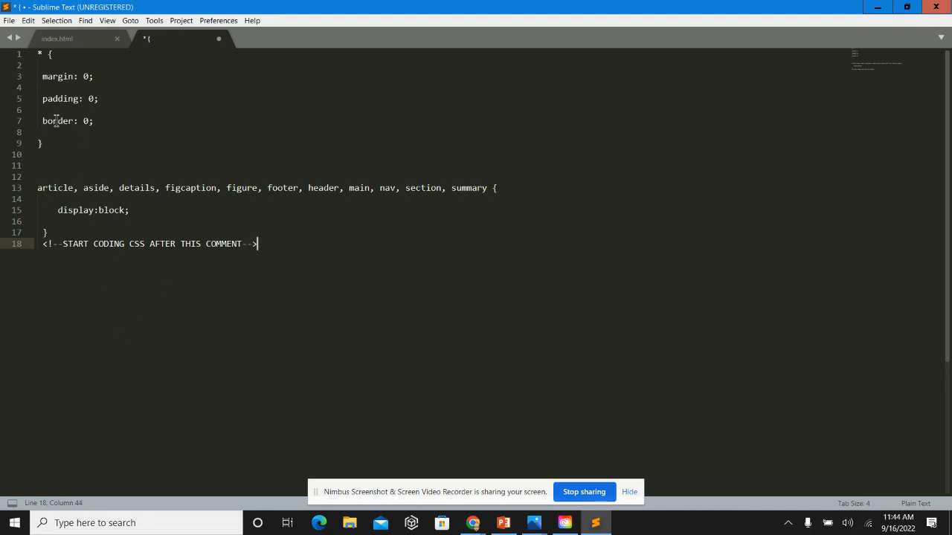
click(9, 20)
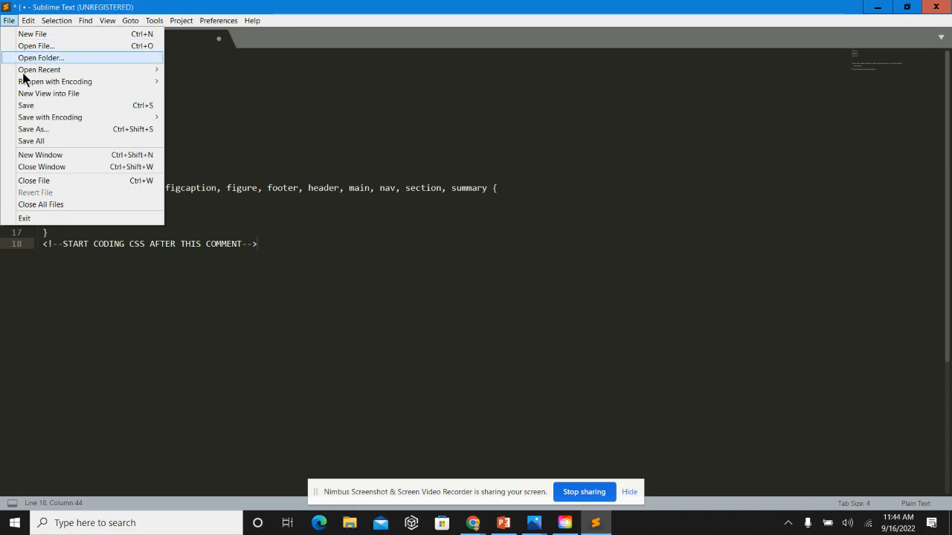
- Save the new stylesheet as styles.css in the My Website folder on the Desktop
click(32, 129)
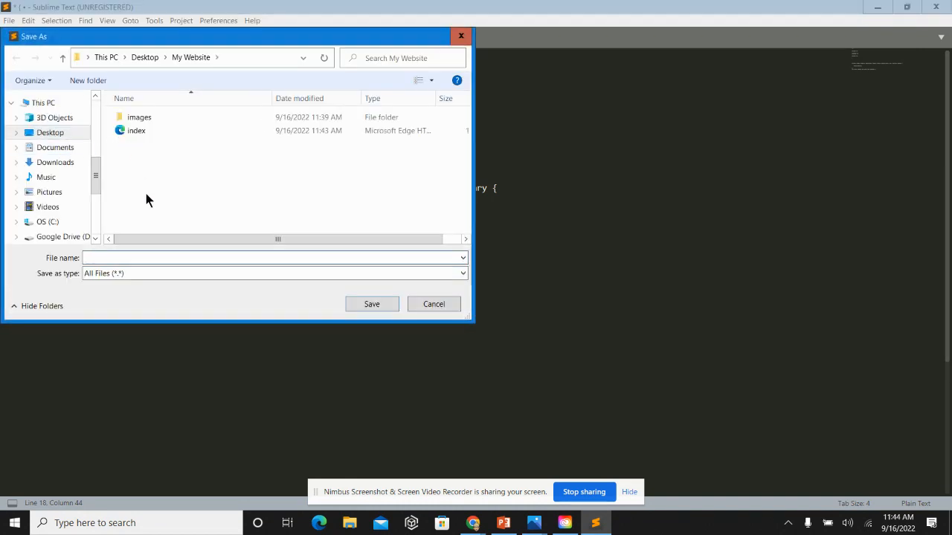
text(sty)
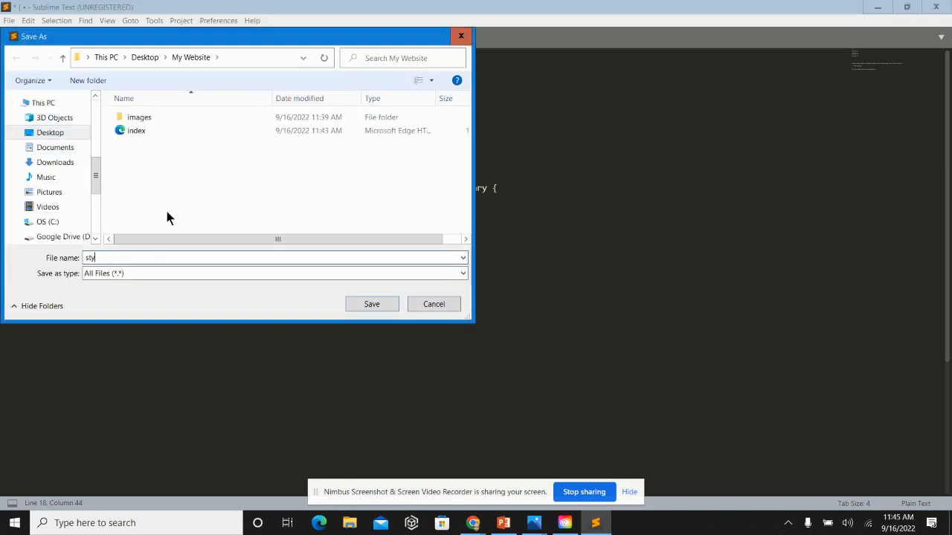
text(les)
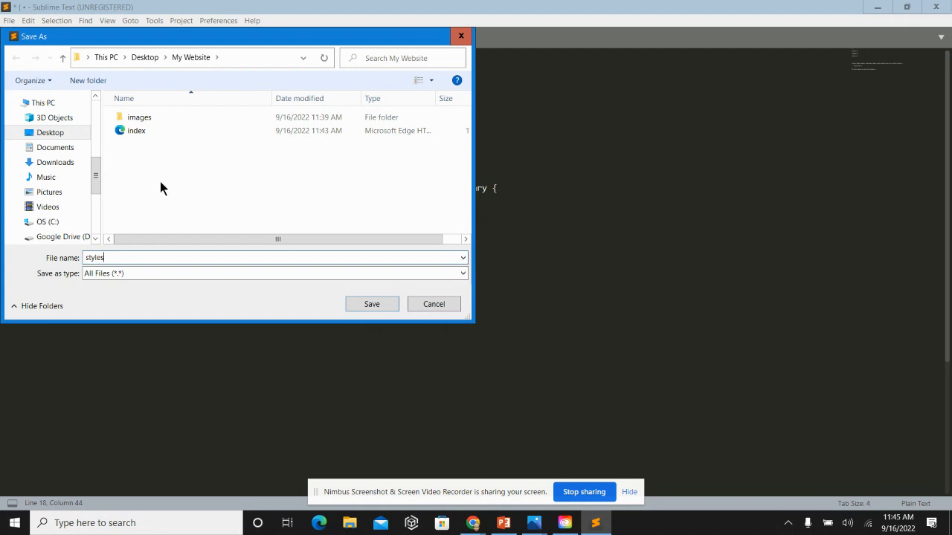
mouse_move(175, 193)
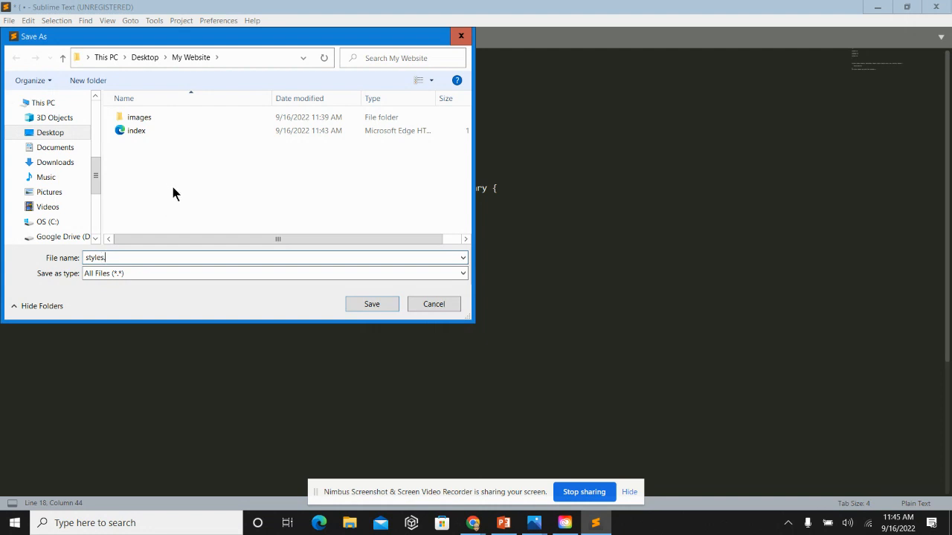
text(.css)
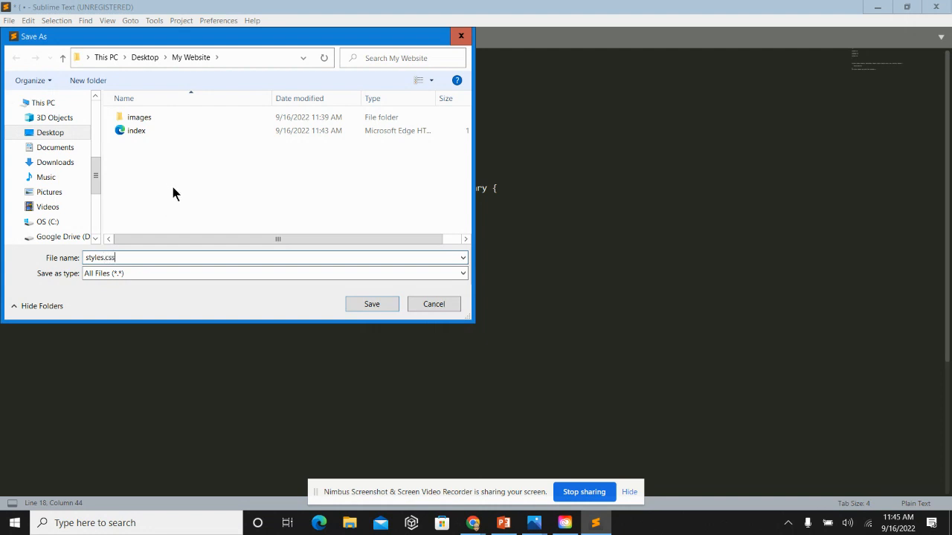
click(371, 304)
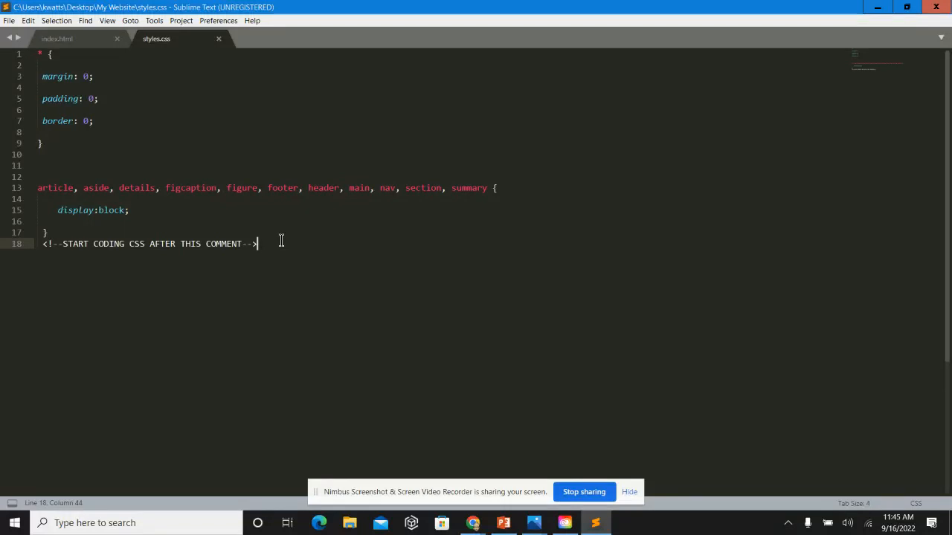
- Return to index.html and place the cursor on the blank line after <body>
key(enter)
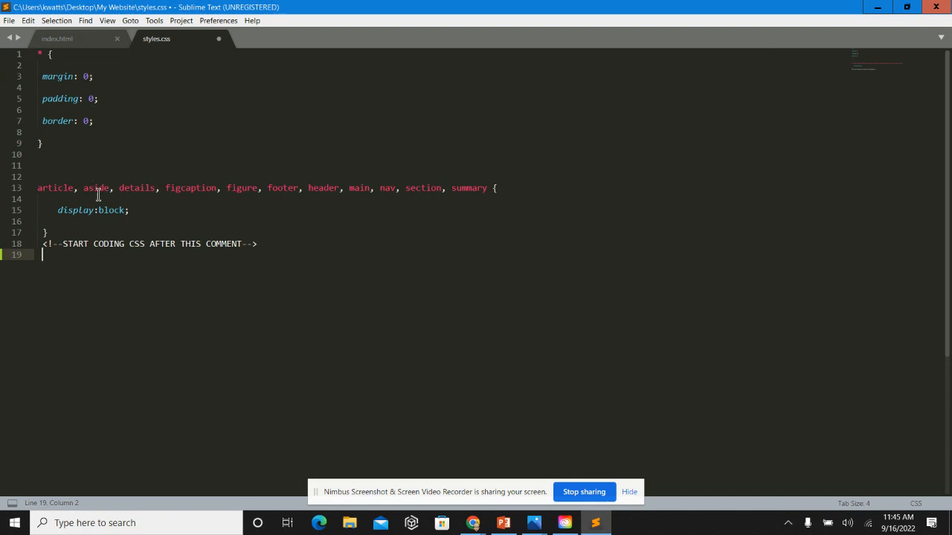
click(71, 38)
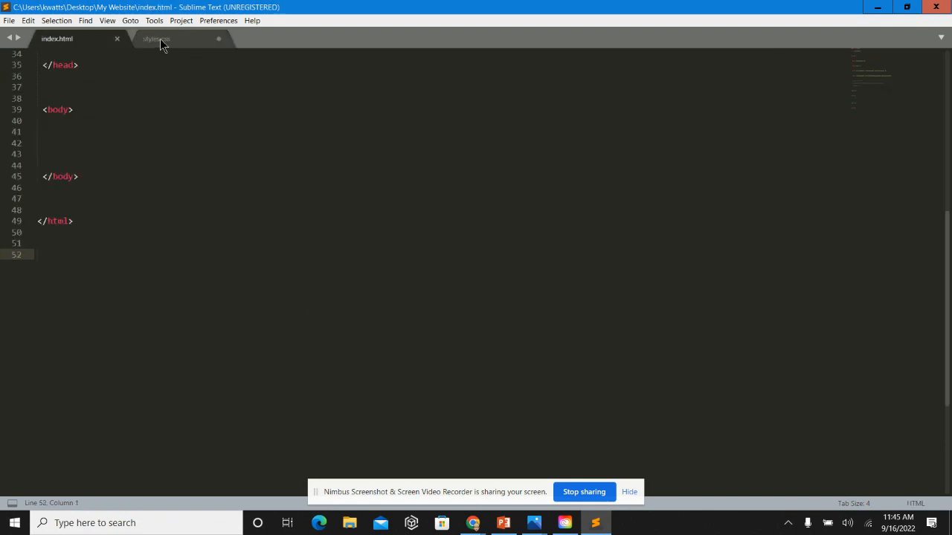
click(156, 38)
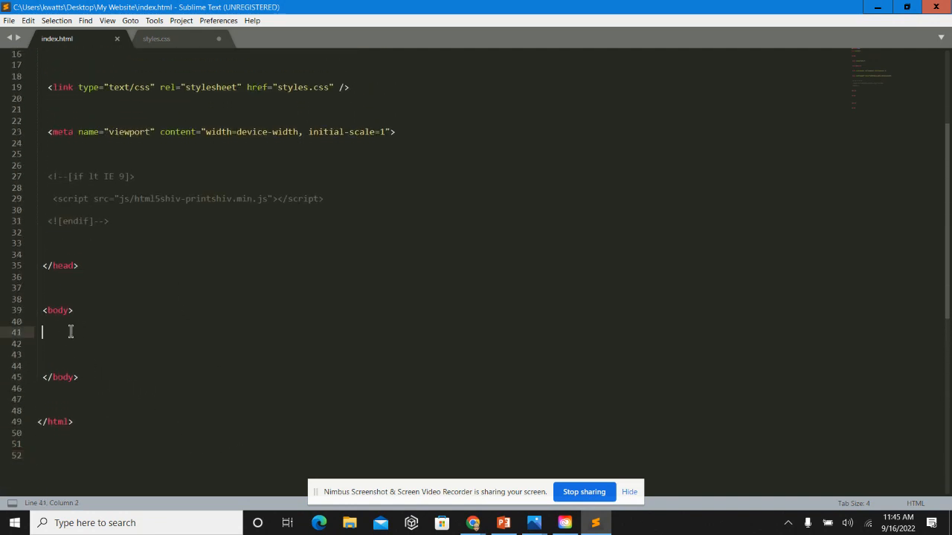
- Write the comment <!-- All of my code will go here between the body tags-->
text(<!)
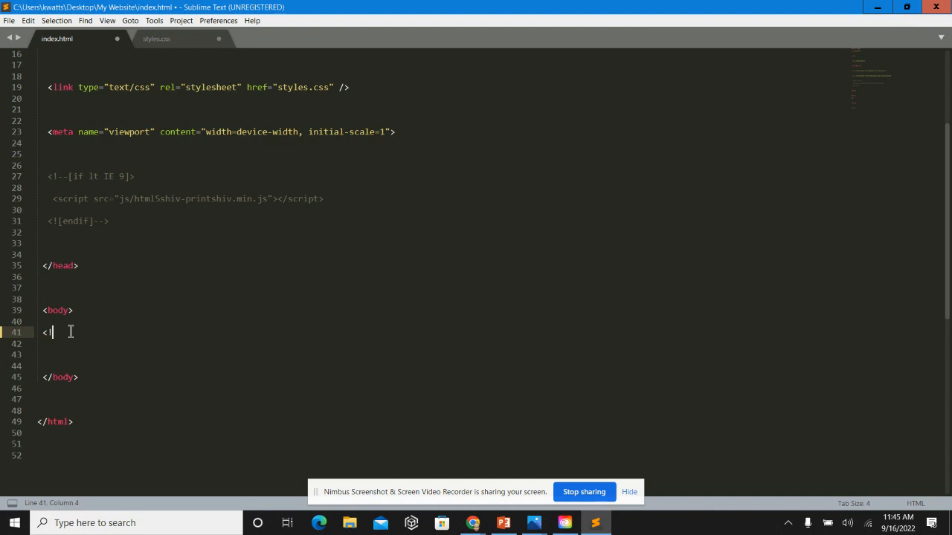
text(All of)
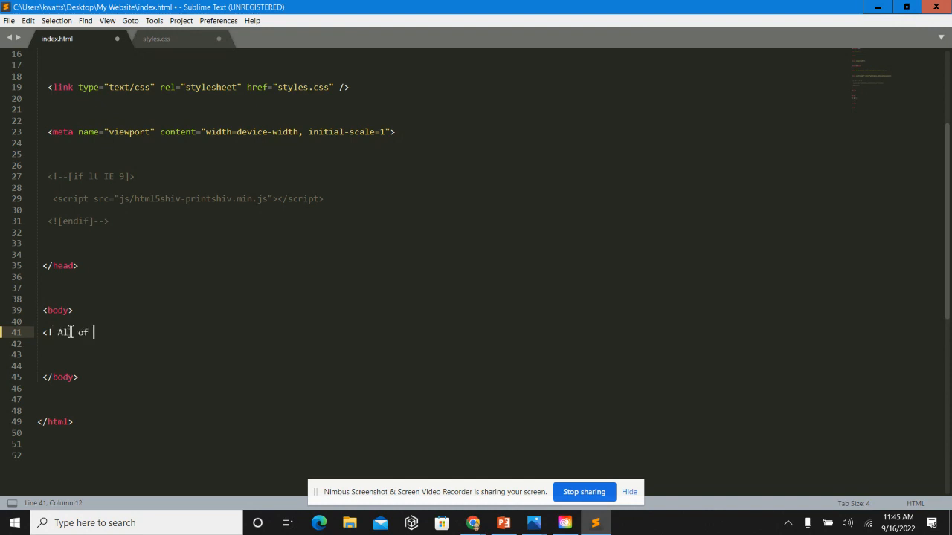
text(my code will go)
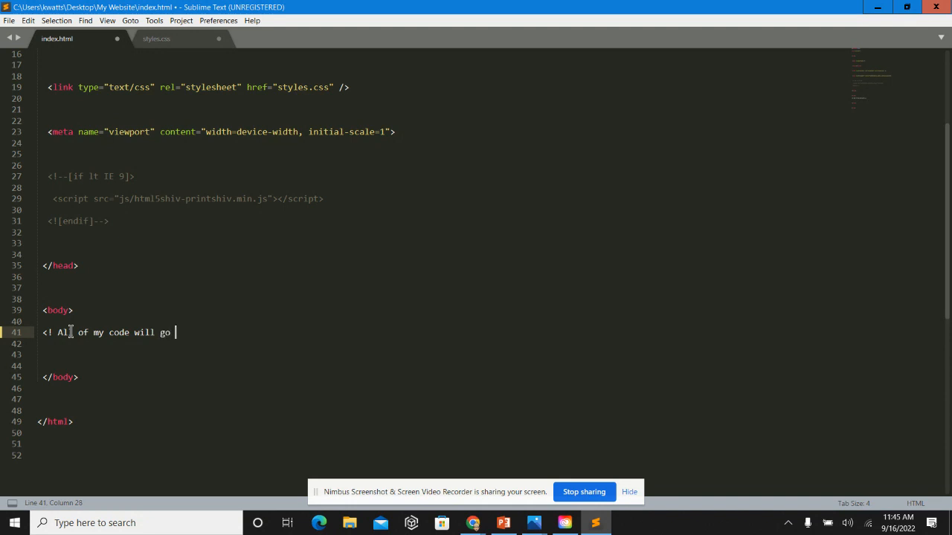
text(here between t)
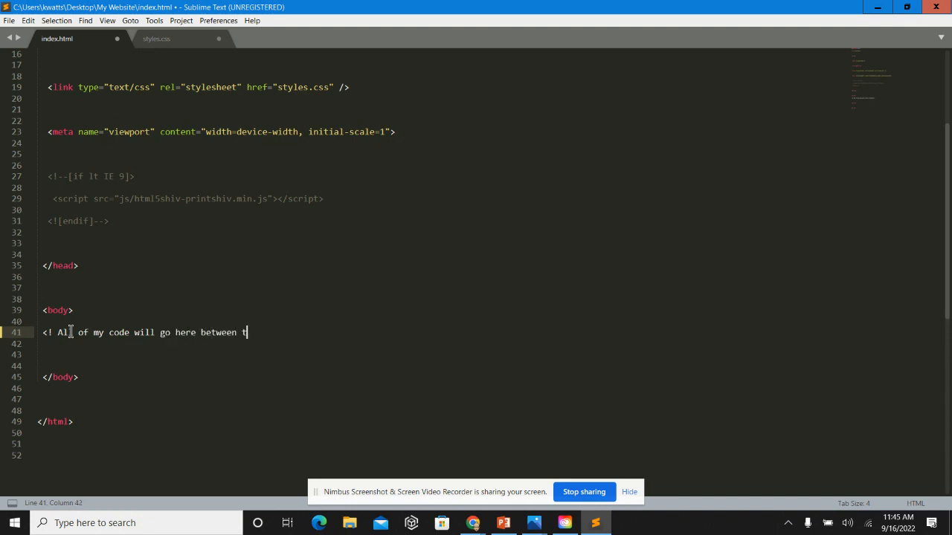
text(he body)
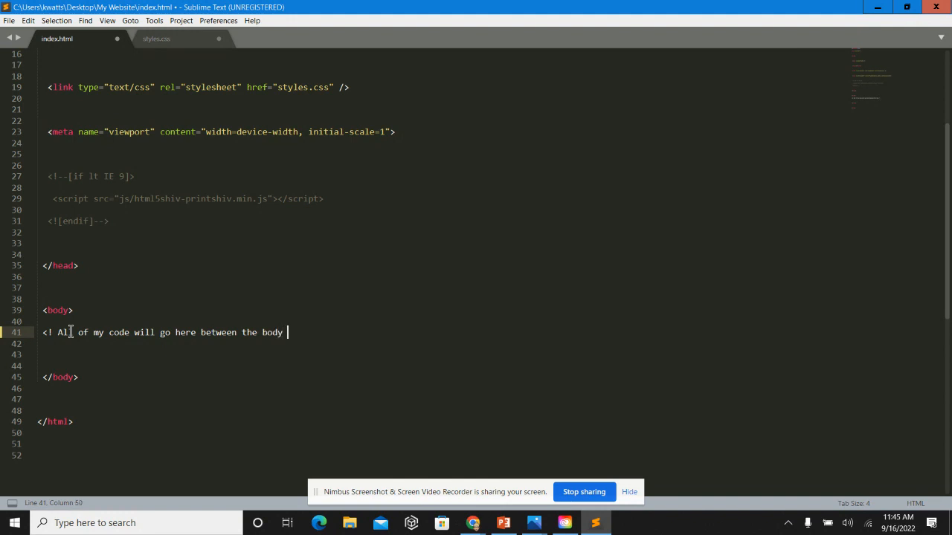
text(tags)
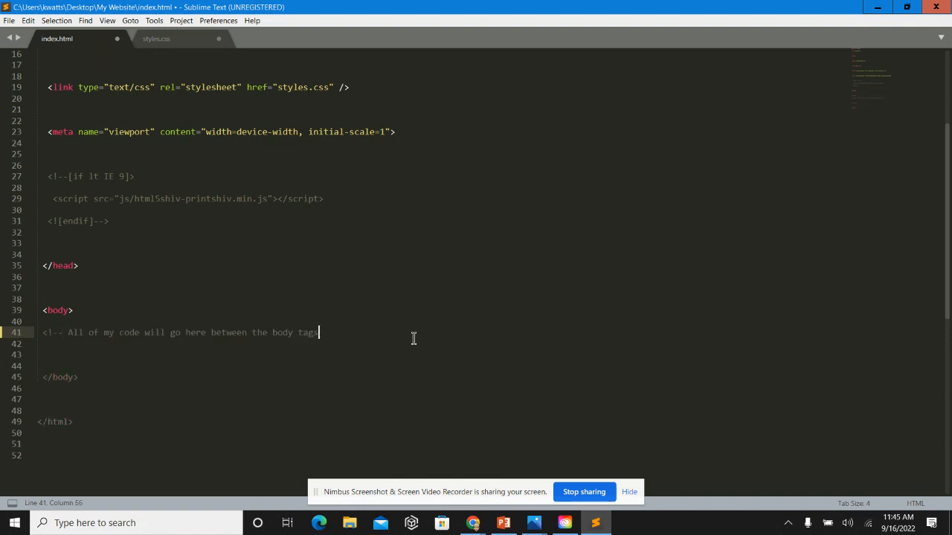
text(-->)
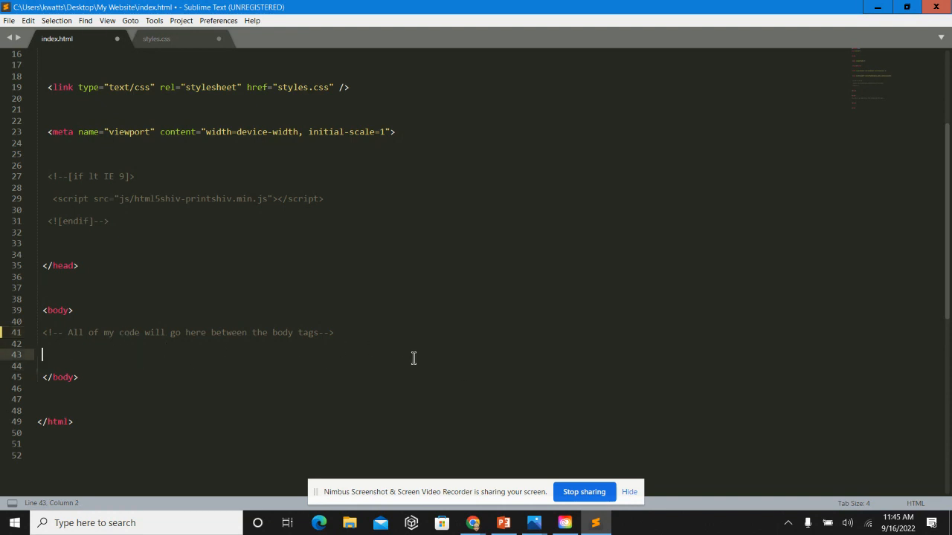
mouse_move(145, 346)
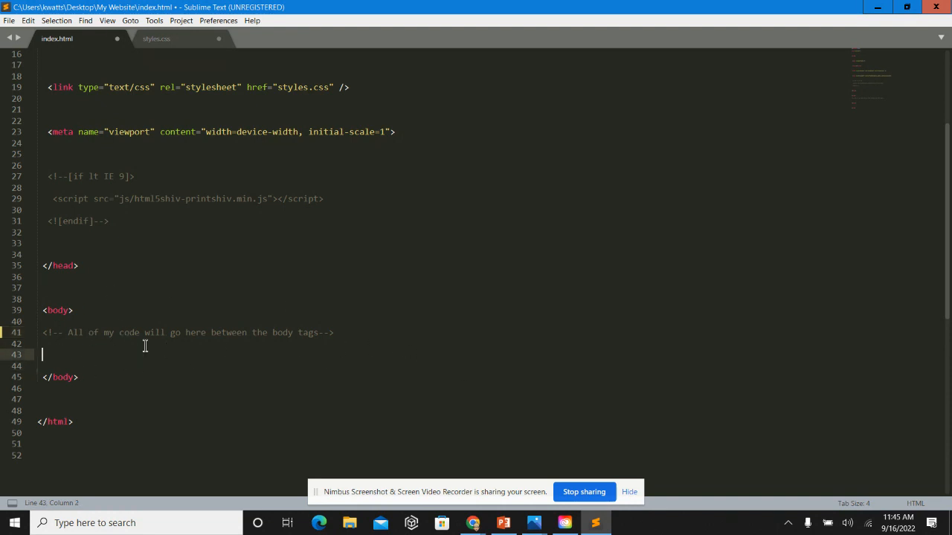
mouse_move(473, 523)
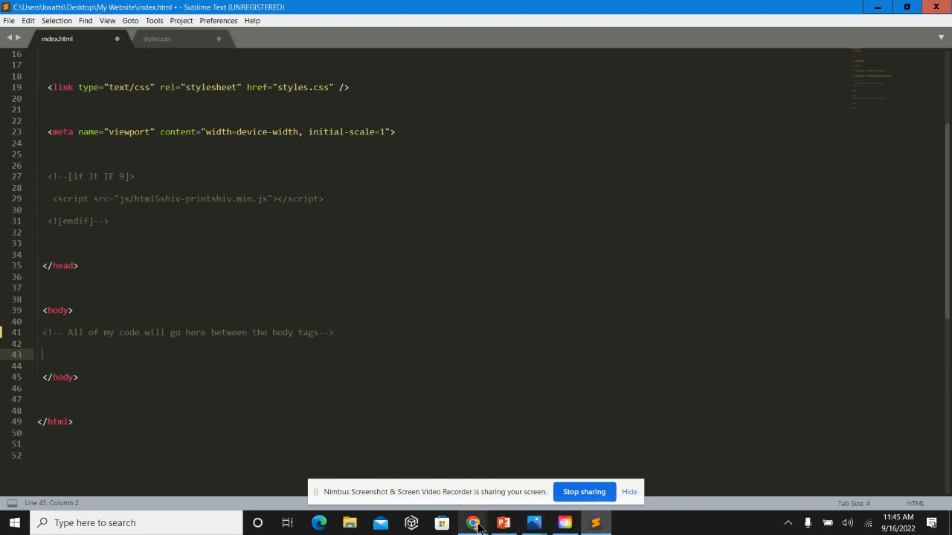
mouse_move(407, 462)
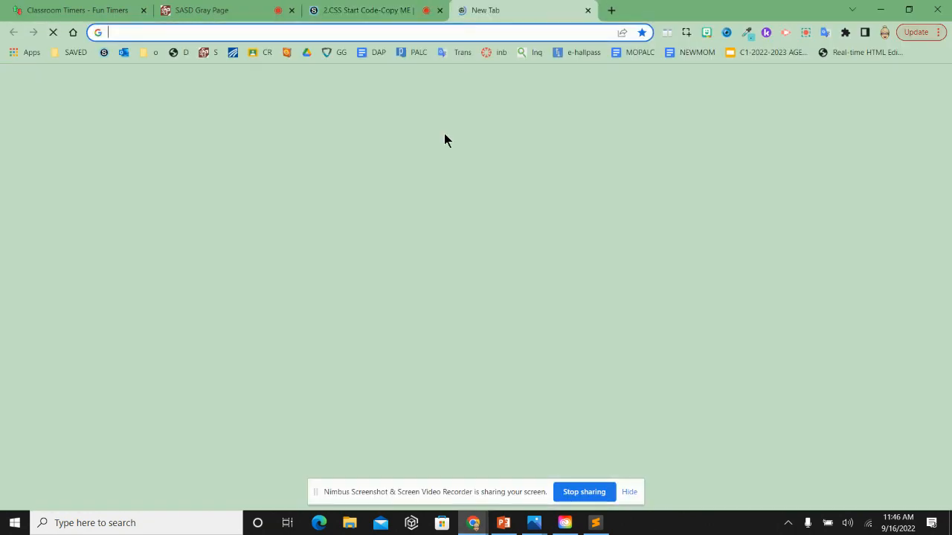
- Search Google for 'css comment' in Chrome, then return to Sublime Text
text(csss co)
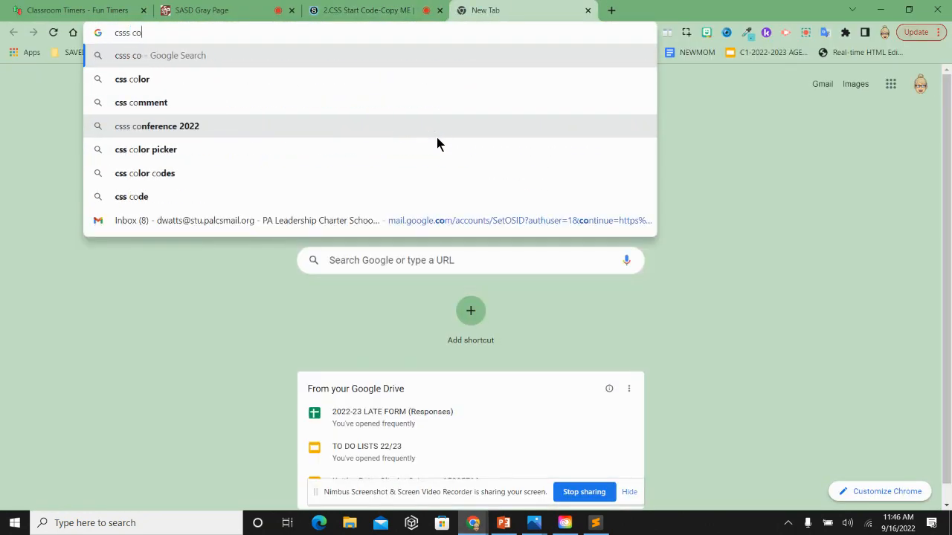
key(Backspace)
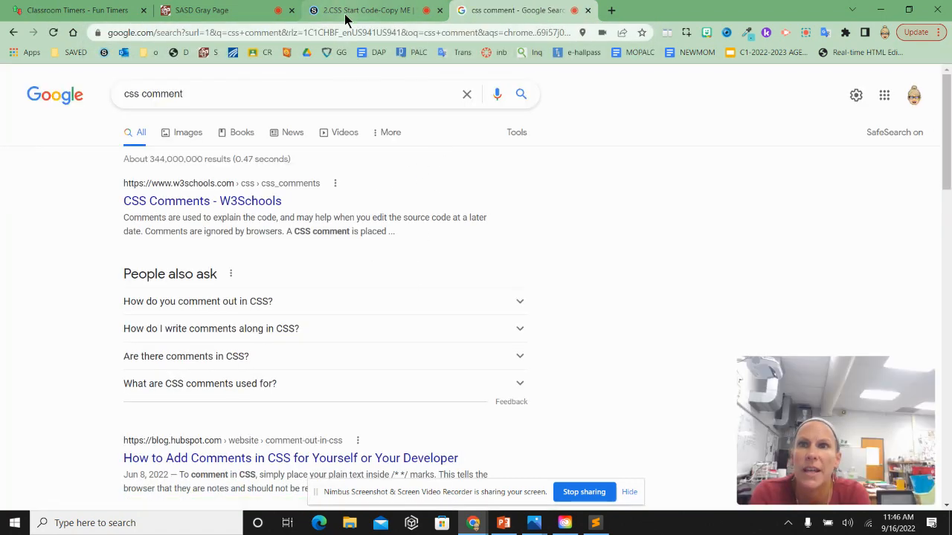
click(594, 522)
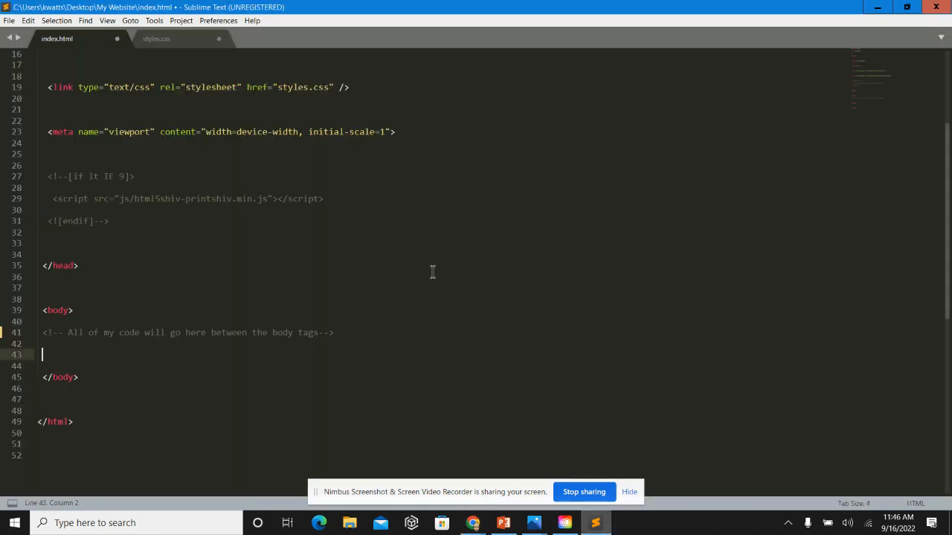
- In styles.css, wrap the 'START CODING CSS AFTER THIS COMMENT' note in /* */
click(157, 39)
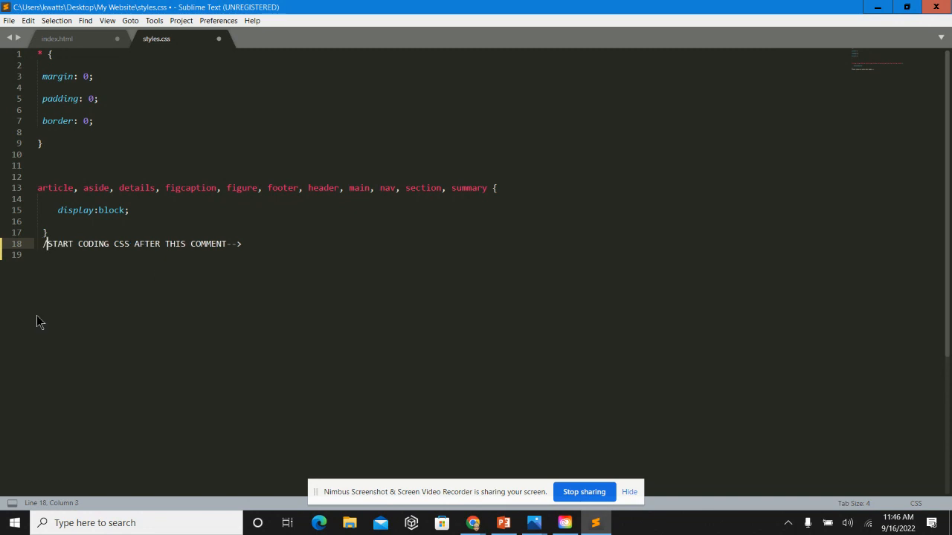
text(*)
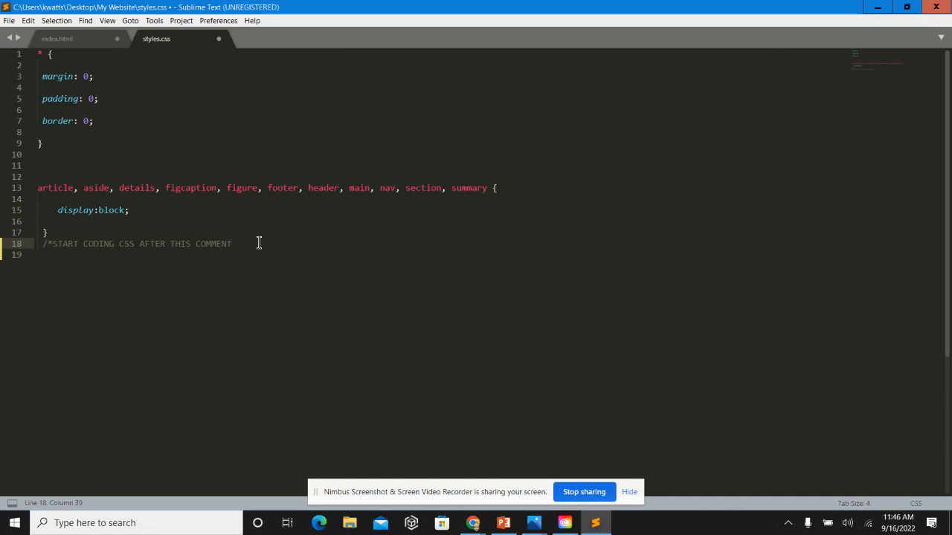
mouse_move(165, 298)
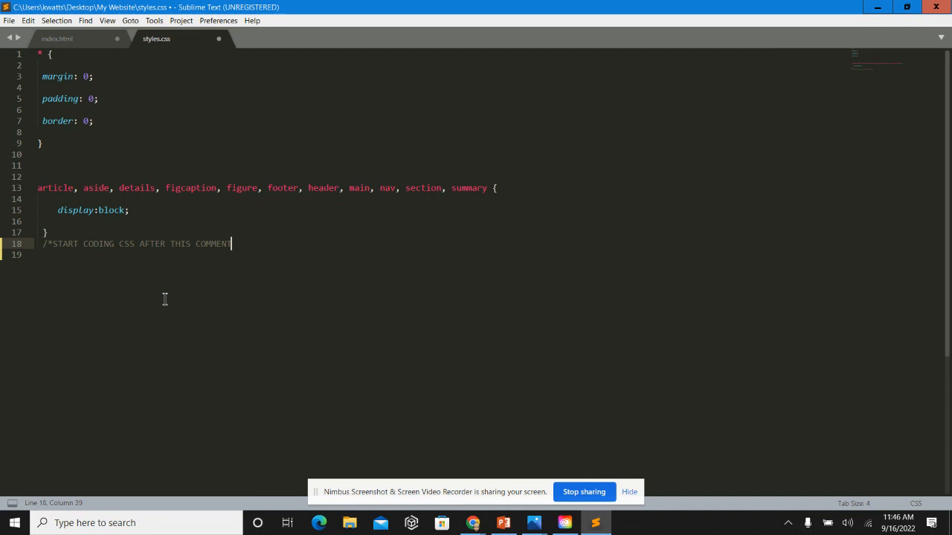
text(*/)
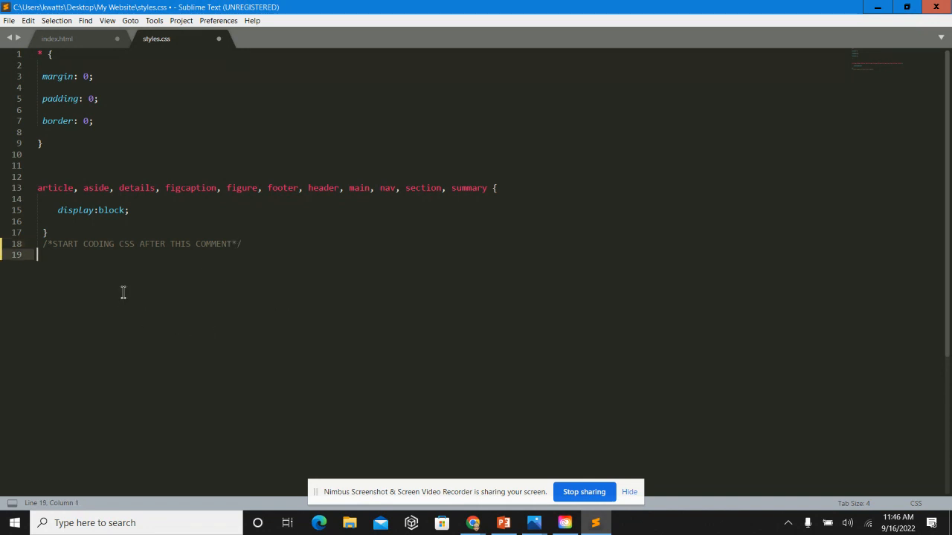
mouse_move(282, 286)
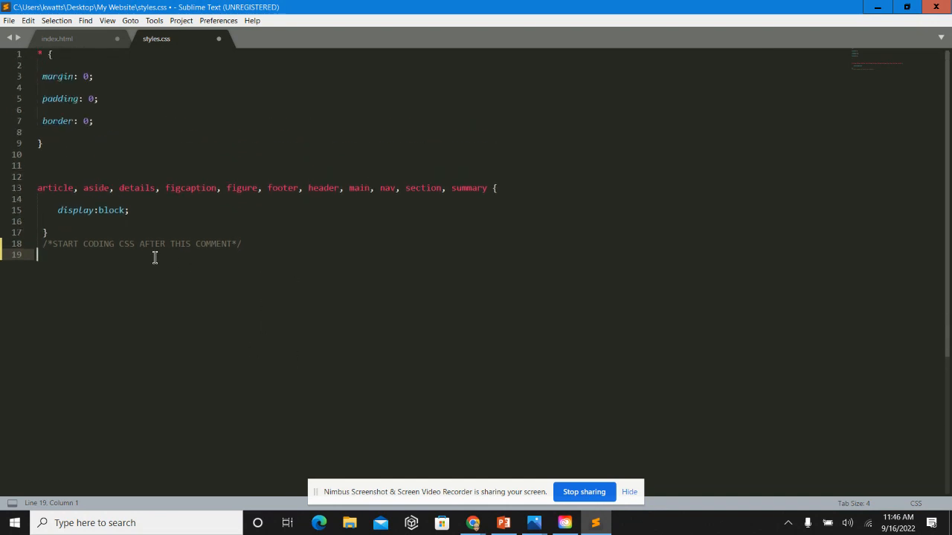
mouse_move(237, 313)
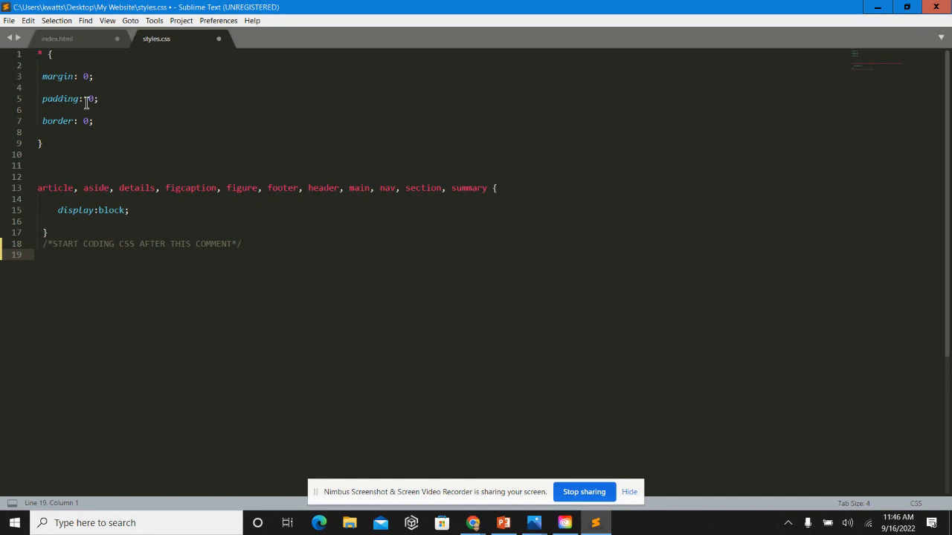
- Toggle between index.html and styles.css, ending on index.html
click(57, 38)
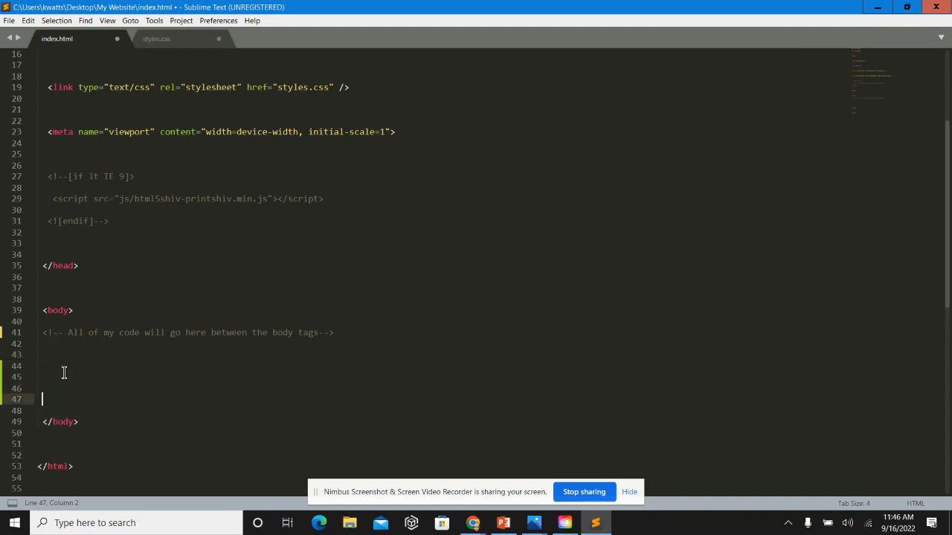
click(156, 38)
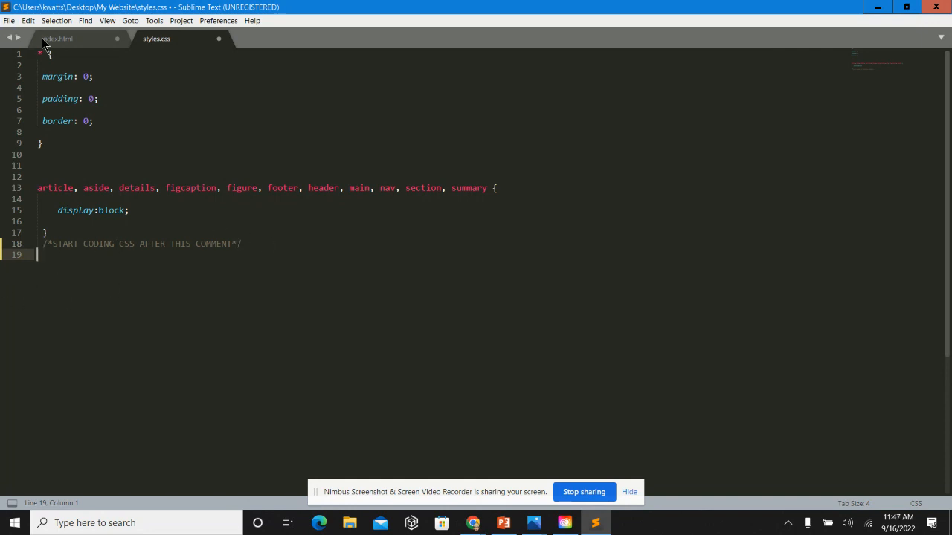
click(57, 39)
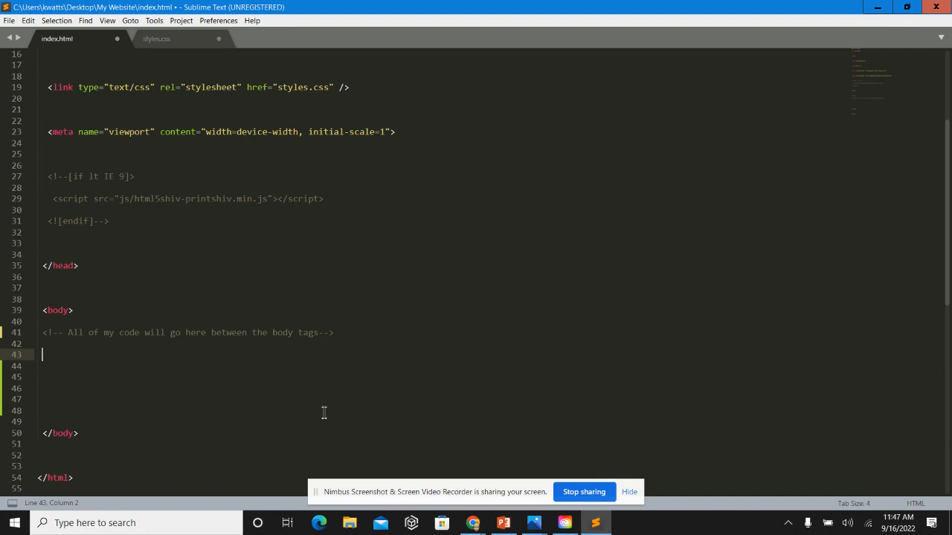
- Write a heading line 'My Name is Ms. Watts' with closing </h1> tags below the body comment
text(<h1>)
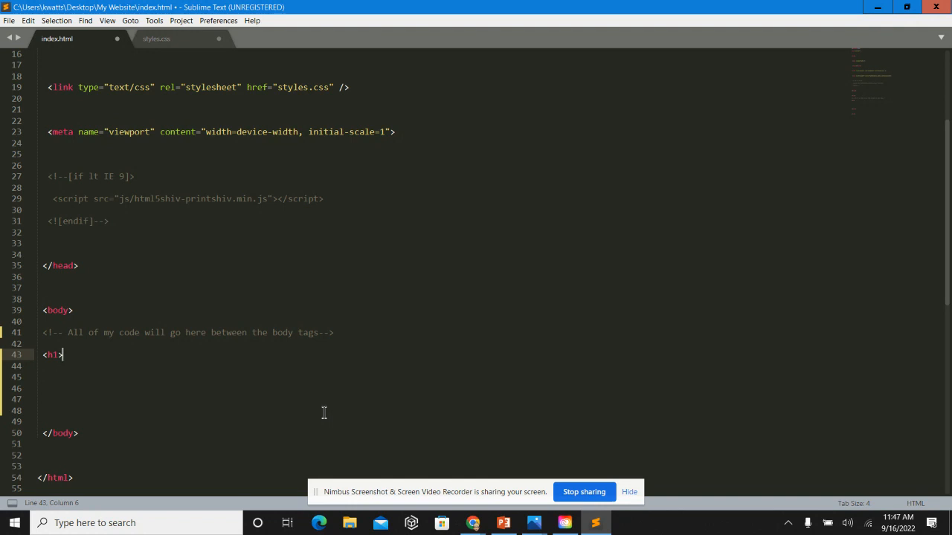
text(My)
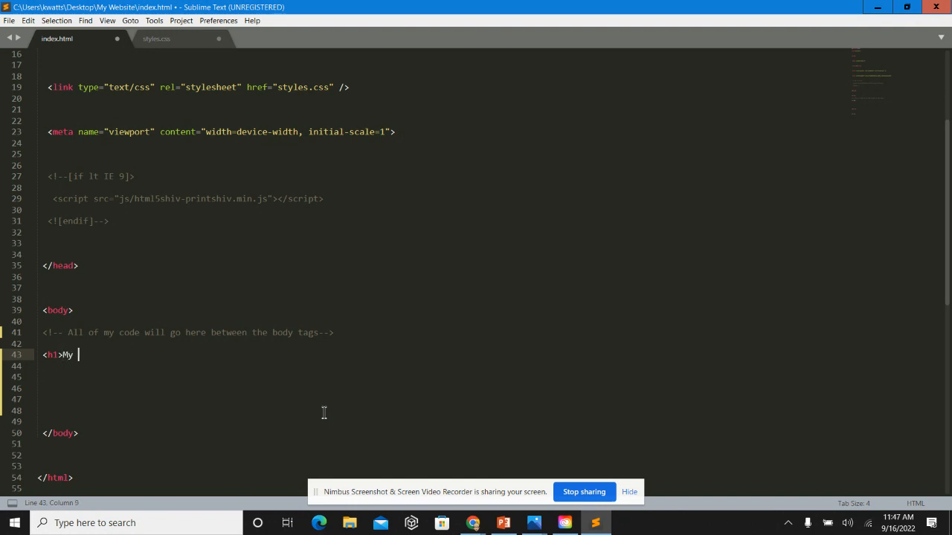
text(Name is M)
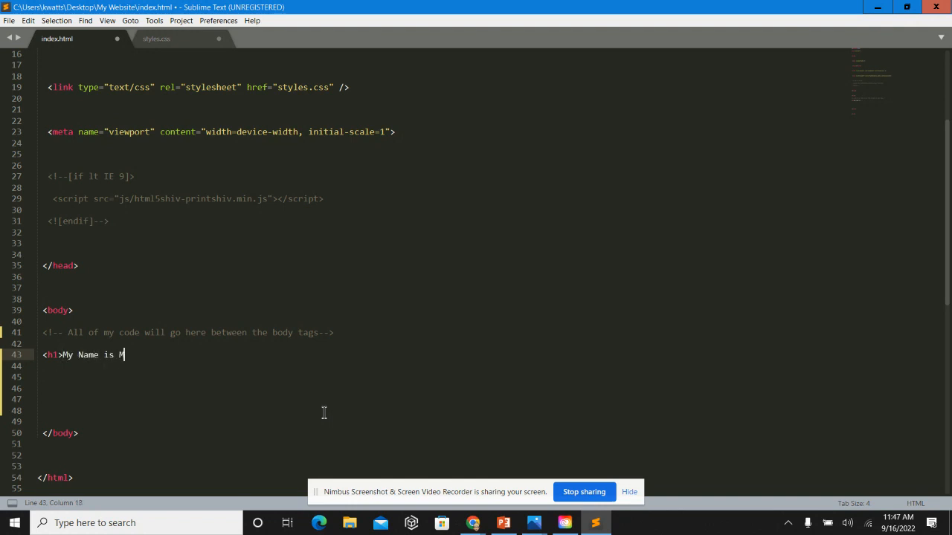
text(s. Watts)
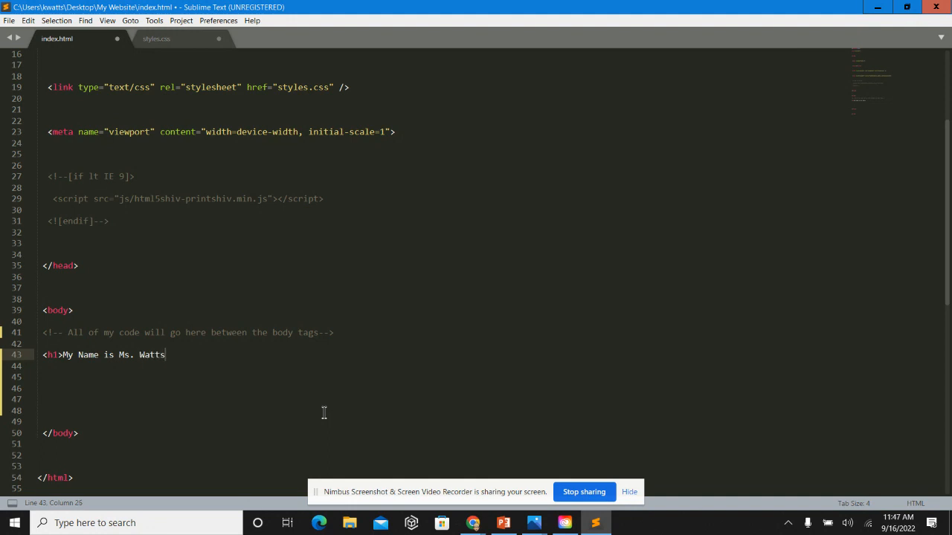
text(<)
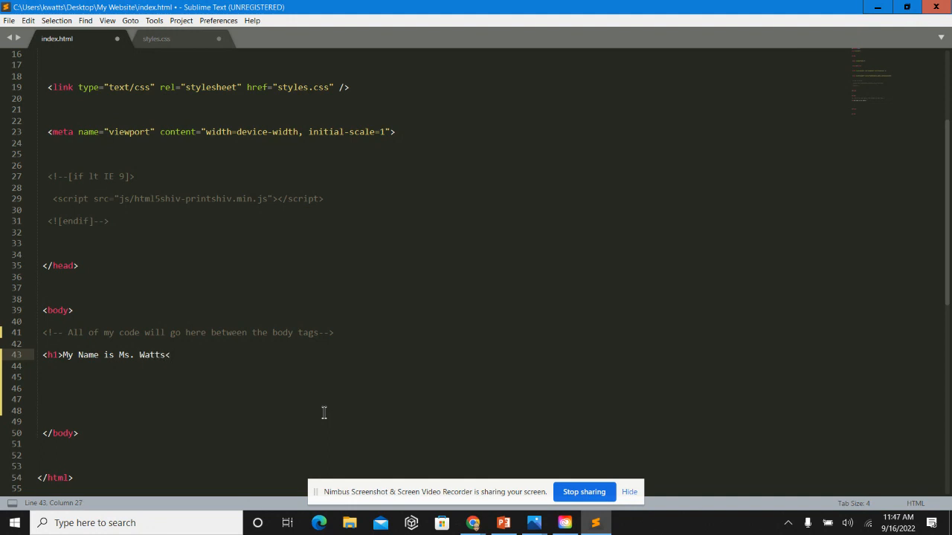
text(/h1>)
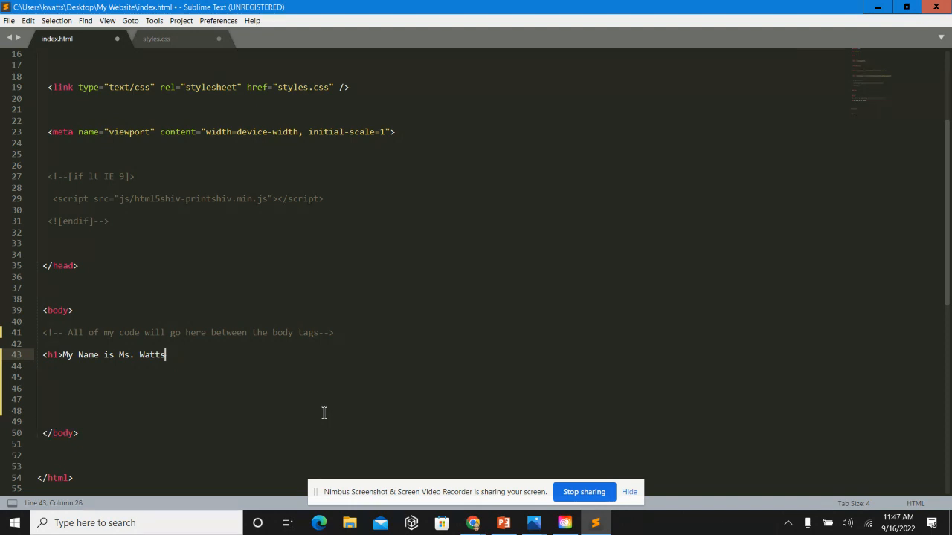
text(<)
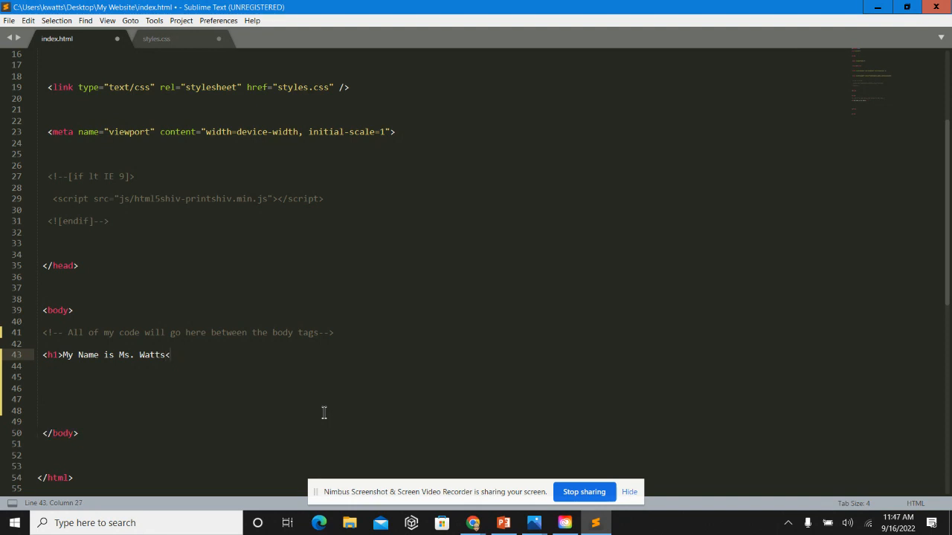
text(/h1>)
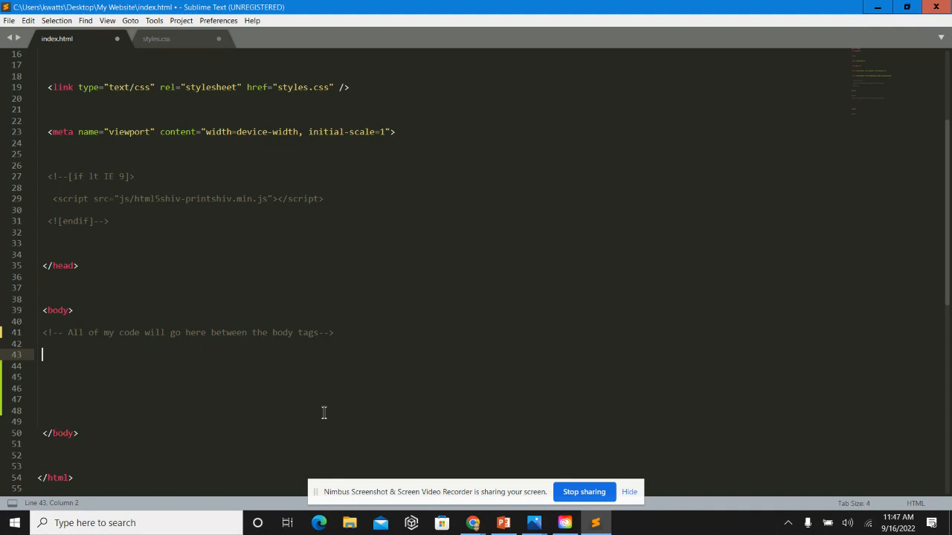
- Start a fresh <h1></h1> element on line 43 via autocomplete
text(<)
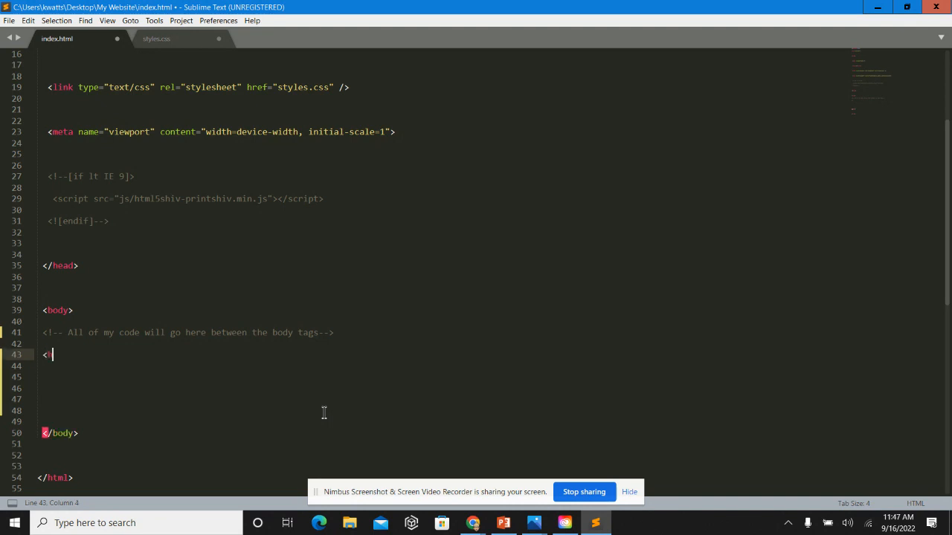
text(h1>)
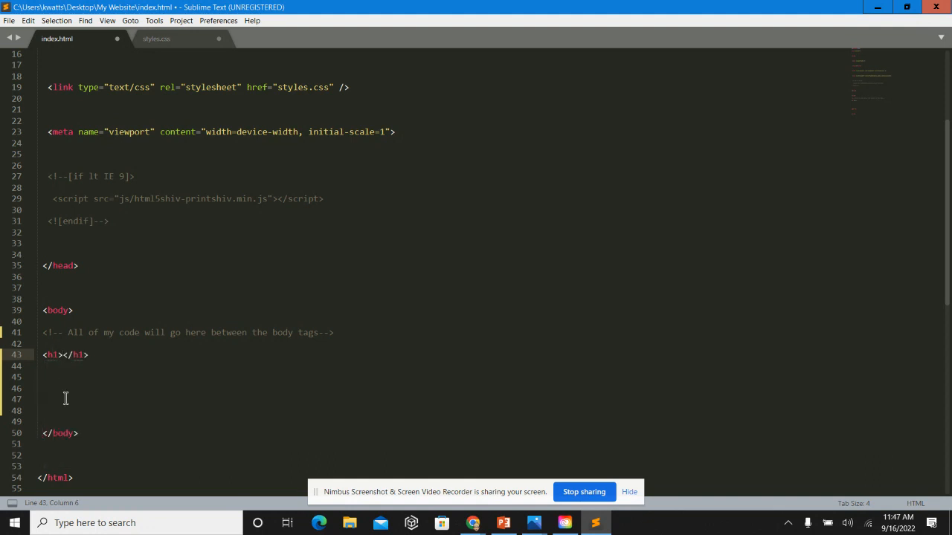
mouse_move(12, 436)
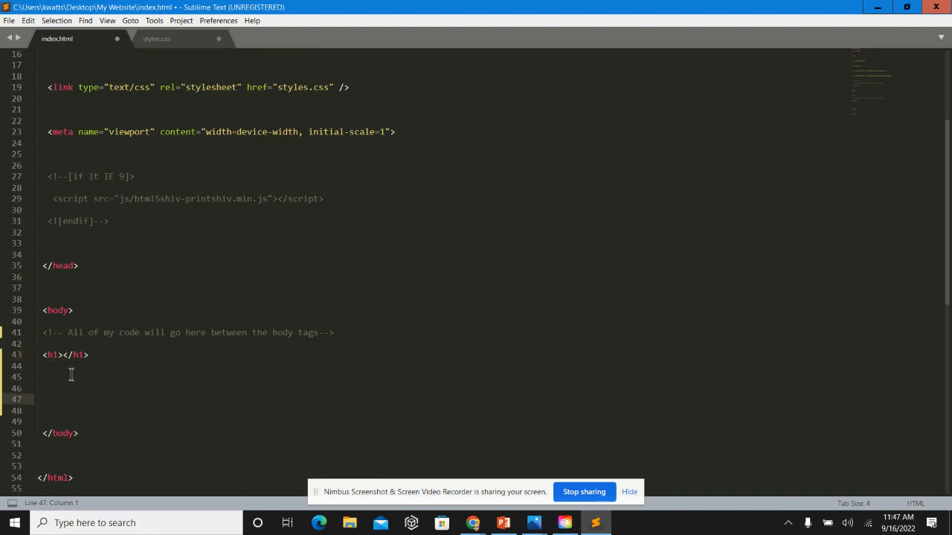
- Insert an <img src=""> tag via autocomplete with an empty source
text(<im)
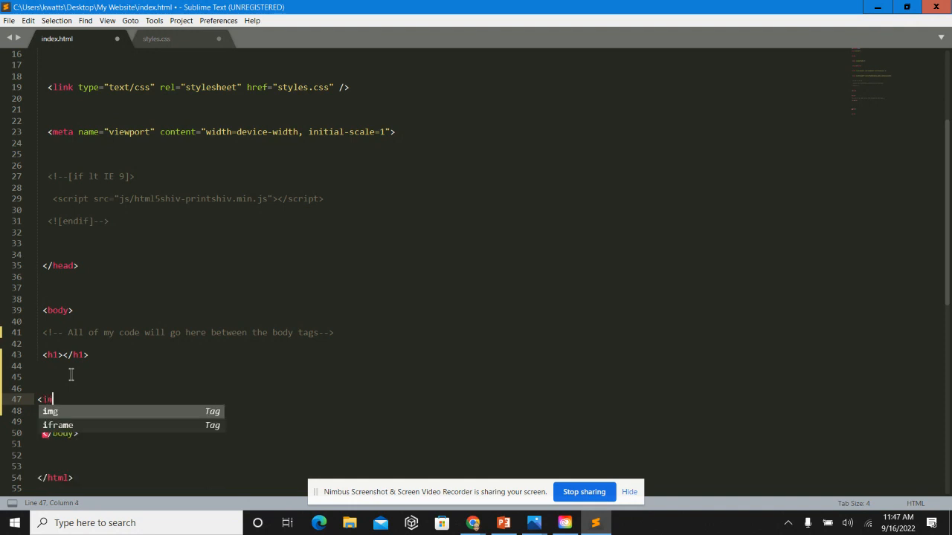
key(Tab)
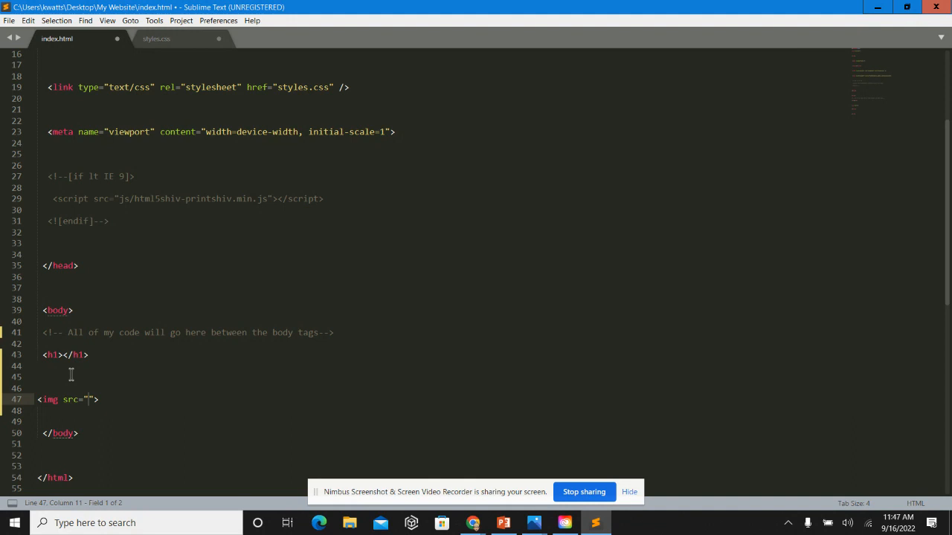
mouse_move(115, 384)
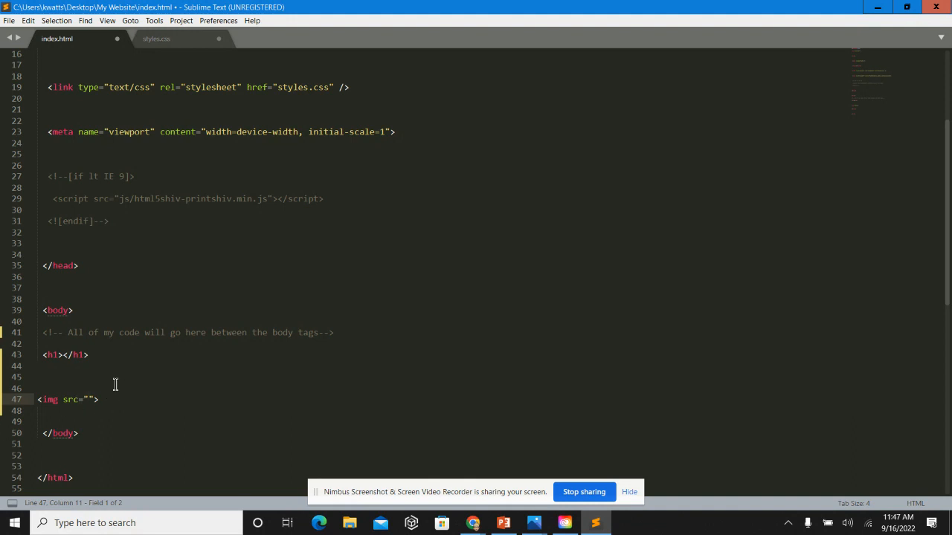
mouse_move(105, 404)
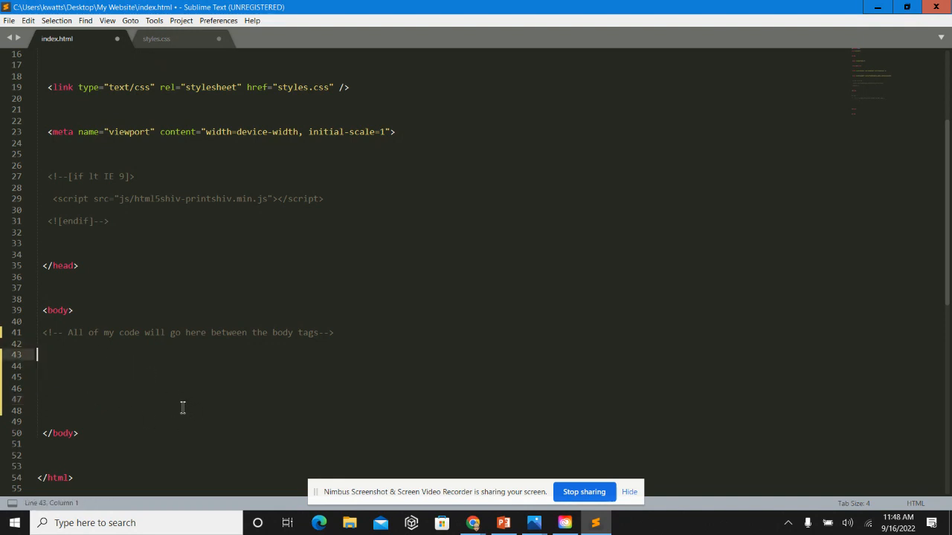
mouse_move(177, 414)
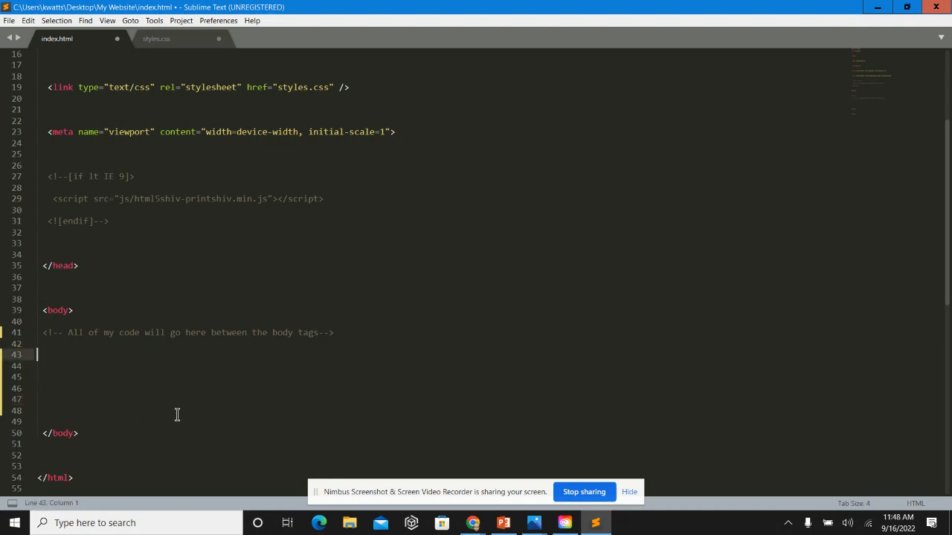
- Add an h1 reading 'Hello My name is Ms Wats' in the body and save index.html
text(<h)
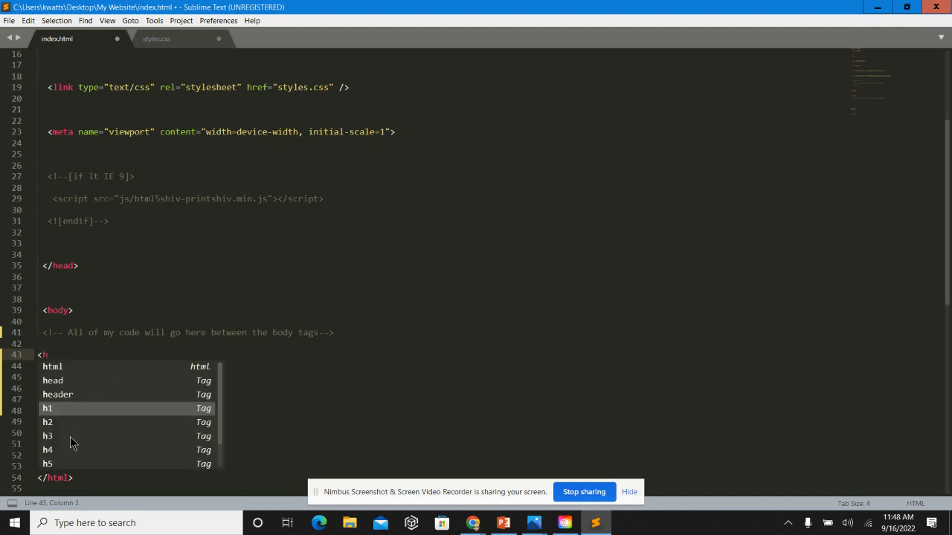
mouse_move(63, 407)
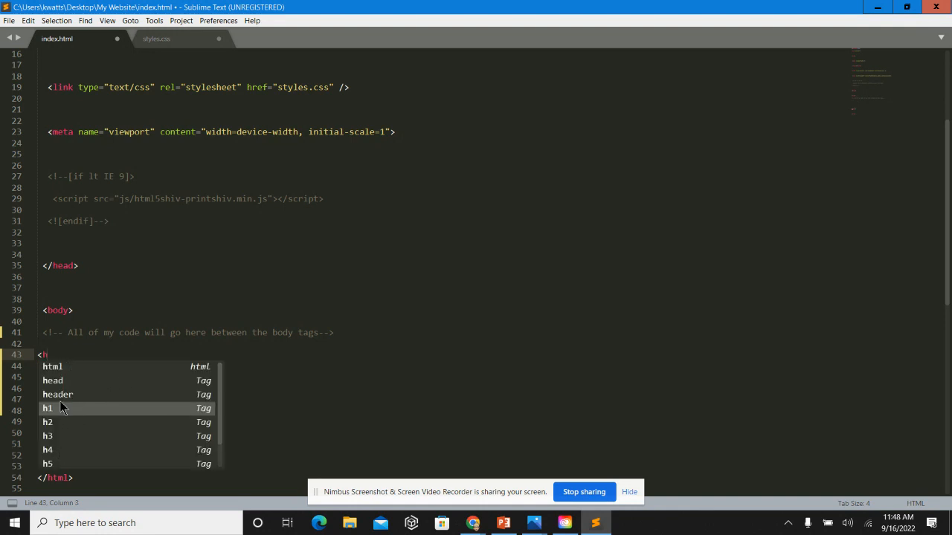
key(Tab)
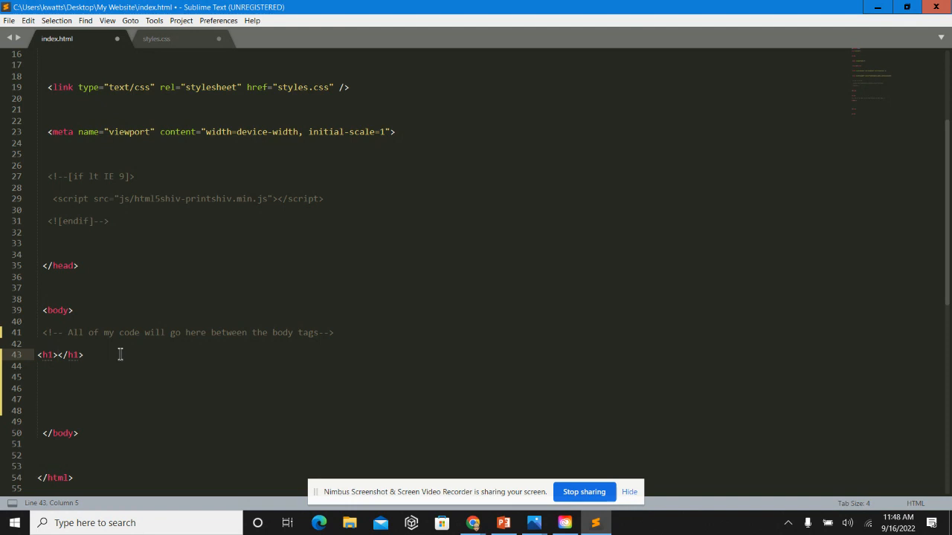
text(Hello My)
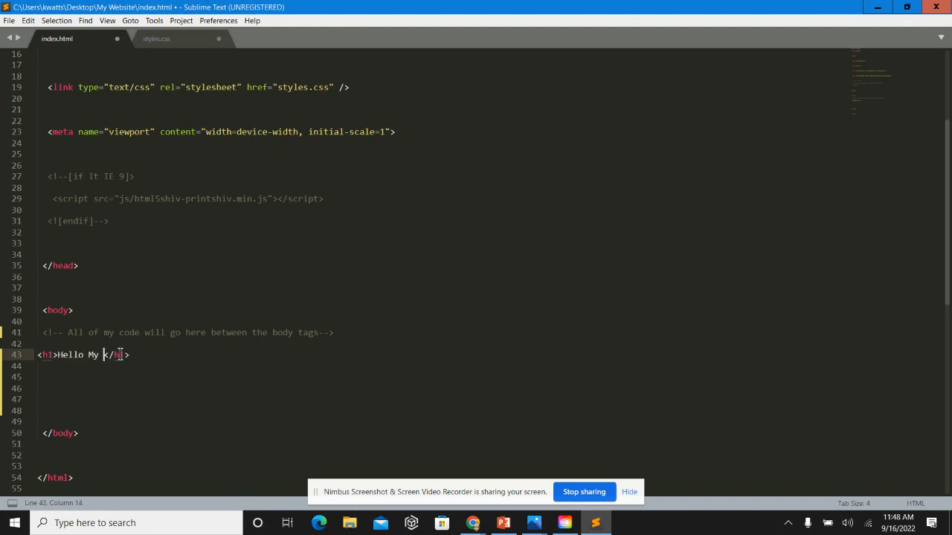
text(name is Ms)
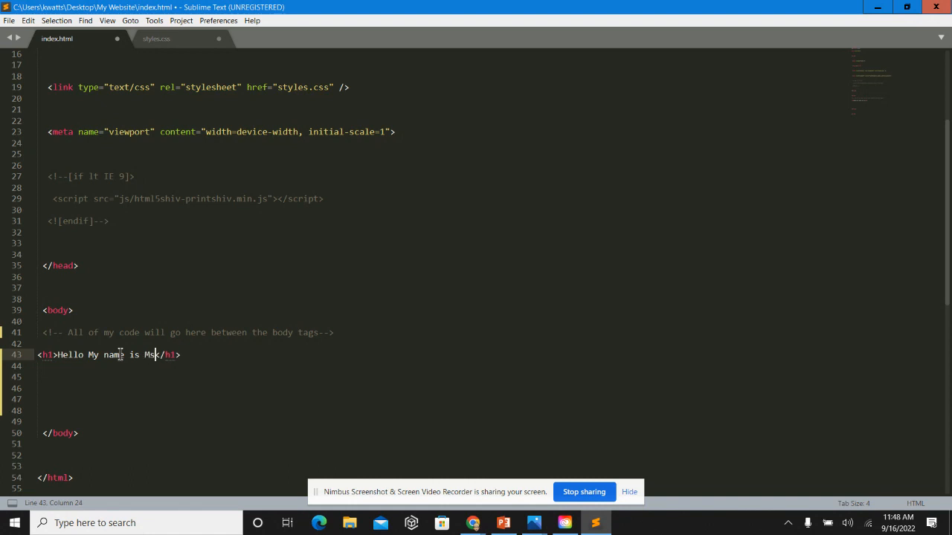
text(Wats)
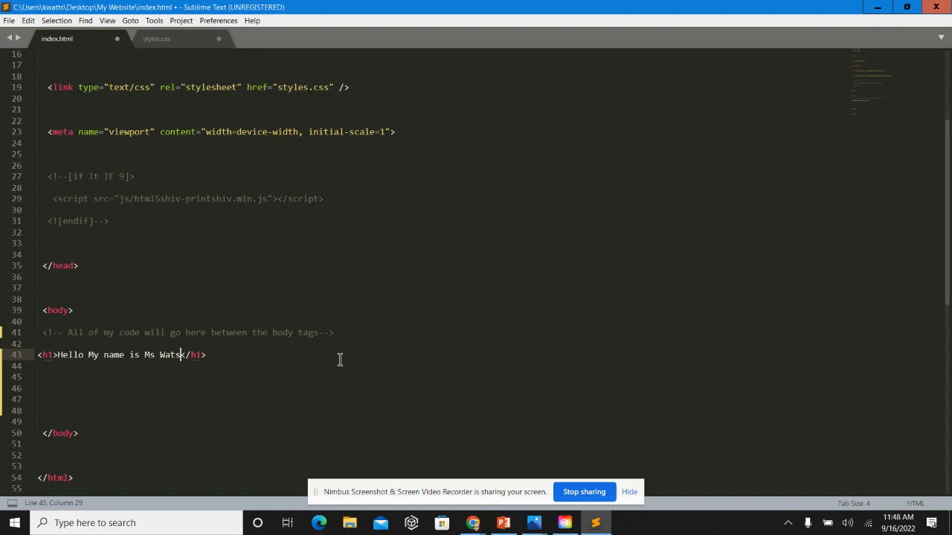
key(ctrl+s)
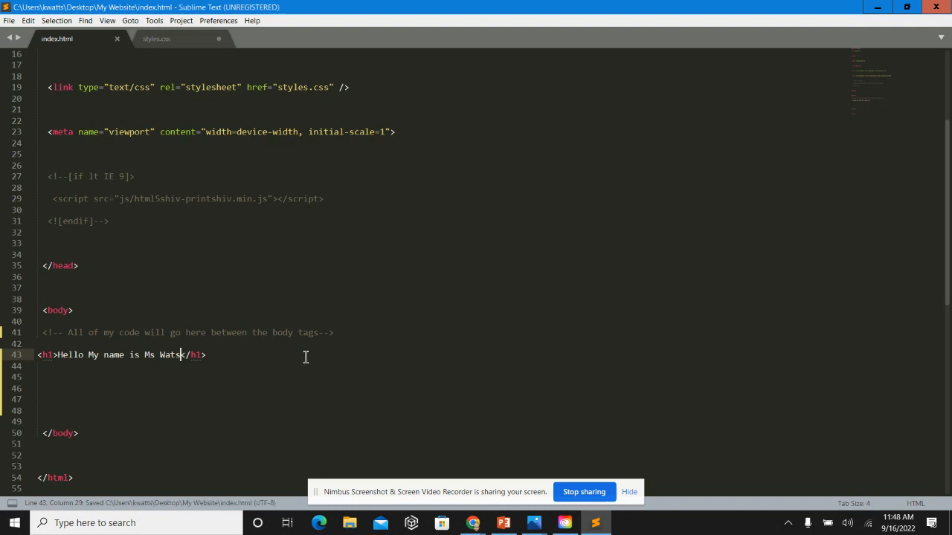
mouse_move(330, 361)
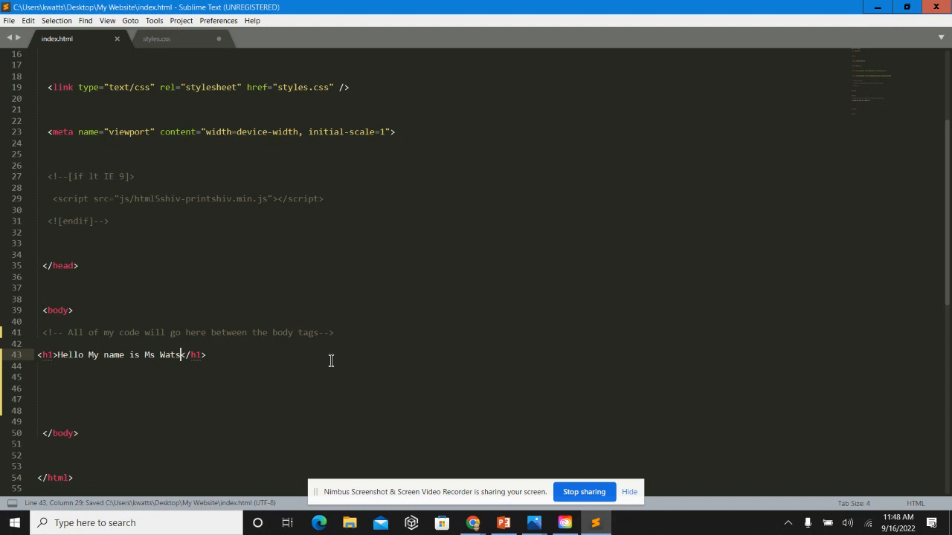
mouse_move(329, 370)
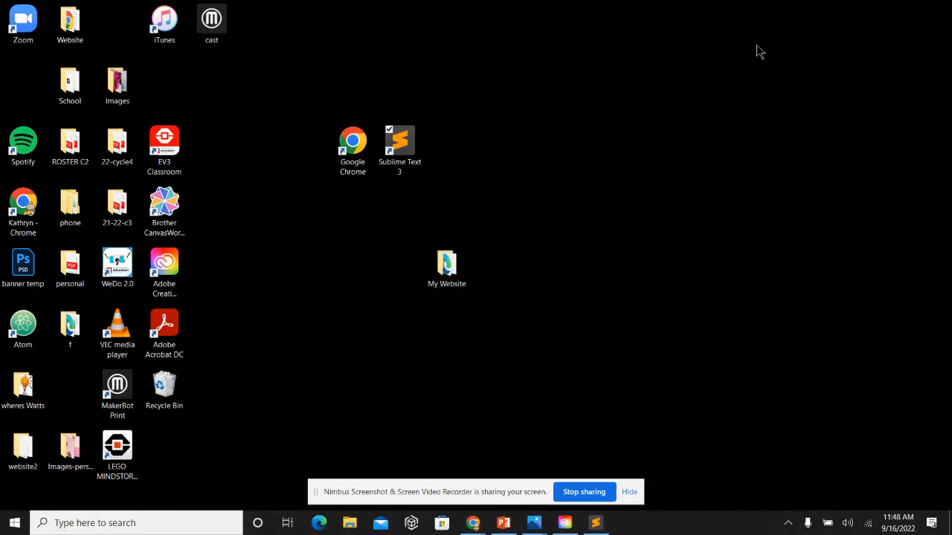
mouse_move(864, 443)
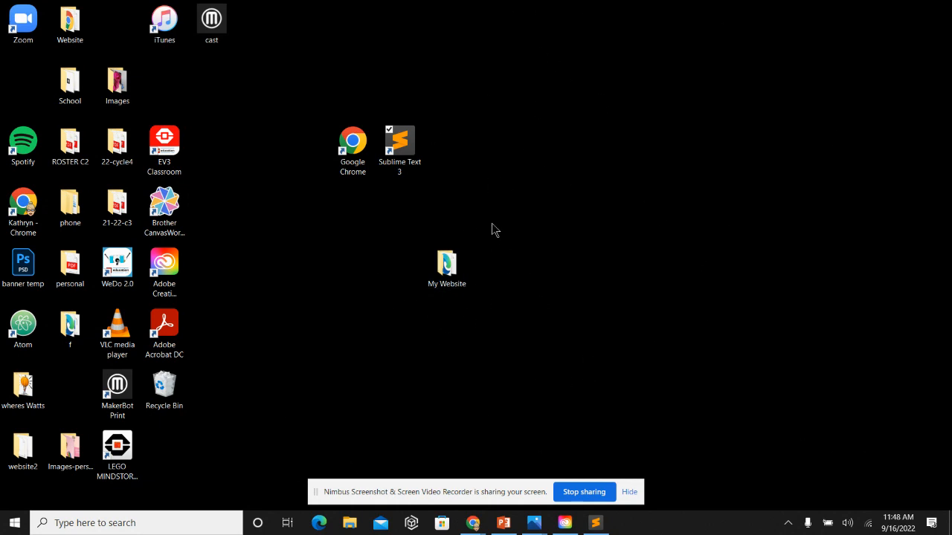
- Open the My Website folder from the desktop and preview index in Edge
click(446, 264)
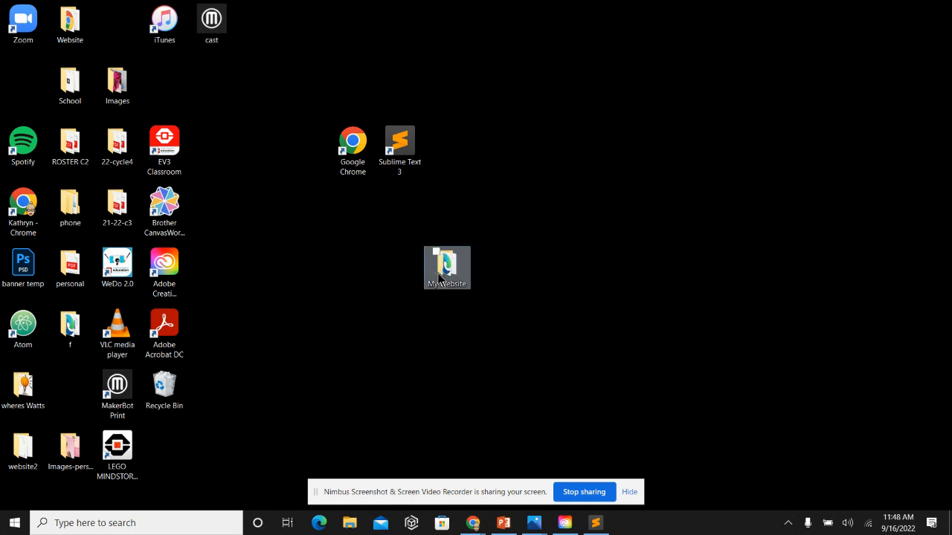
double_click(447, 267)
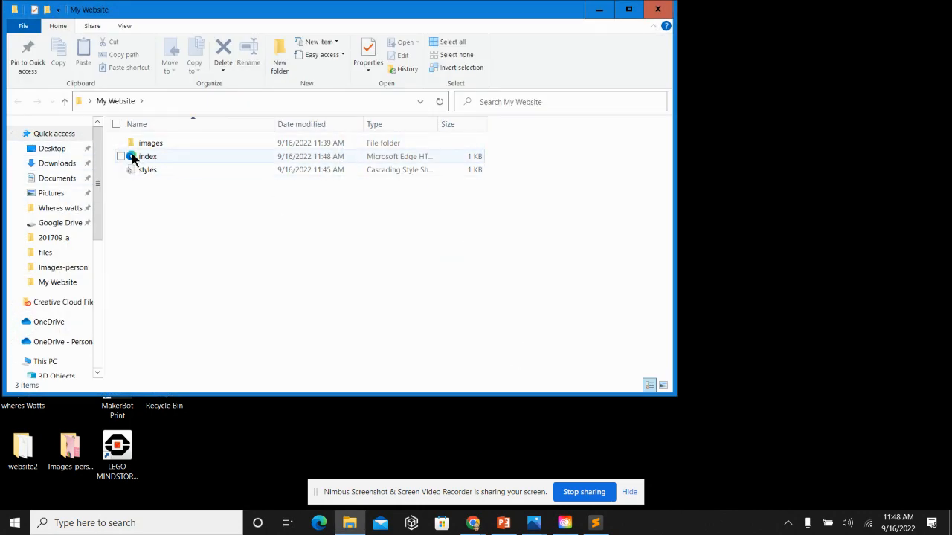
click(148, 156)
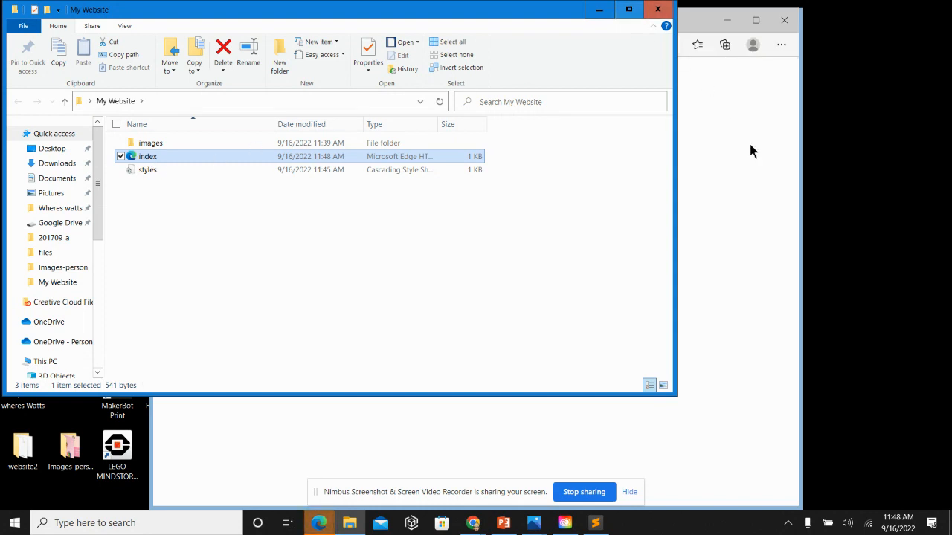
double_click(148, 156)
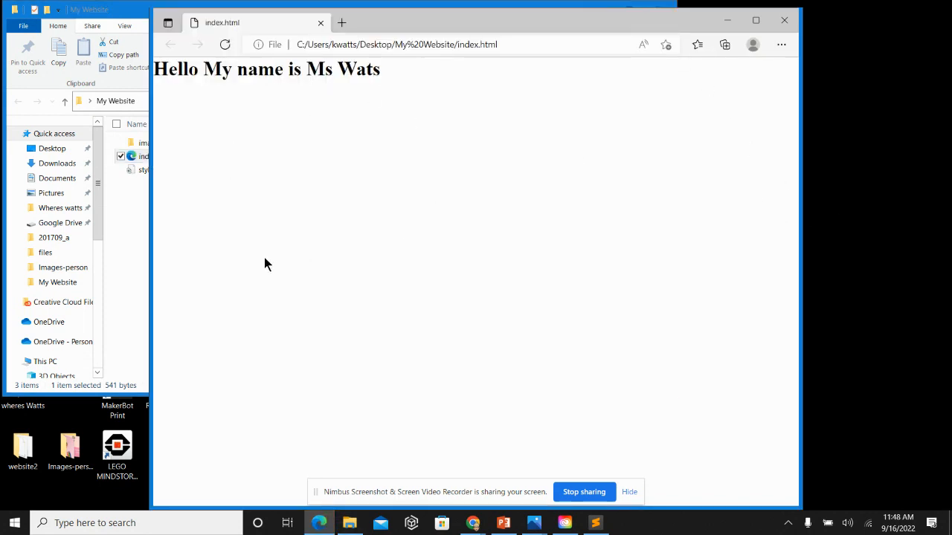
- Open index with Google Chrome from its right-click menu
right_click(148, 156)
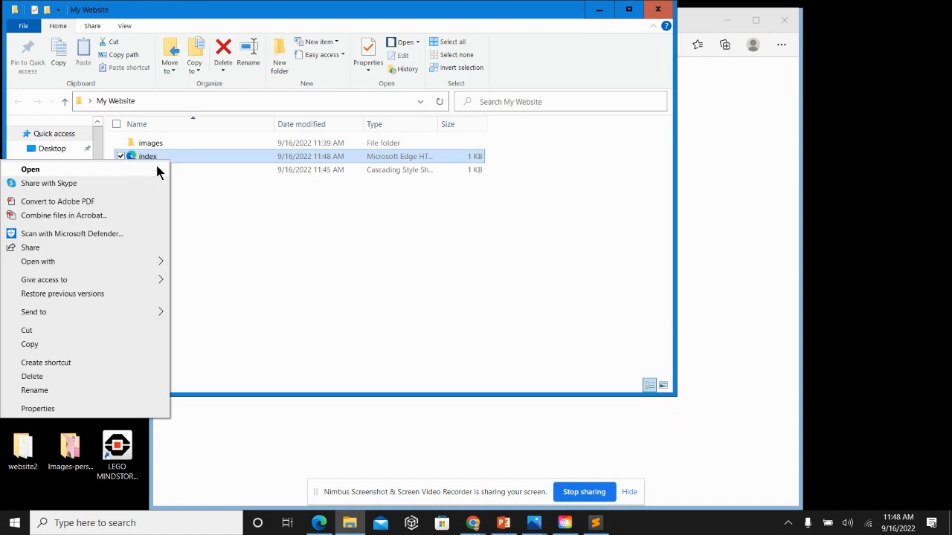
mouse_move(109, 183)
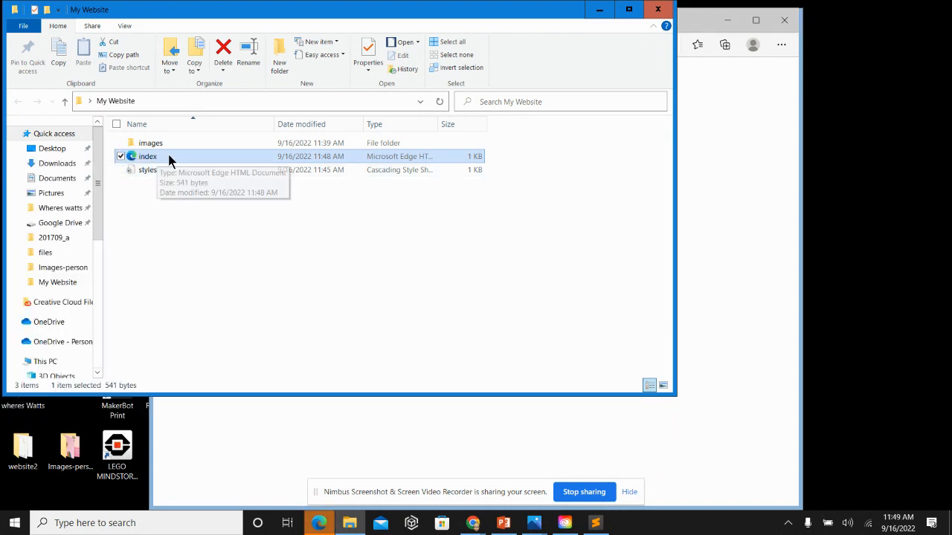
right_click(148, 157)
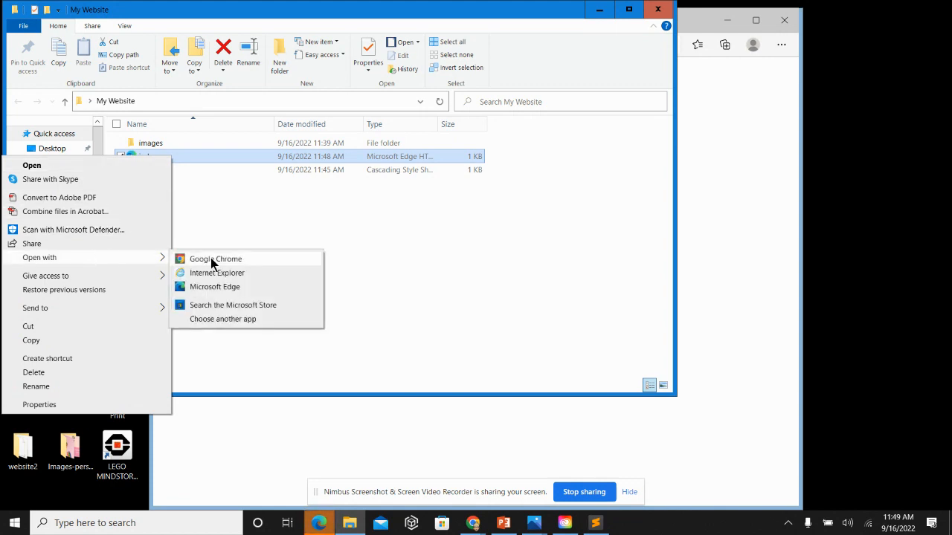
click(215, 258)
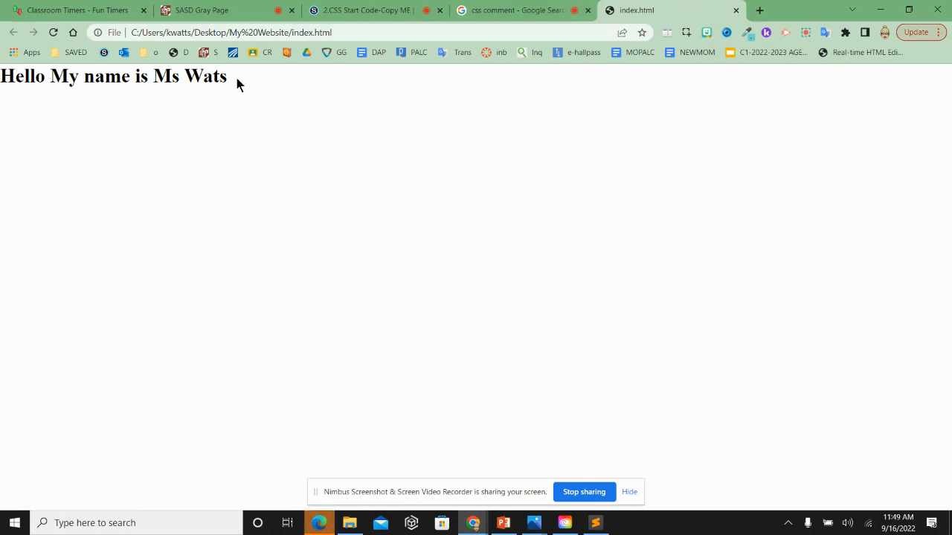
mouse_move(598, 517)
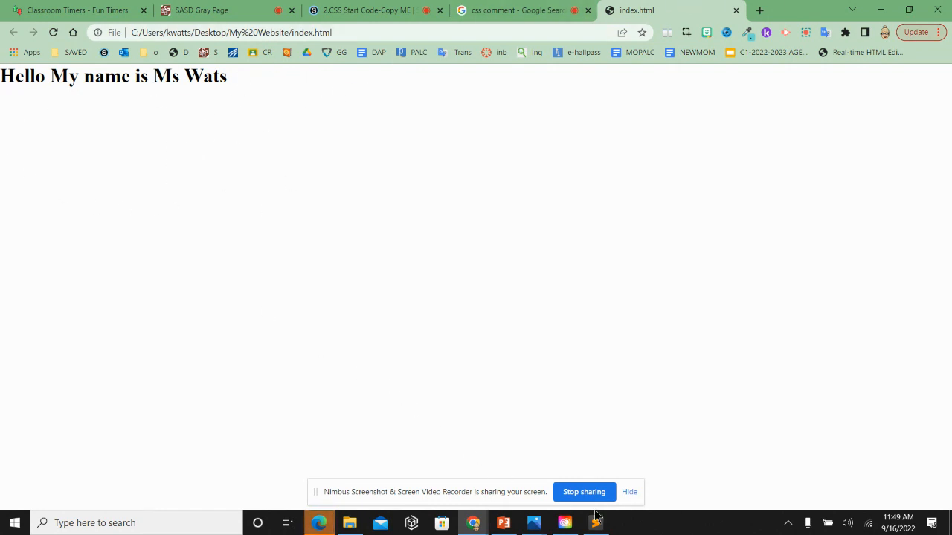
- Correct the heading to 'Ms Watts' in Sublime, save, and return to Chrome
click(594, 523)
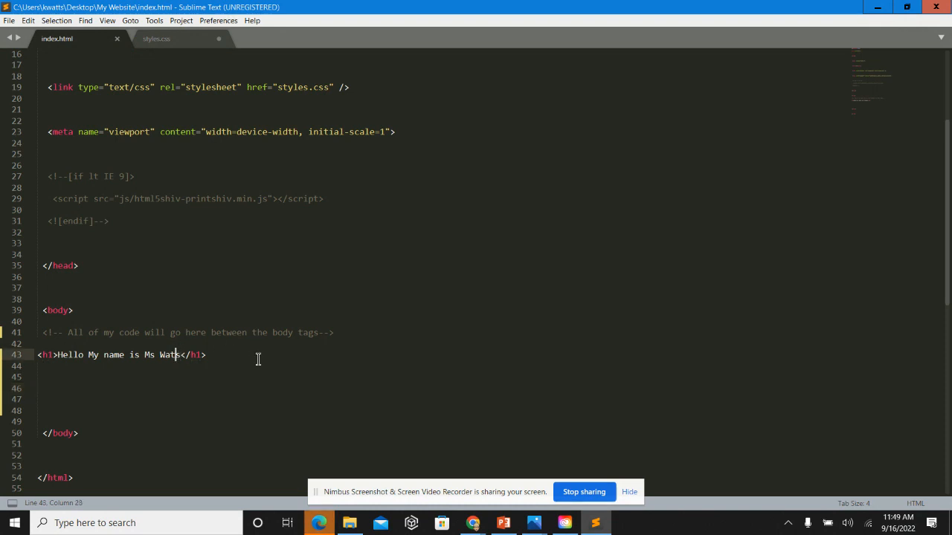
text(ts)
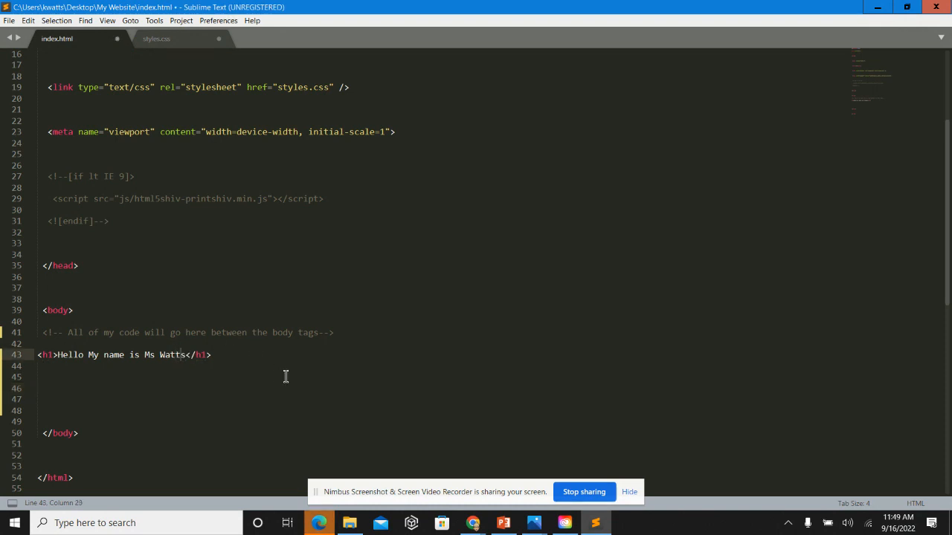
key(ctrl+s)
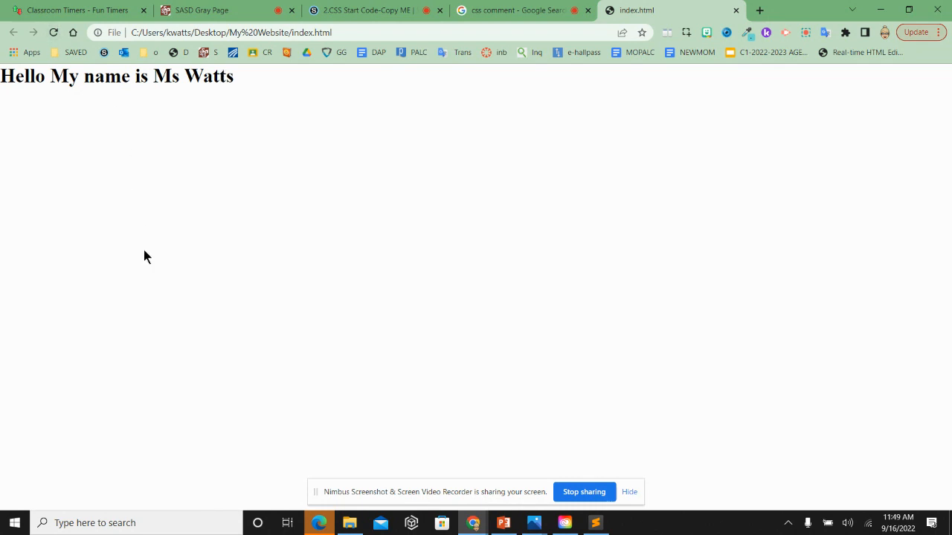
mouse_move(104, 233)
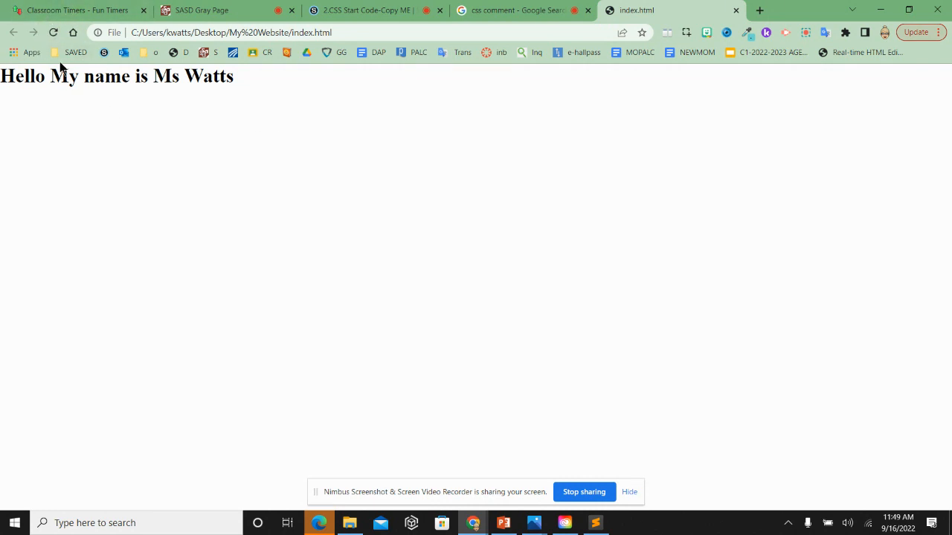
mouse_move(311, 75)
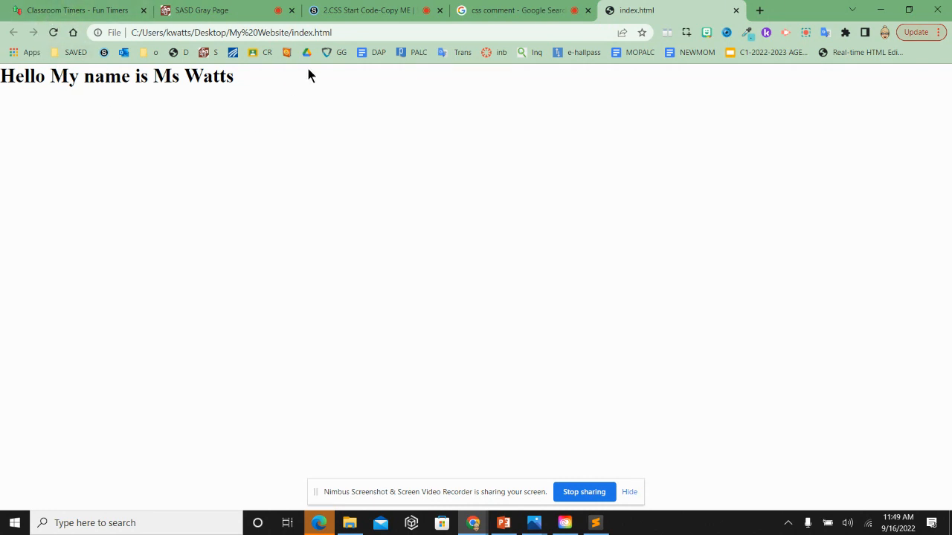
click(595, 523)
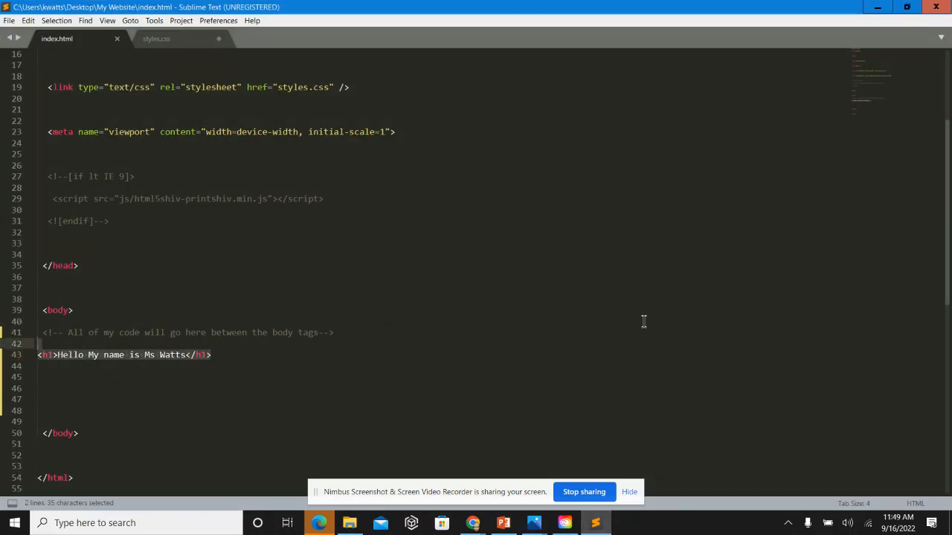
- Delete the h1 heading line, save index.html, and check the blank page in Chrome
key(Delete)
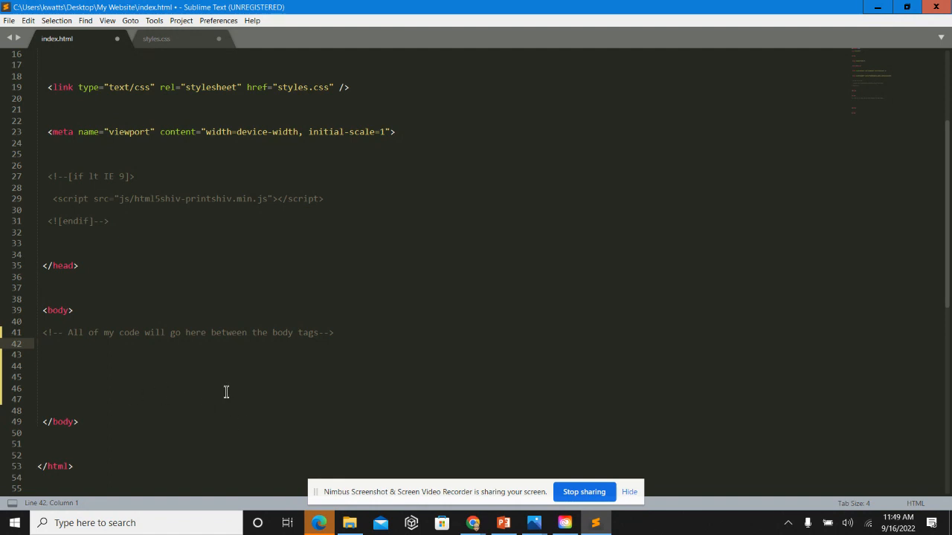
key(ctrl+s)
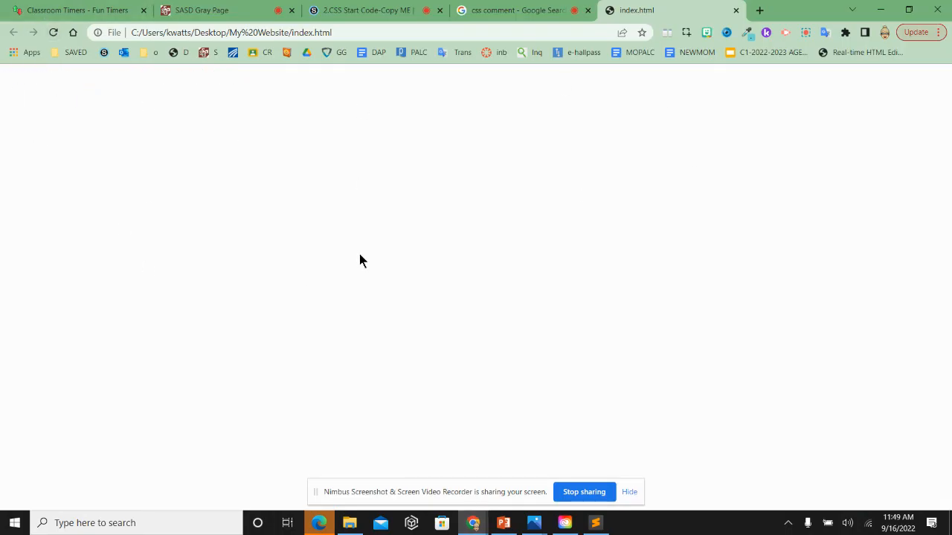
click(595, 523)
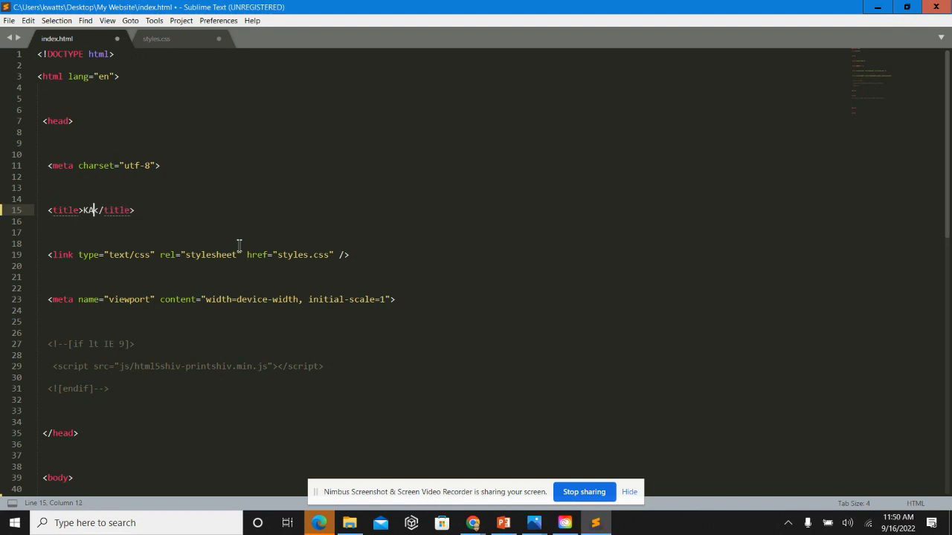
- Set the page title to 'Katie Watts', save, and return to index.html in the editor
text(Katie Watts)
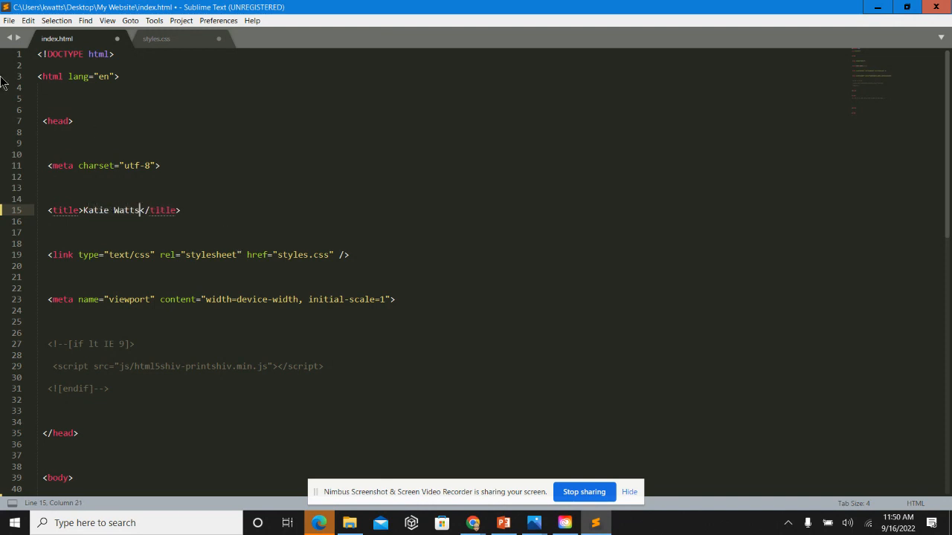
key(ctrl+s)
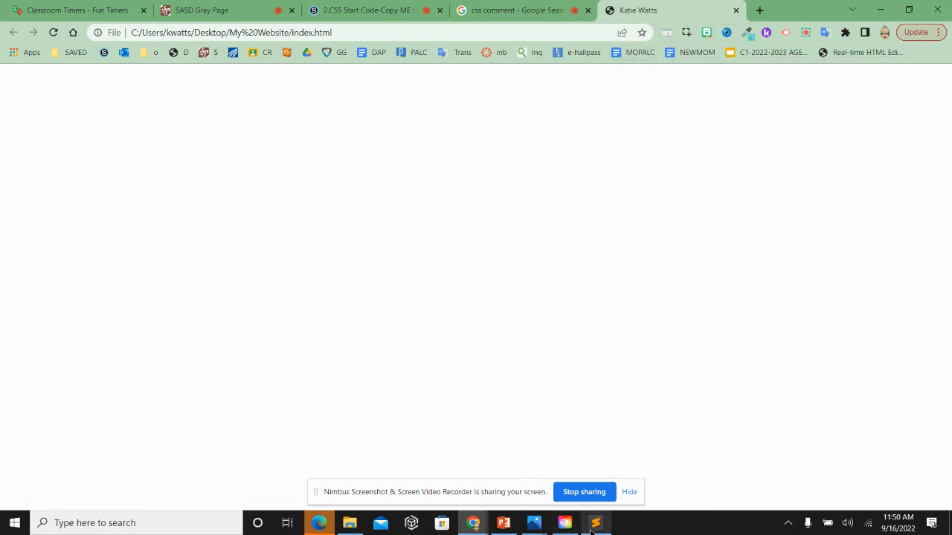
click(595, 523)
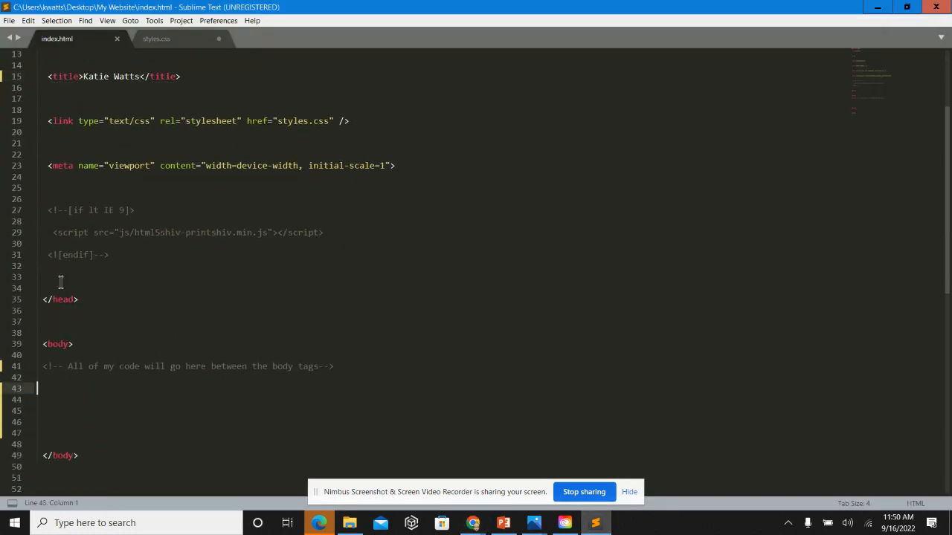
- Add the comment '<!--You should not be coding here-->' after </body>, save, and dismiss the license prompt
scroll(down, 3)
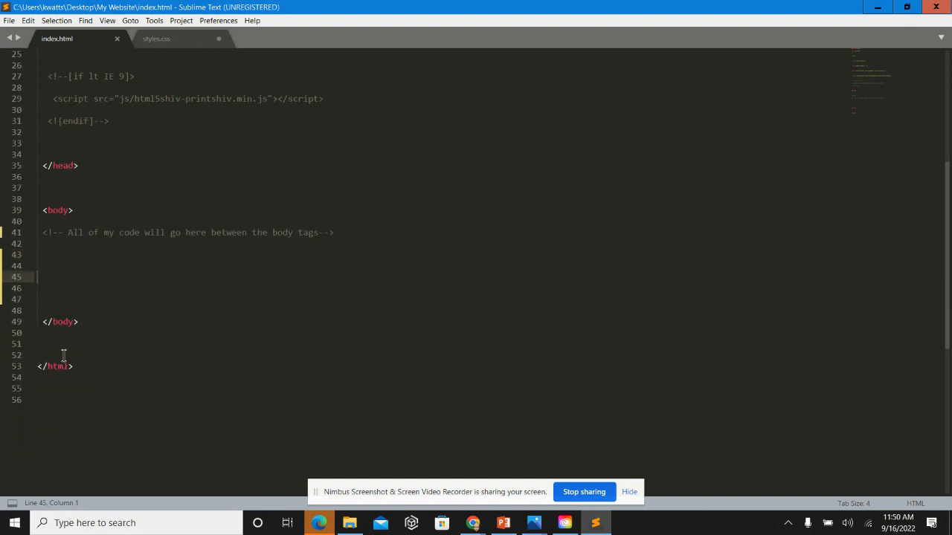
click(44, 344)
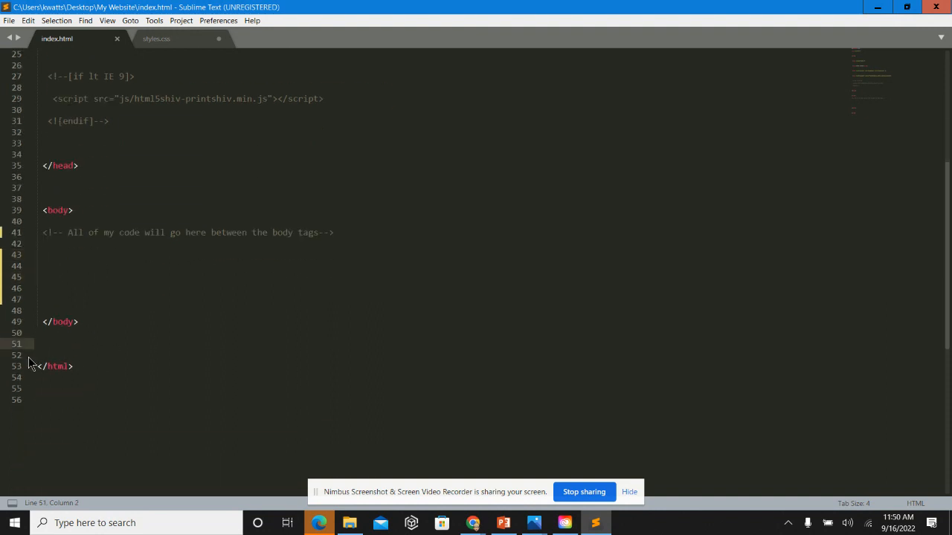
text(<!--)
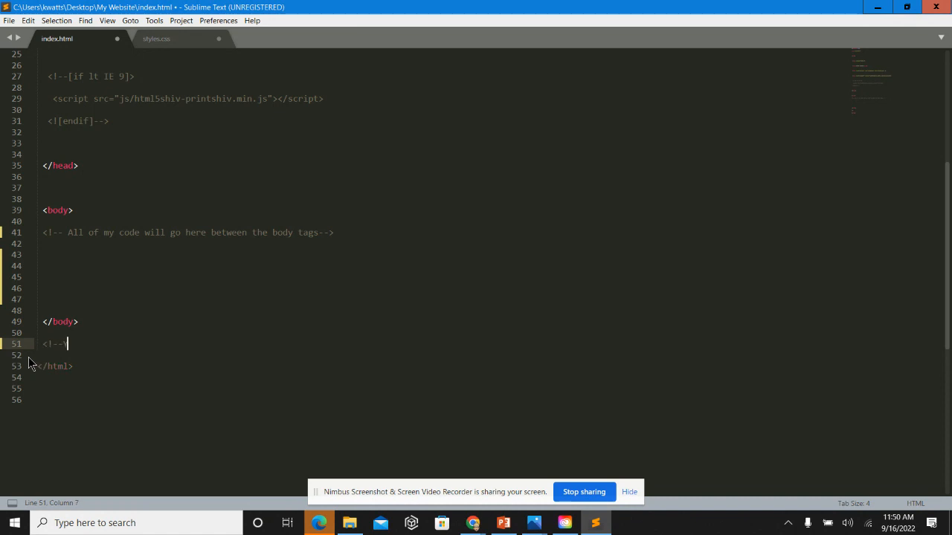
text(You should not be)
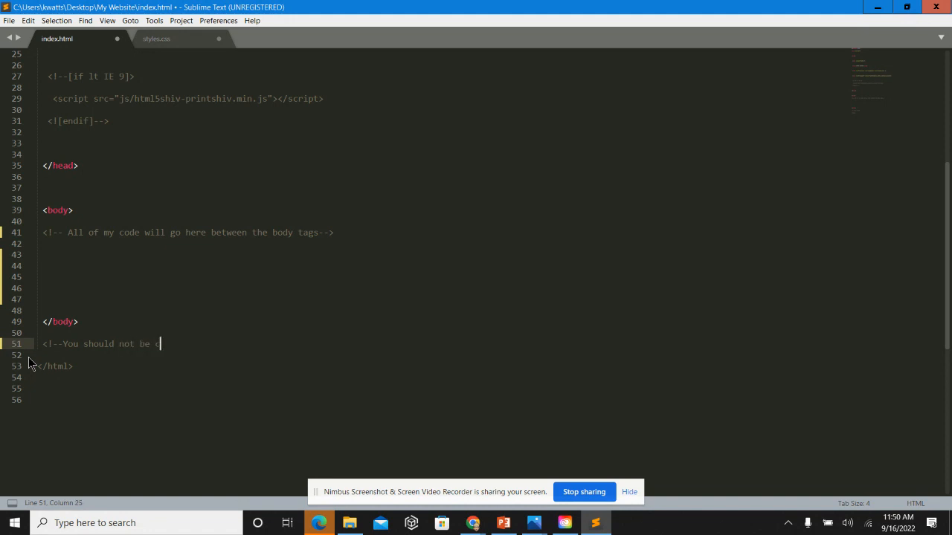
text(coding here)
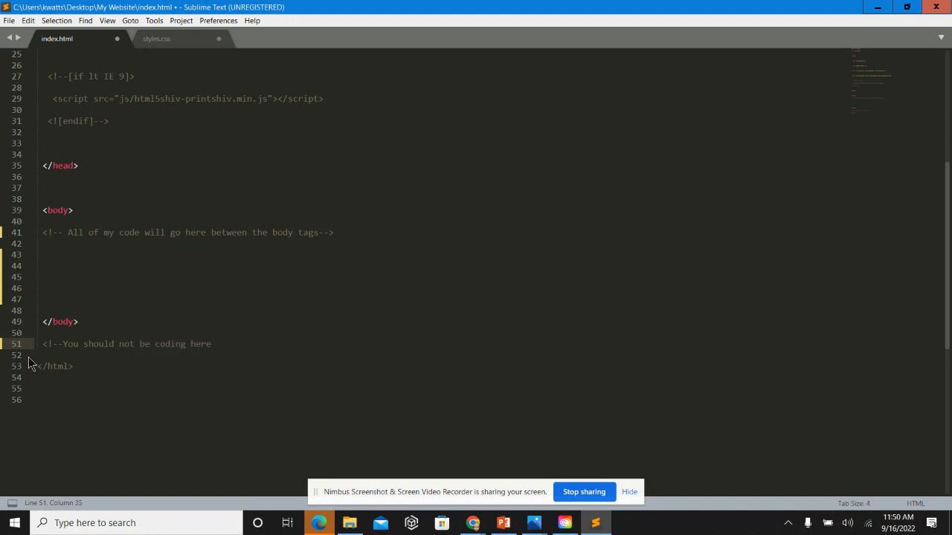
text(-->)
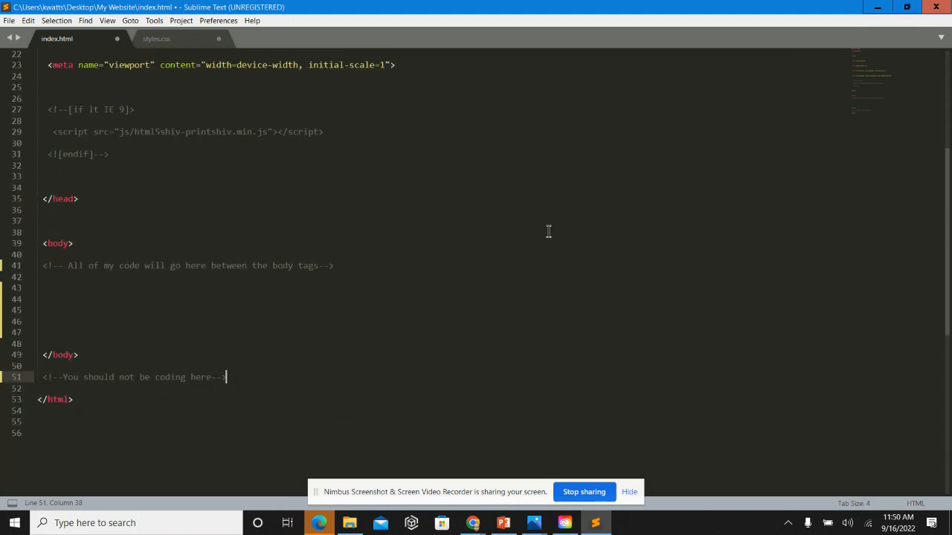
key(ctrl+s)
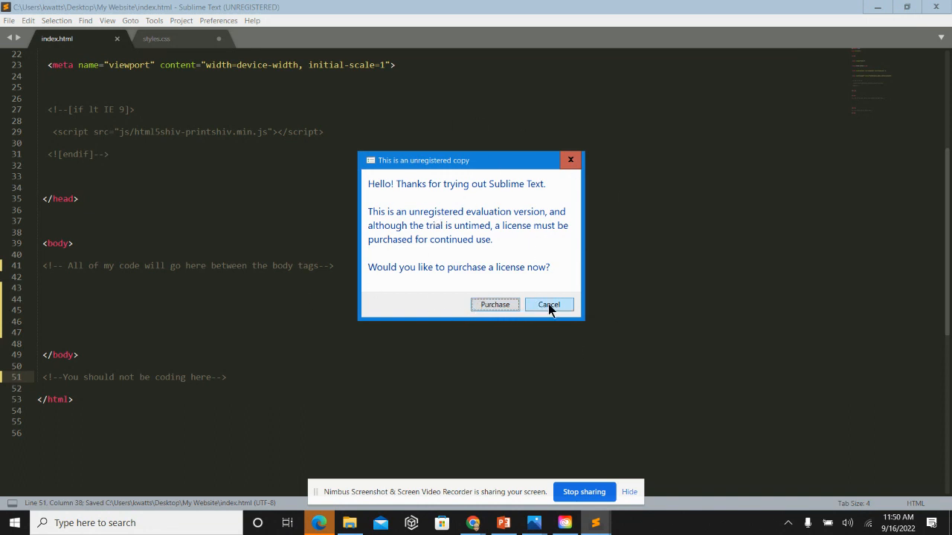
click(548, 305)
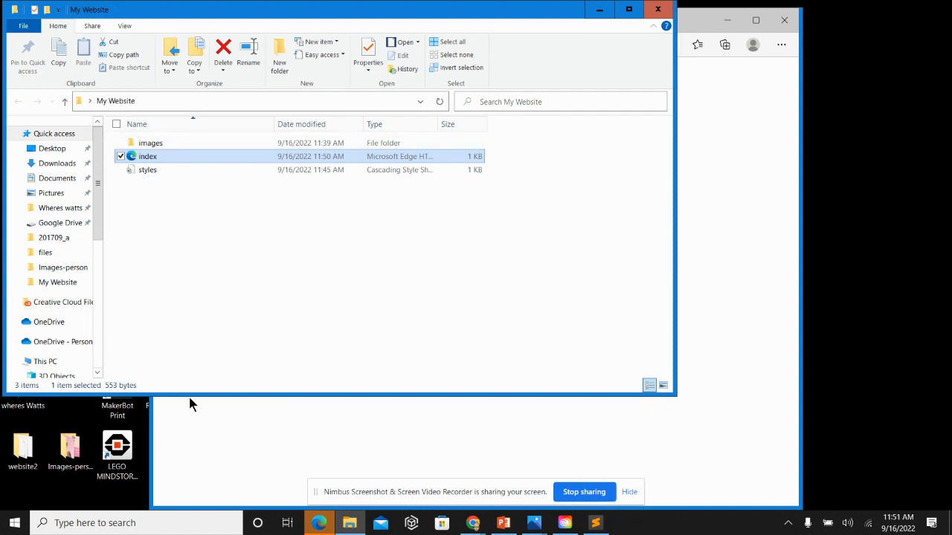
mouse_move(517, 528)
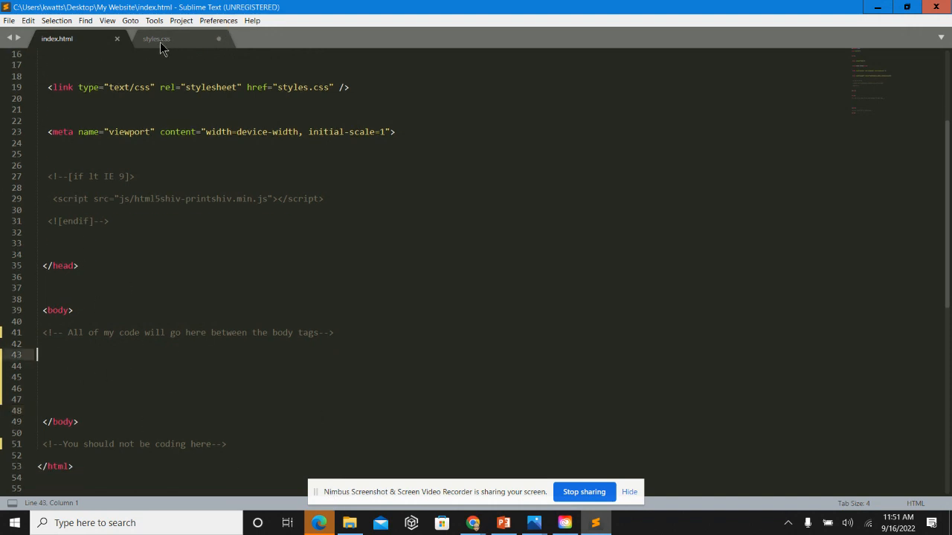
mouse_move(707, 62)
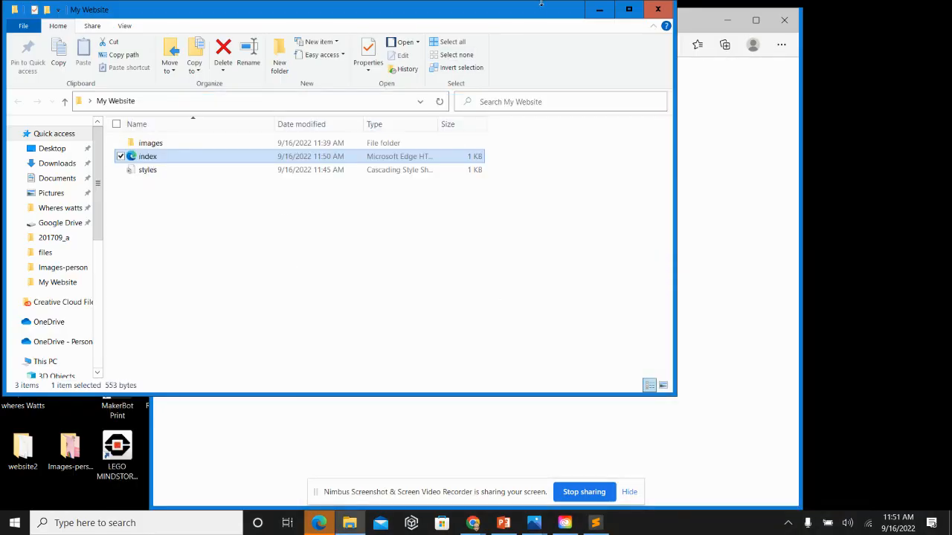
mouse_move(561, 381)
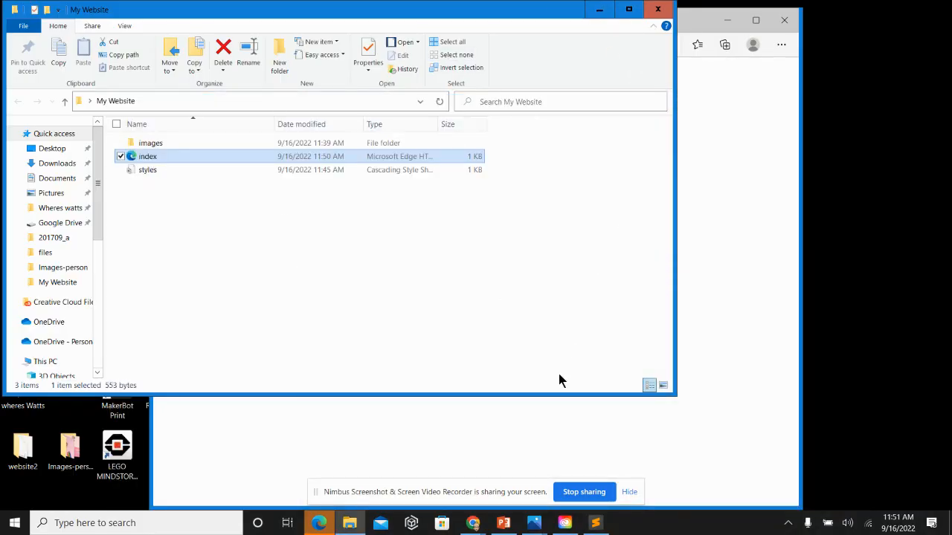